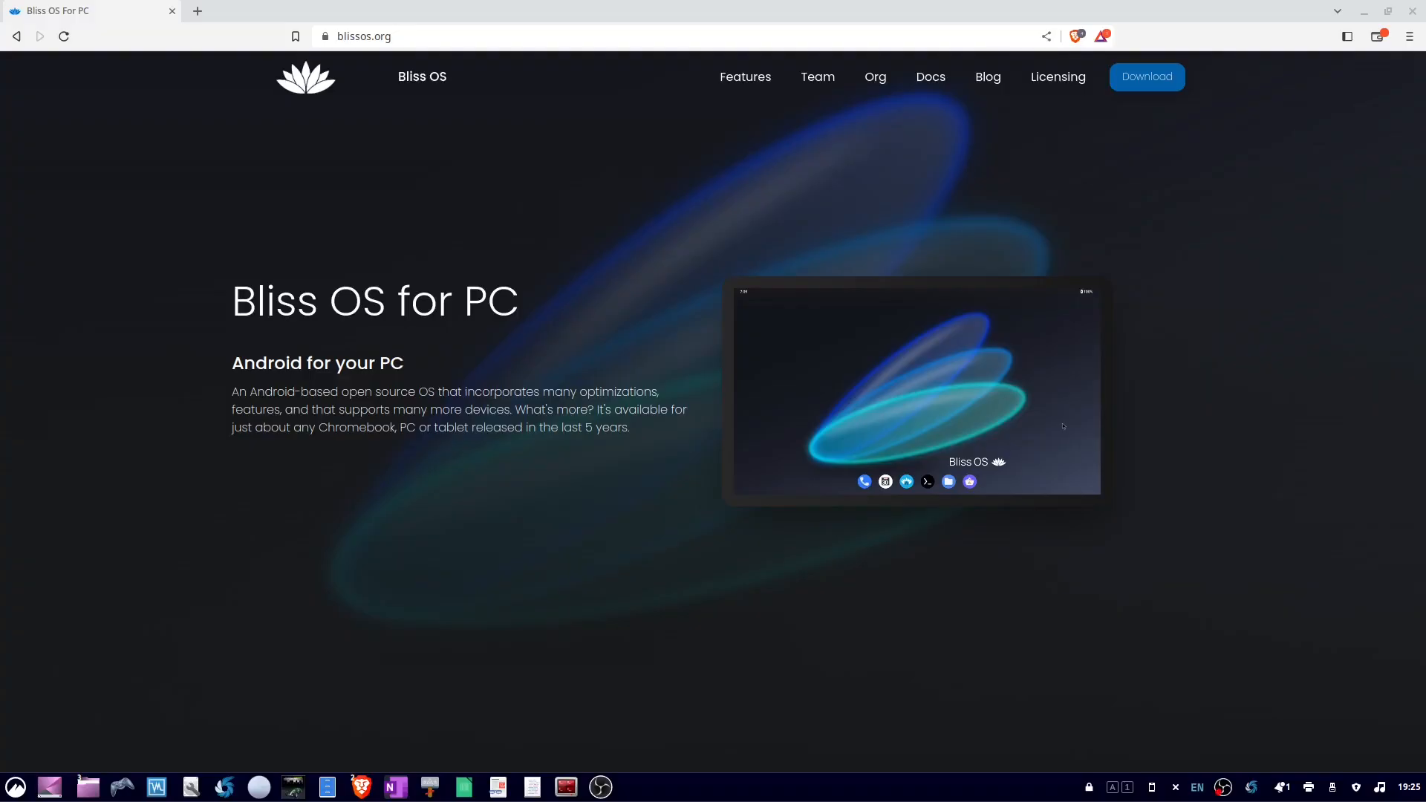
mouse_move(627, 251)
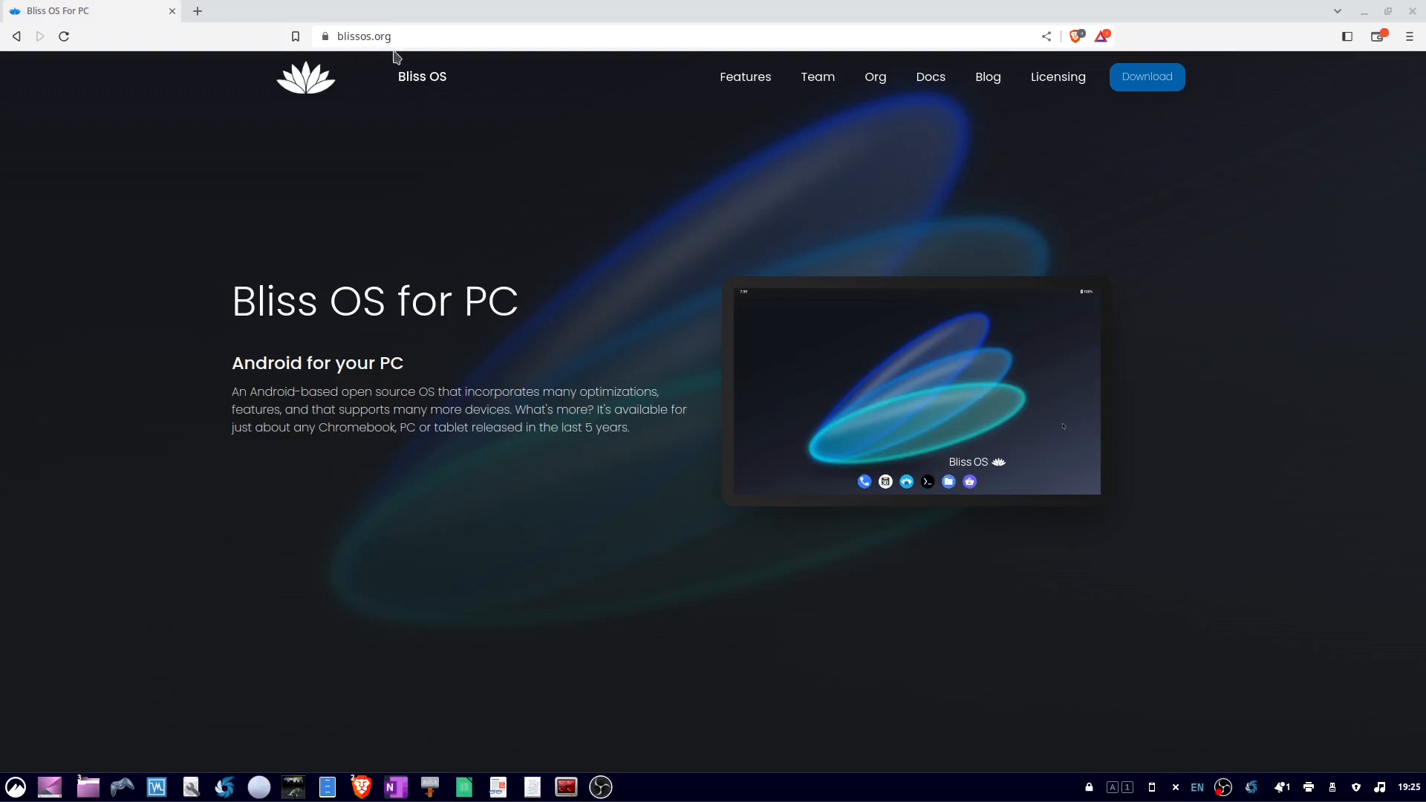
mouse_move(1159, 113)
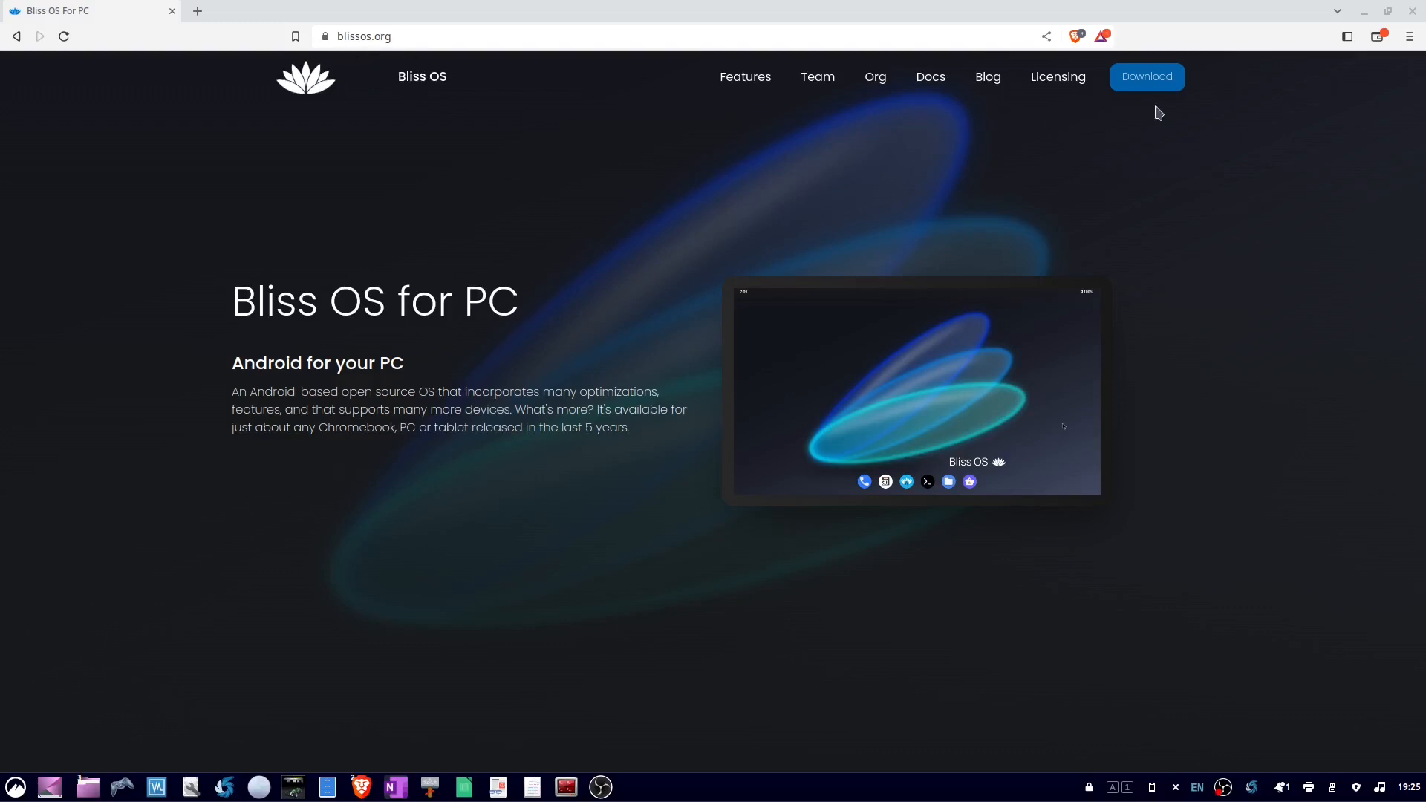
From the blissos.org Download section, follow the SourceForge link for Bliss OS 14.10.x (x86_64)
left_click(1146, 77)
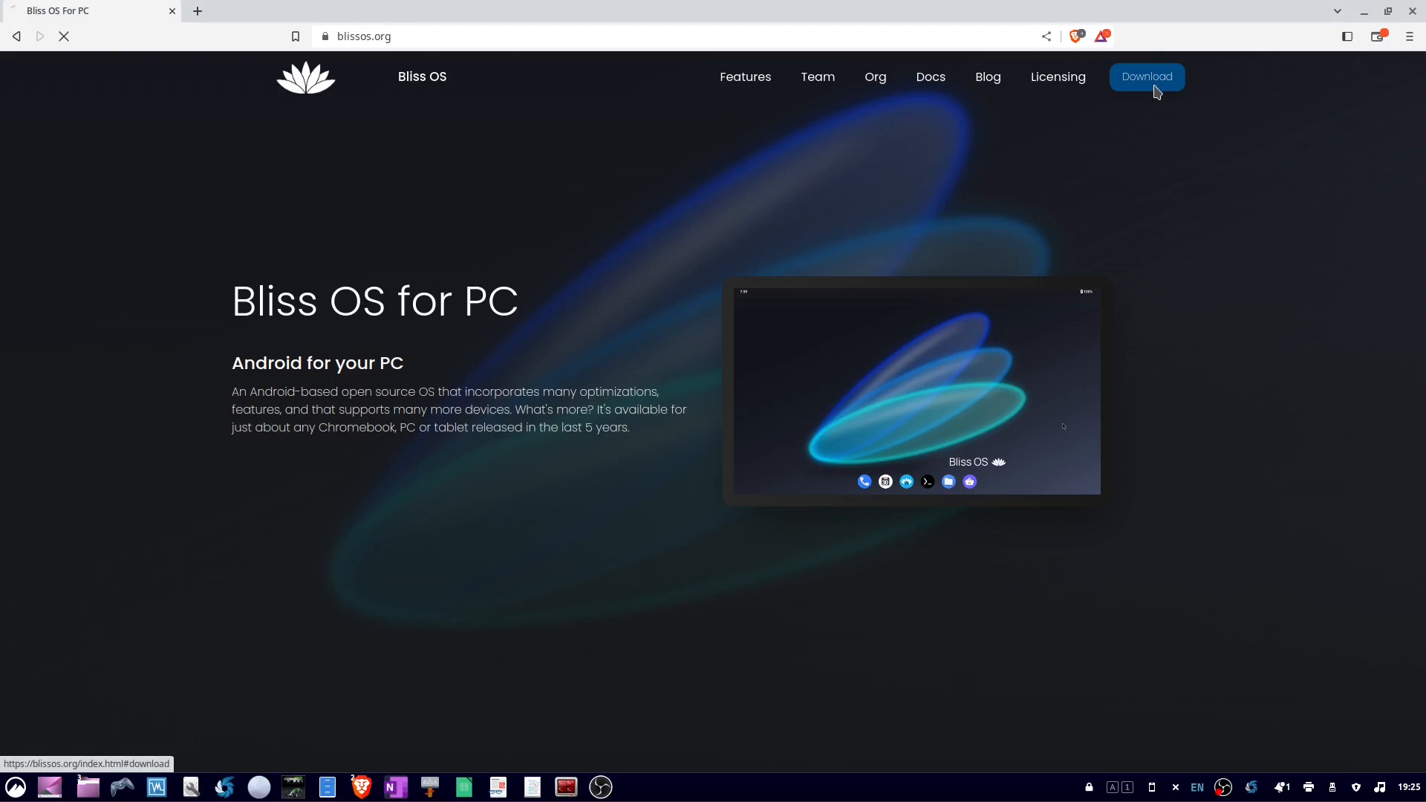
left_click(1146, 76)
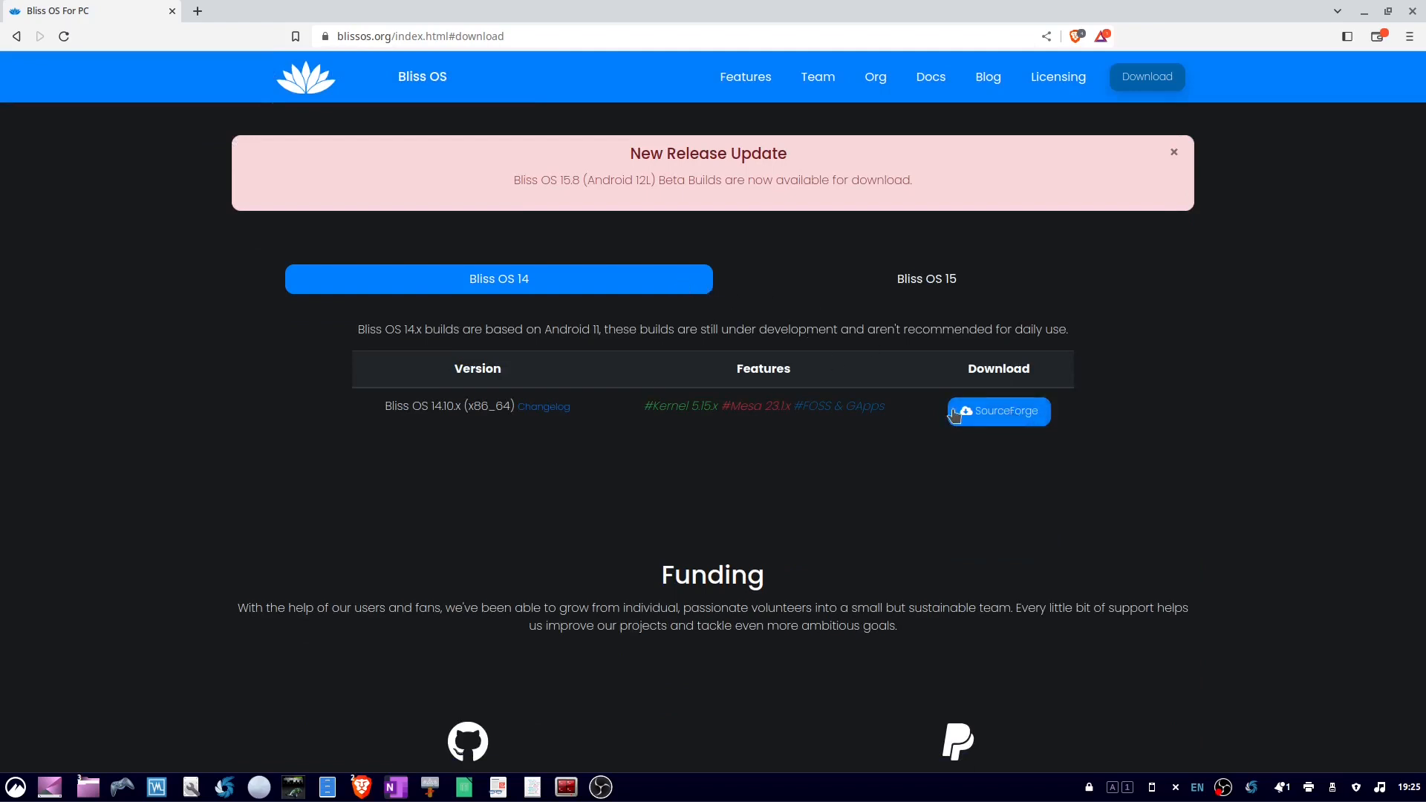
left_click(997, 410)
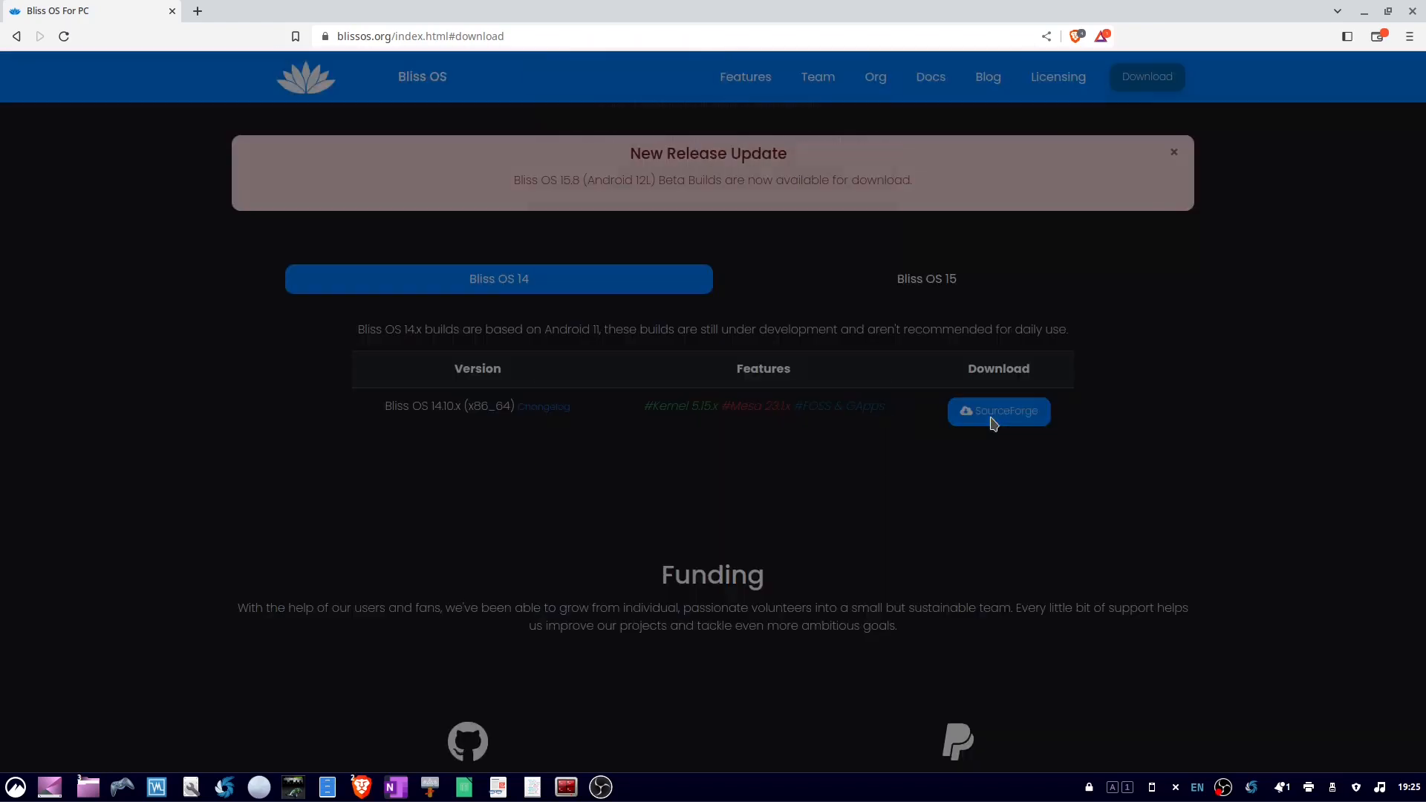
left_click(997, 411)
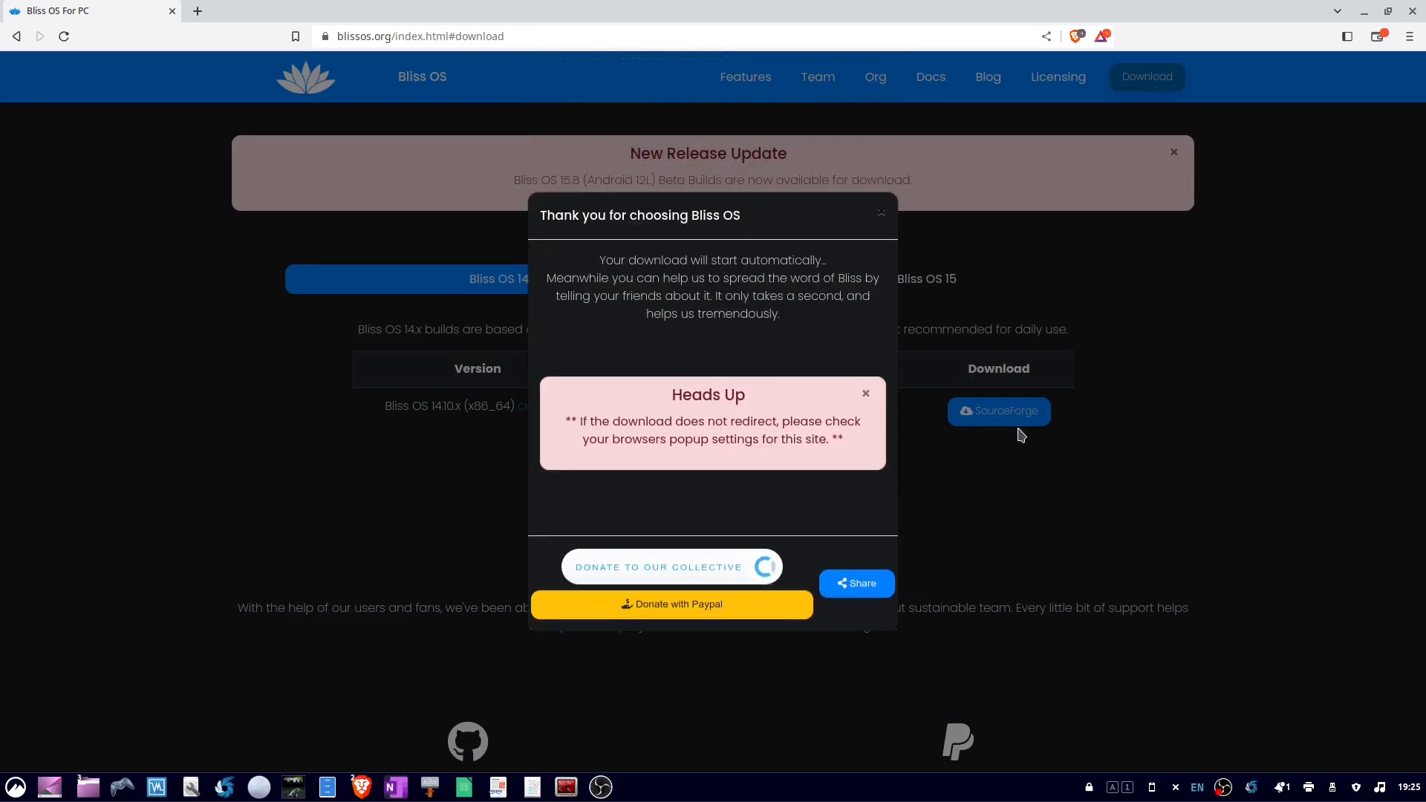
left_click(998, 410)
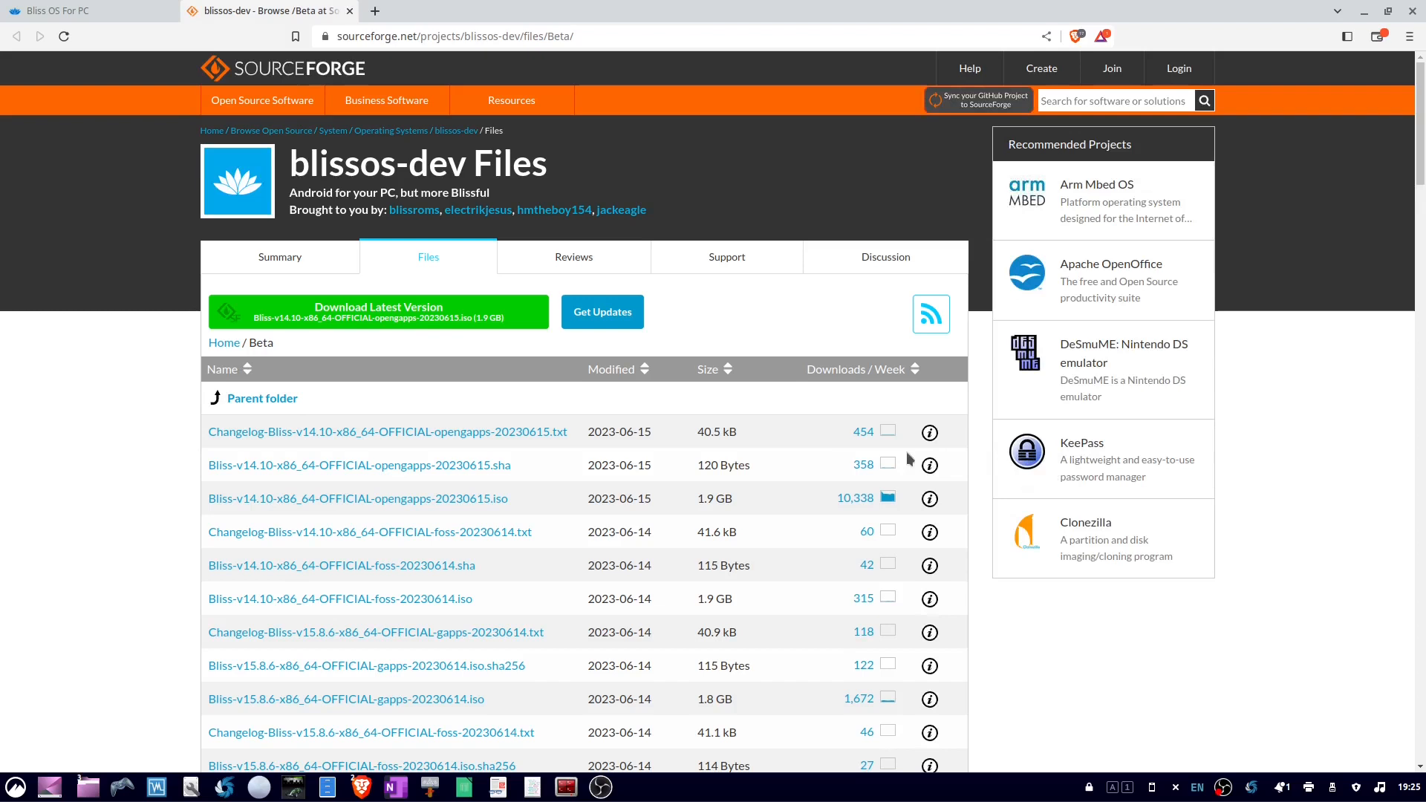
mouse_move(532, 466)
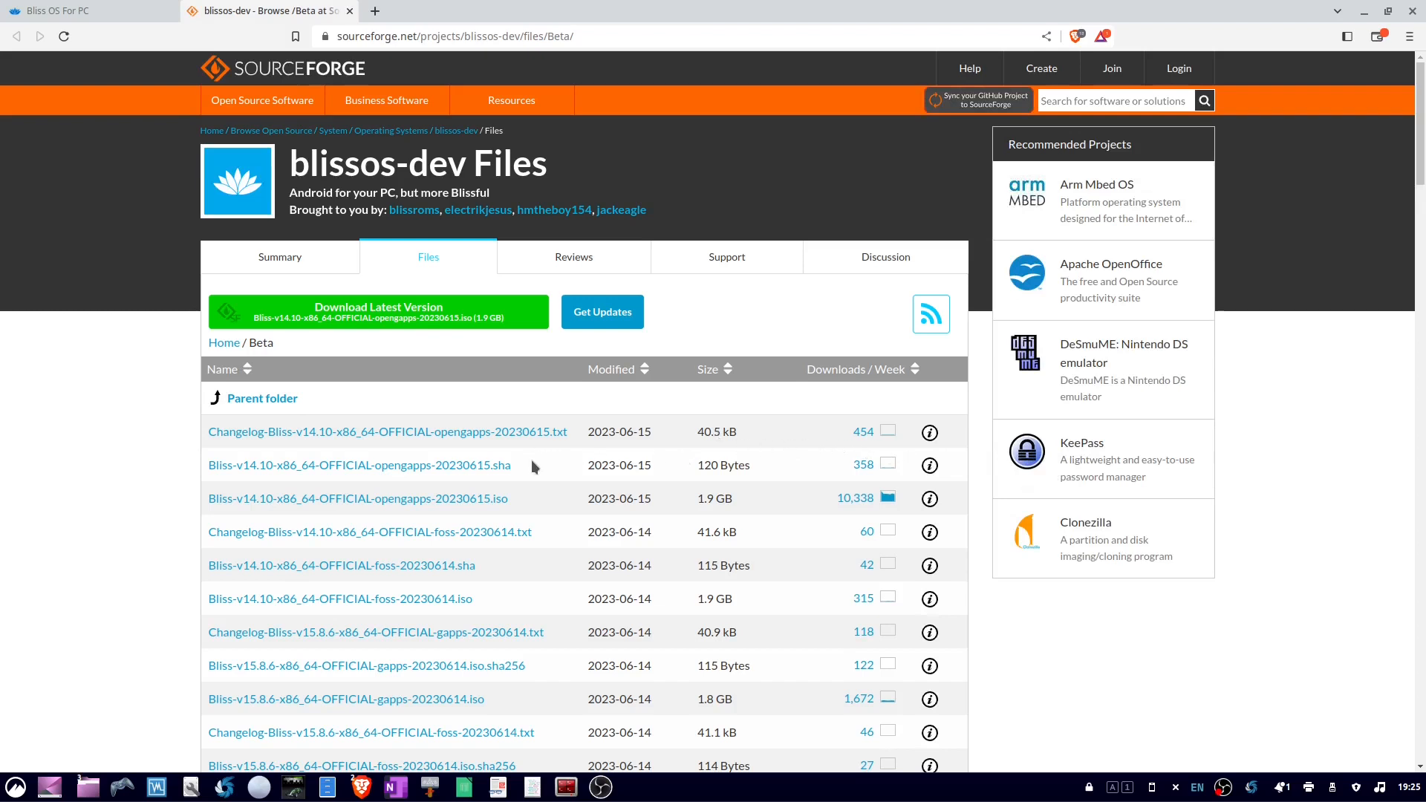
mouse_move(490, 502)
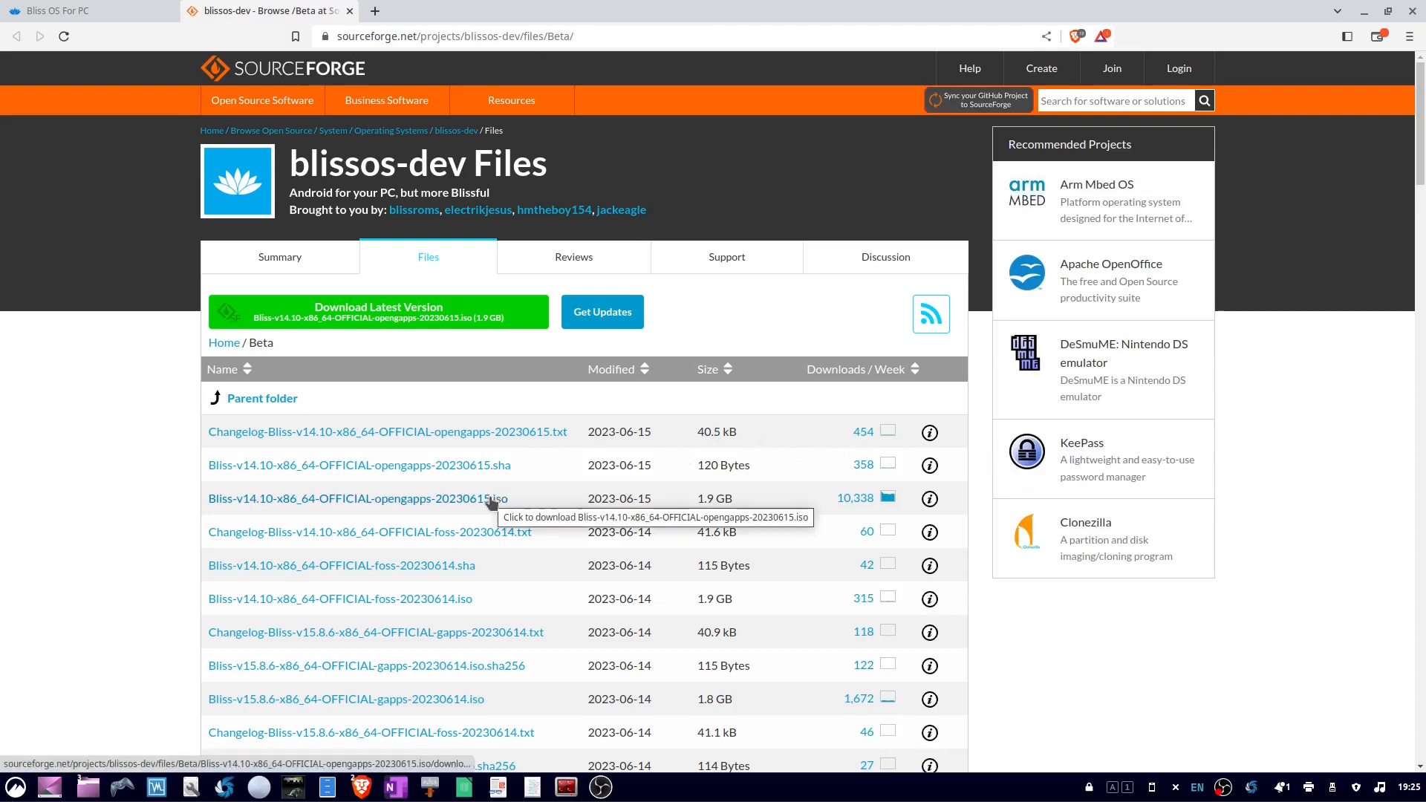
Save Bliss-v14.10-x86_64-OFFICIAL-opengapps-20230615.iso from SourceForge into the BlissOS folder
left_click(354, 498)
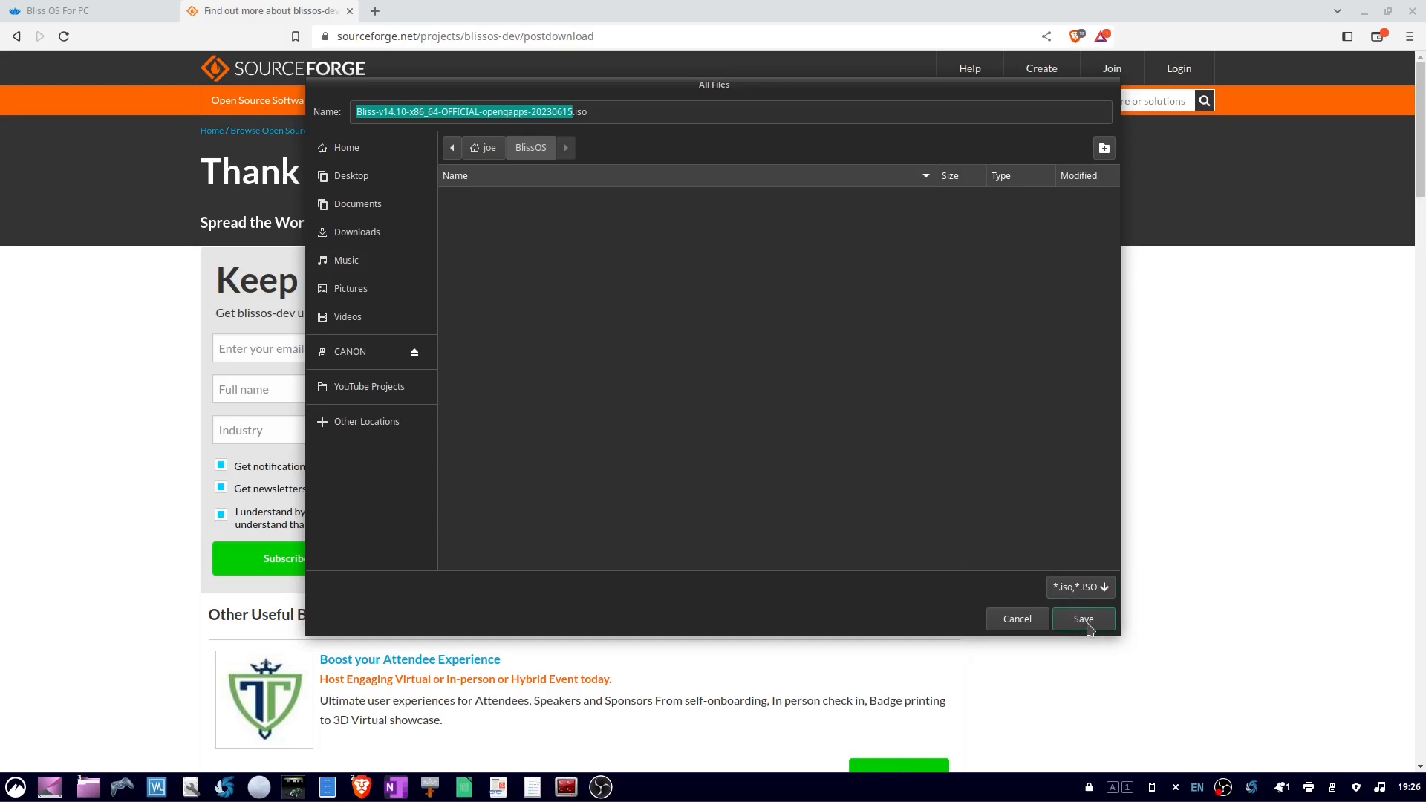
left_click(1082, 619)
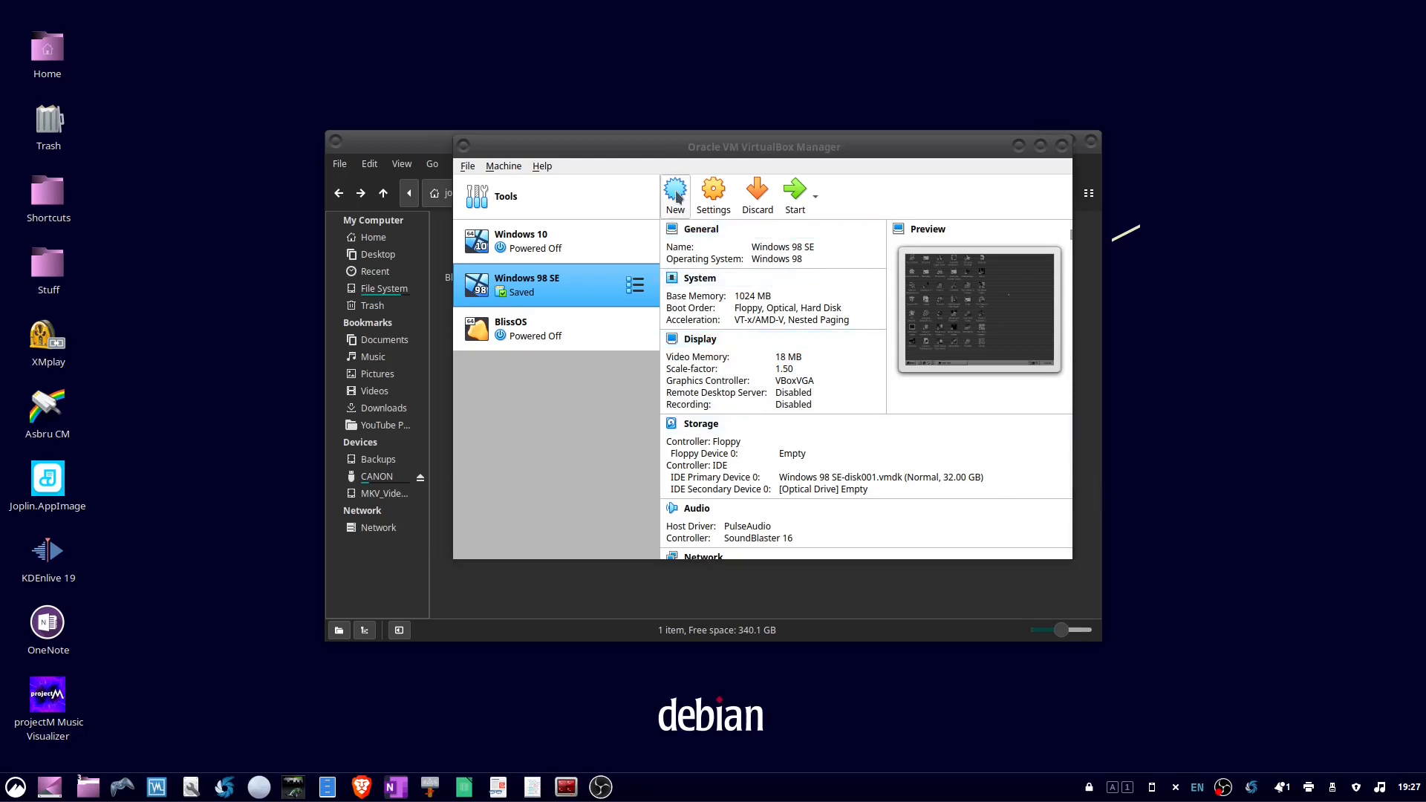
Create a new VM named BlissOS2 with type Linux, version Other Linux (64-bit)
left_click(675, 190)
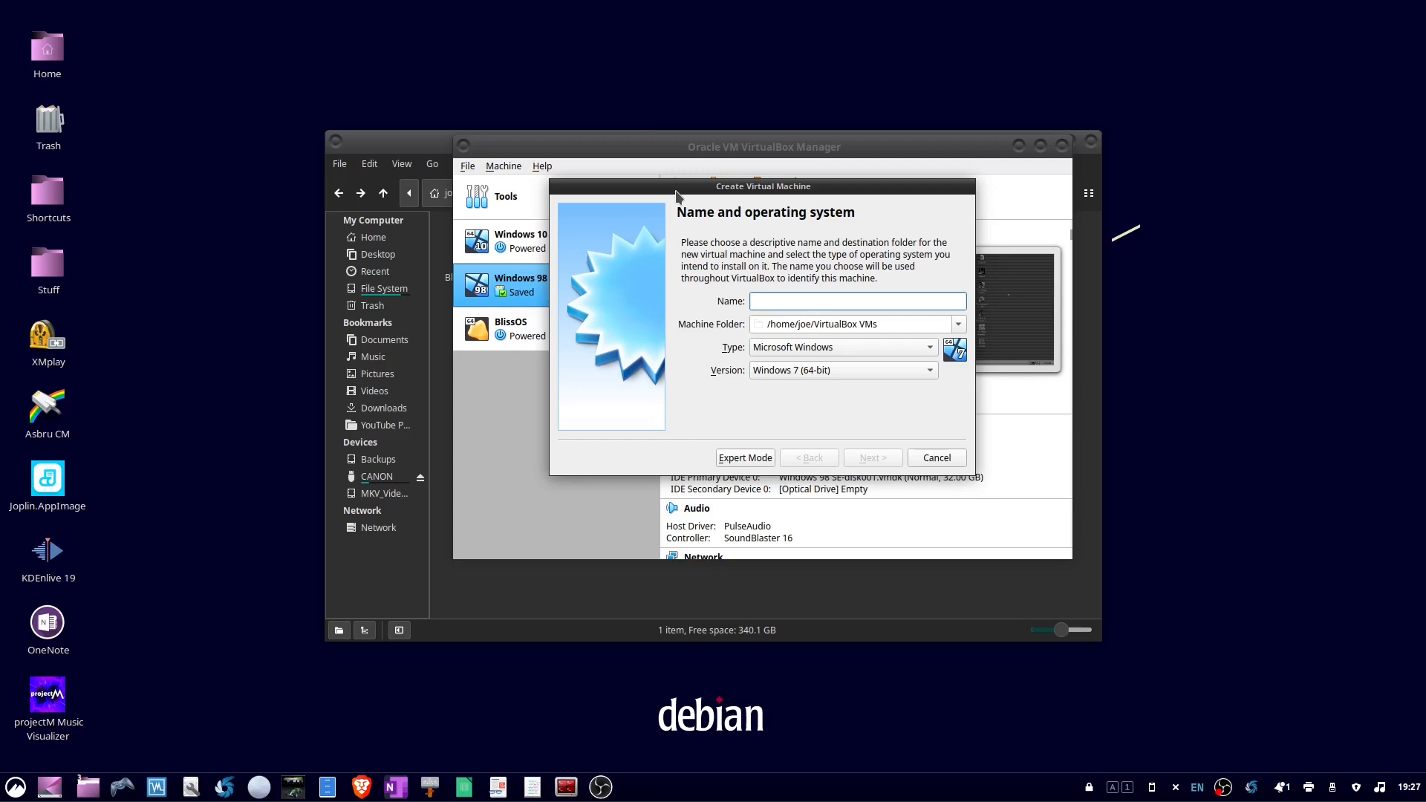
mouse_move(714, 254)
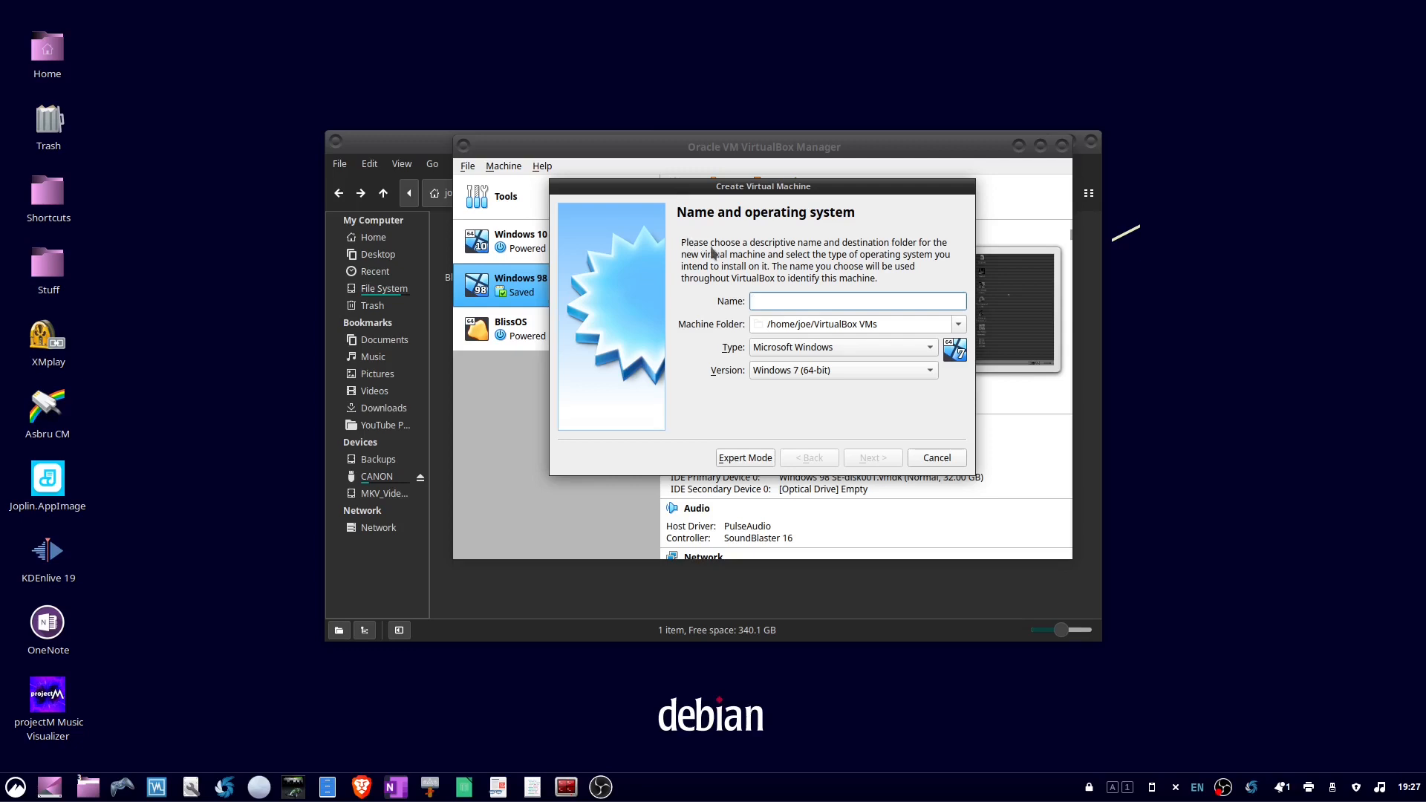
type("BlissOS2")
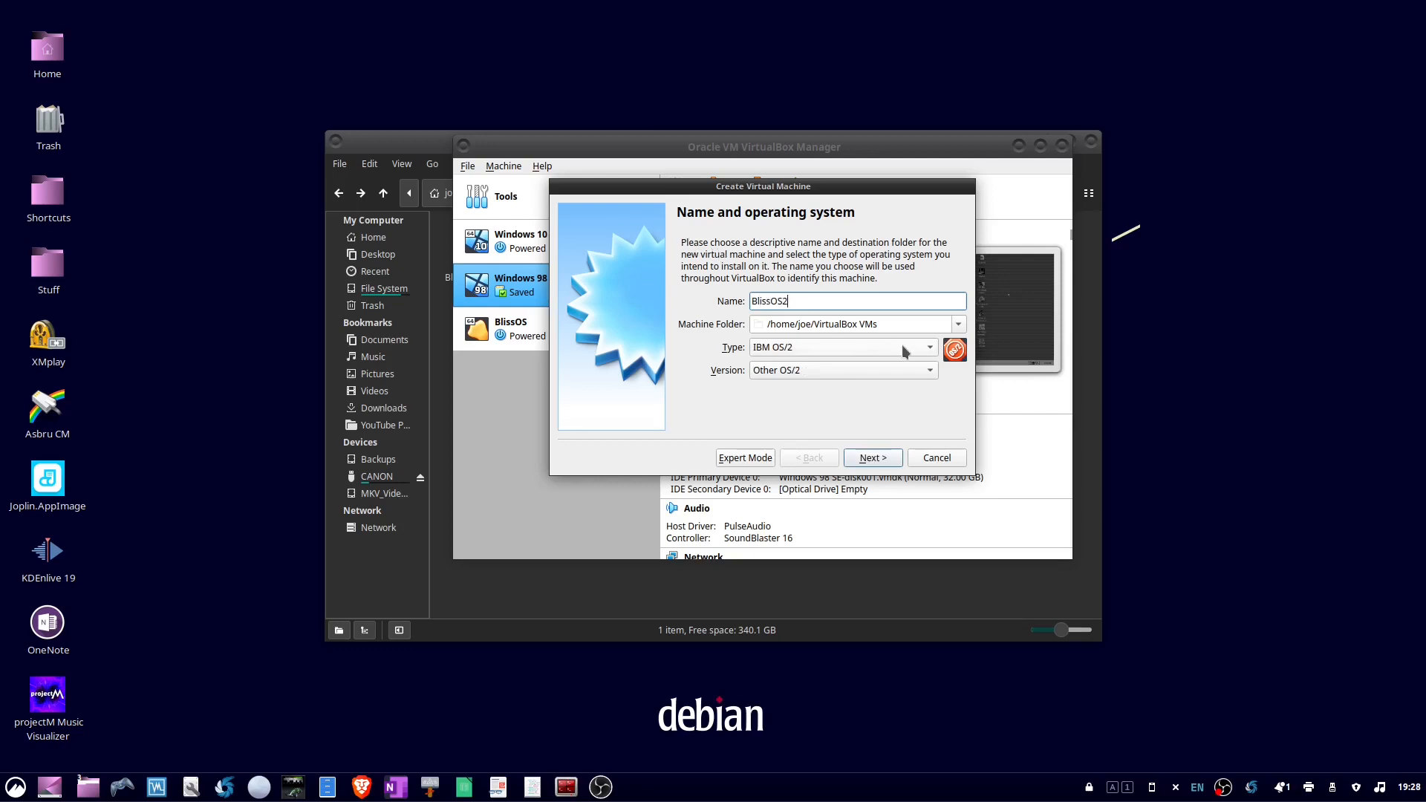
left_click(928, 347)
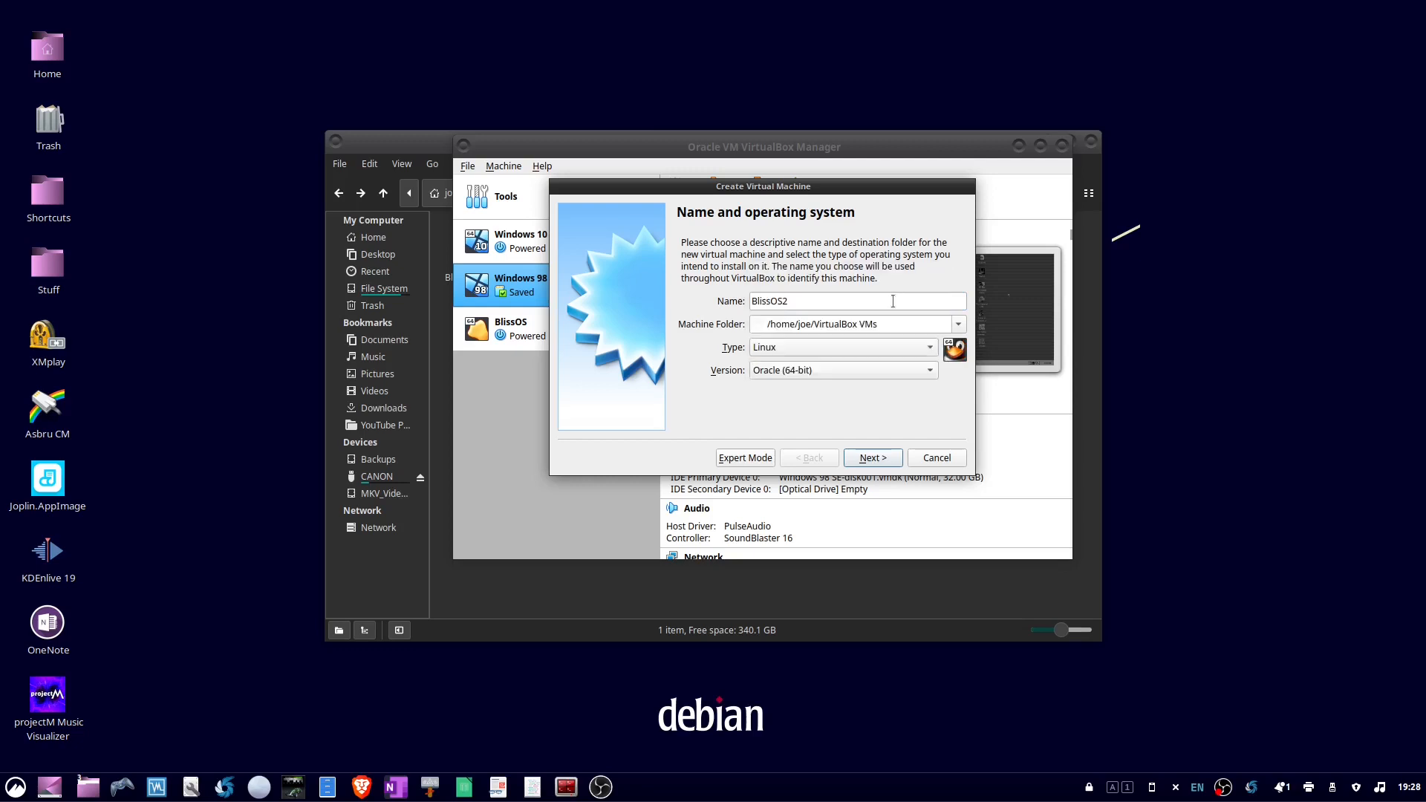
left_click(928, 370)
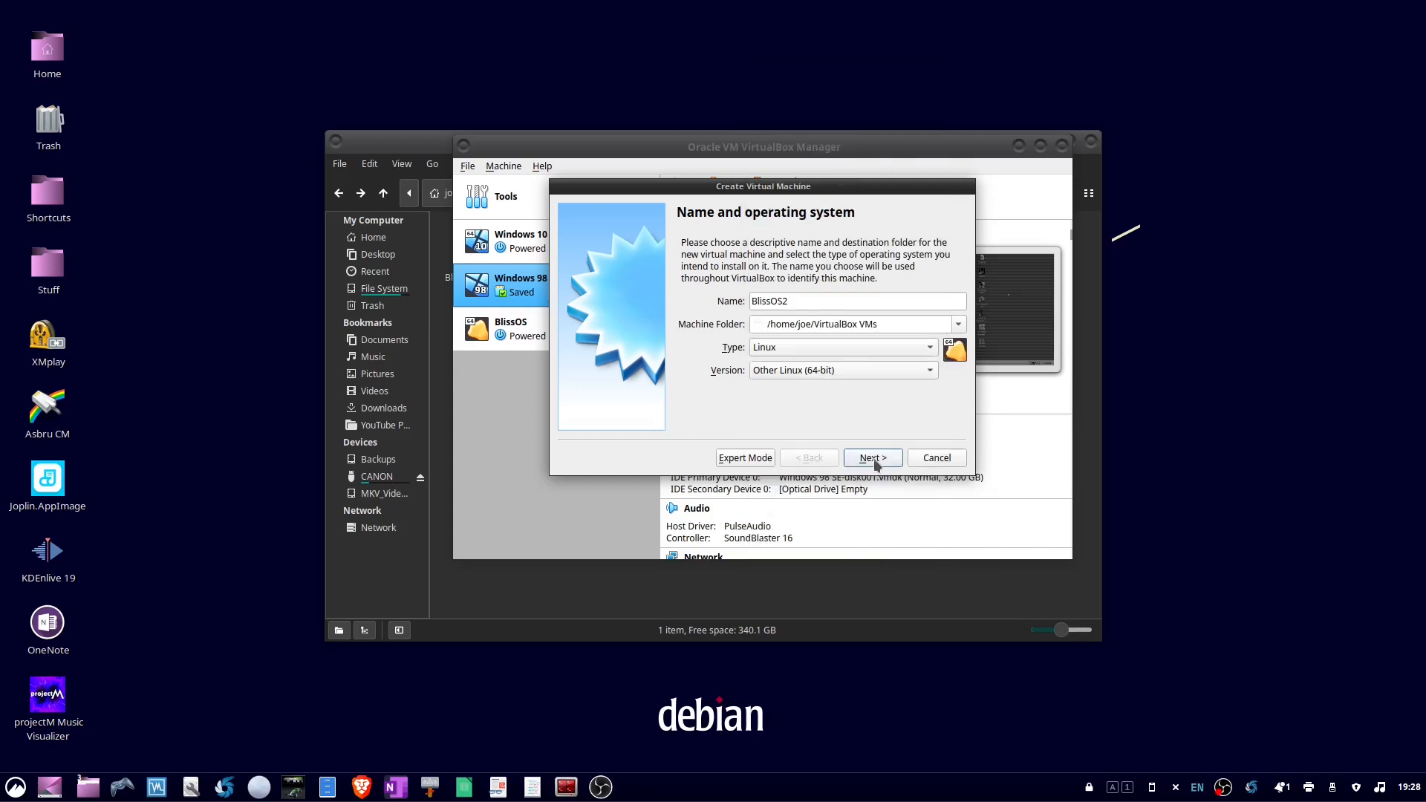
left_click(871, 457)
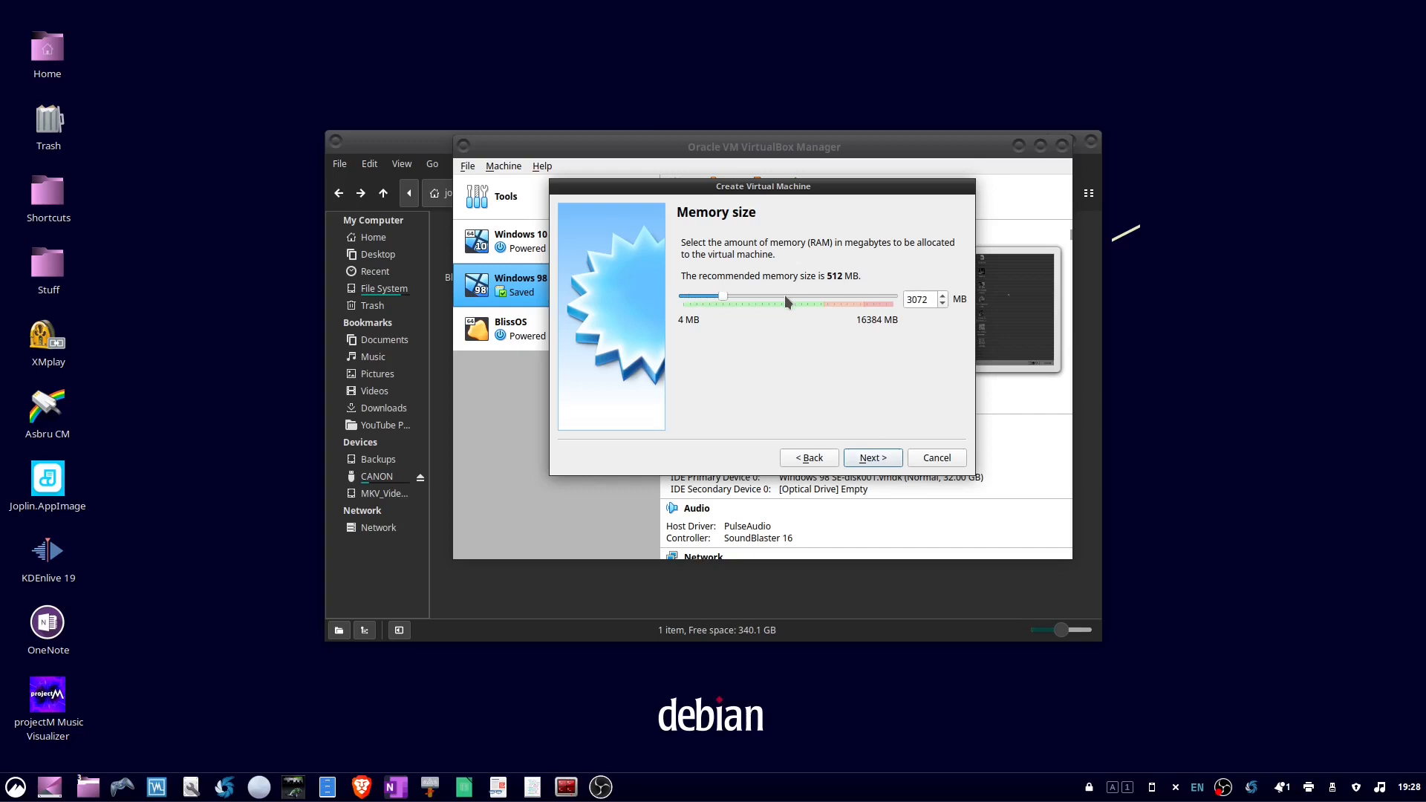
Raise BlissOS2's memory to 8192 MB and continue to the hard disk step
left_click_drag(785, 301, 810, 301)
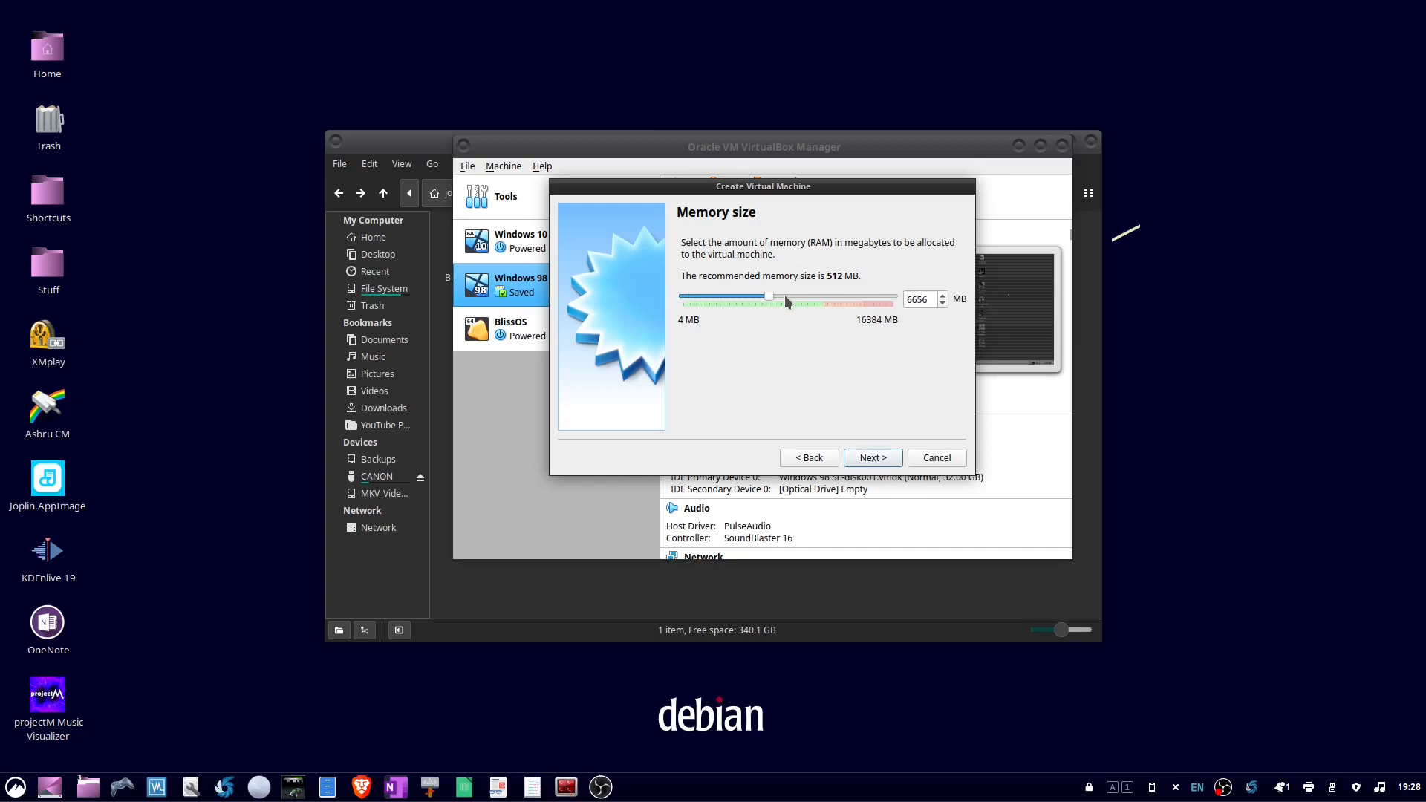
left_click_drag(782, 299, 798, 299)
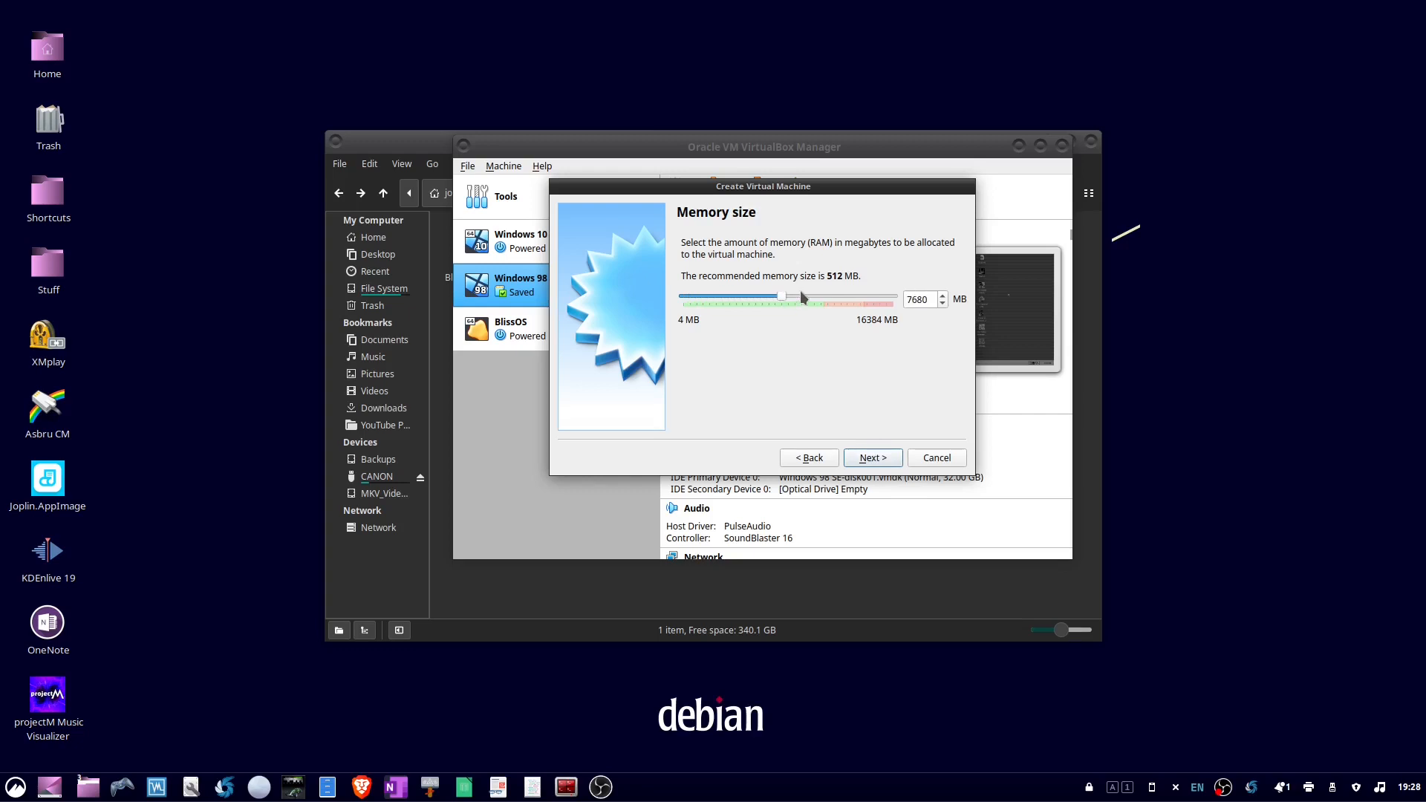
left_click_drag(786, 299, 790, 298)
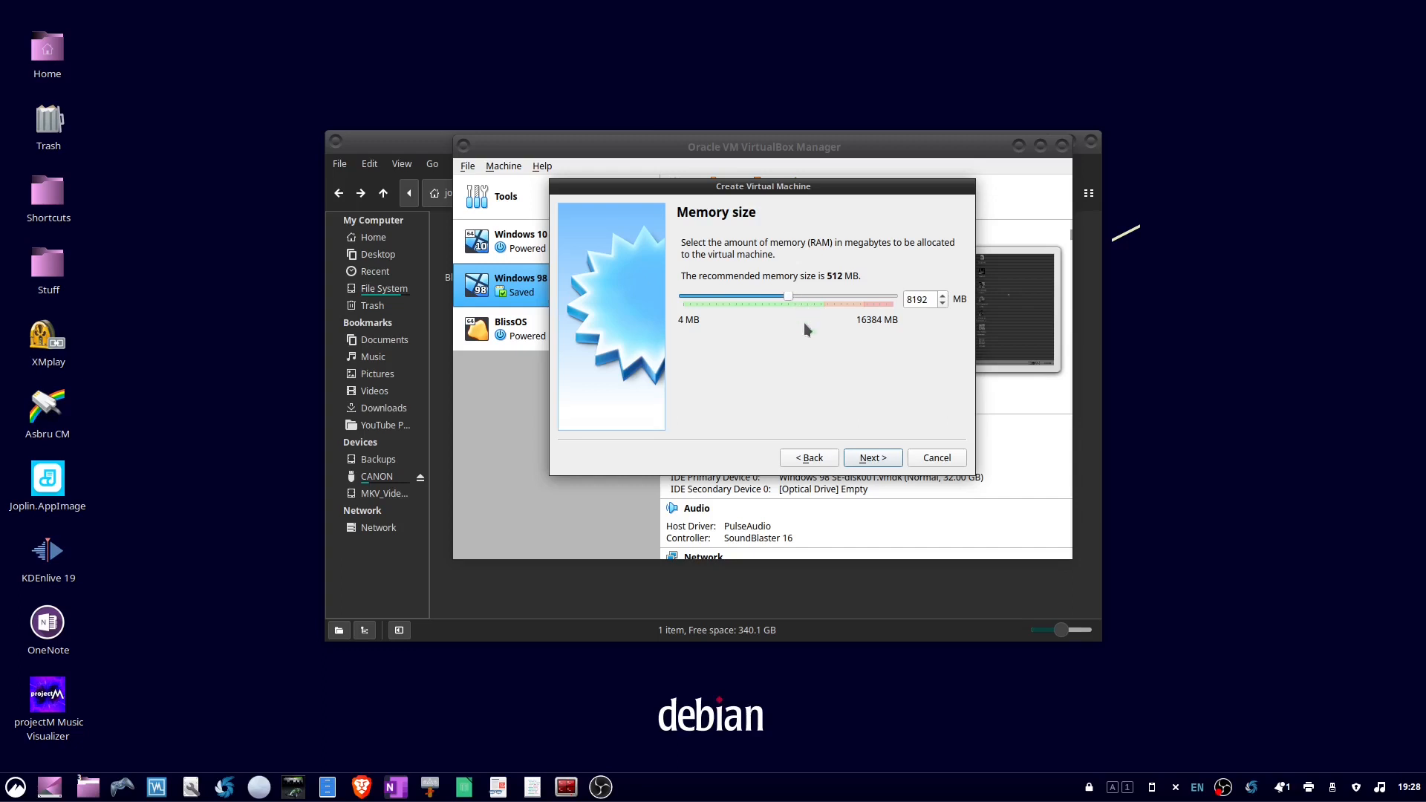
left_click(870, 457)
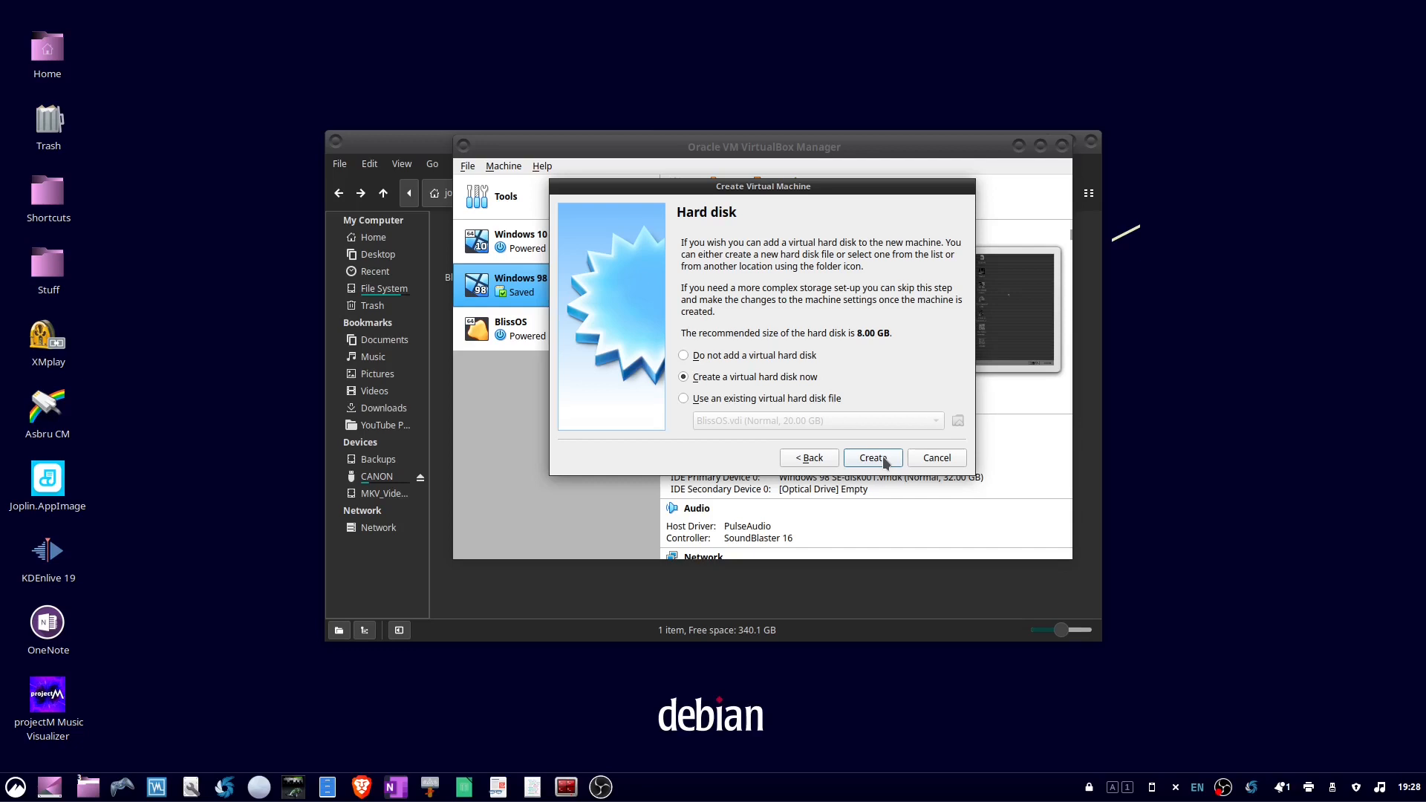
Create a 20 GB dynamically allocated VDI disk and finish creating BlissOS2
left_click(870, 458)
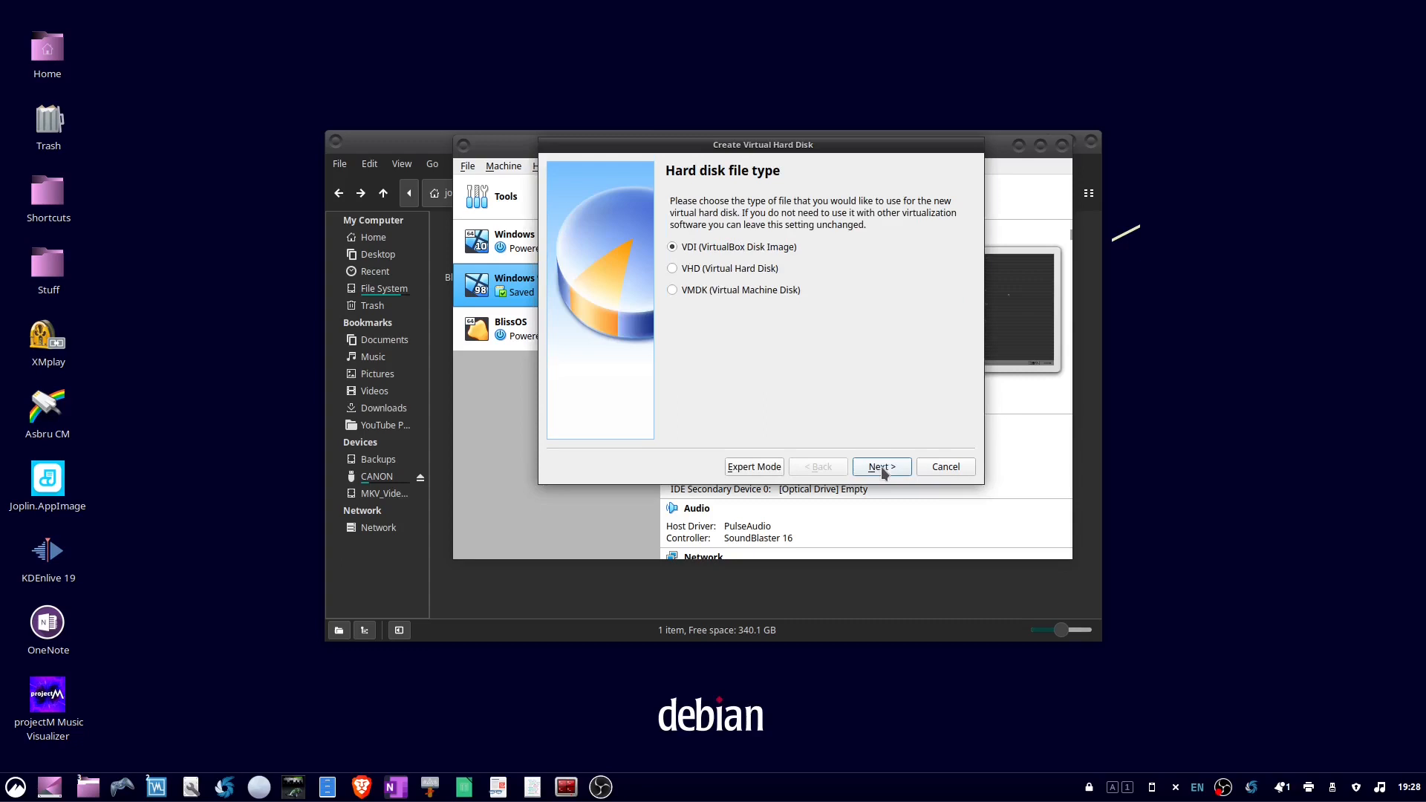
left_click(879, 466)
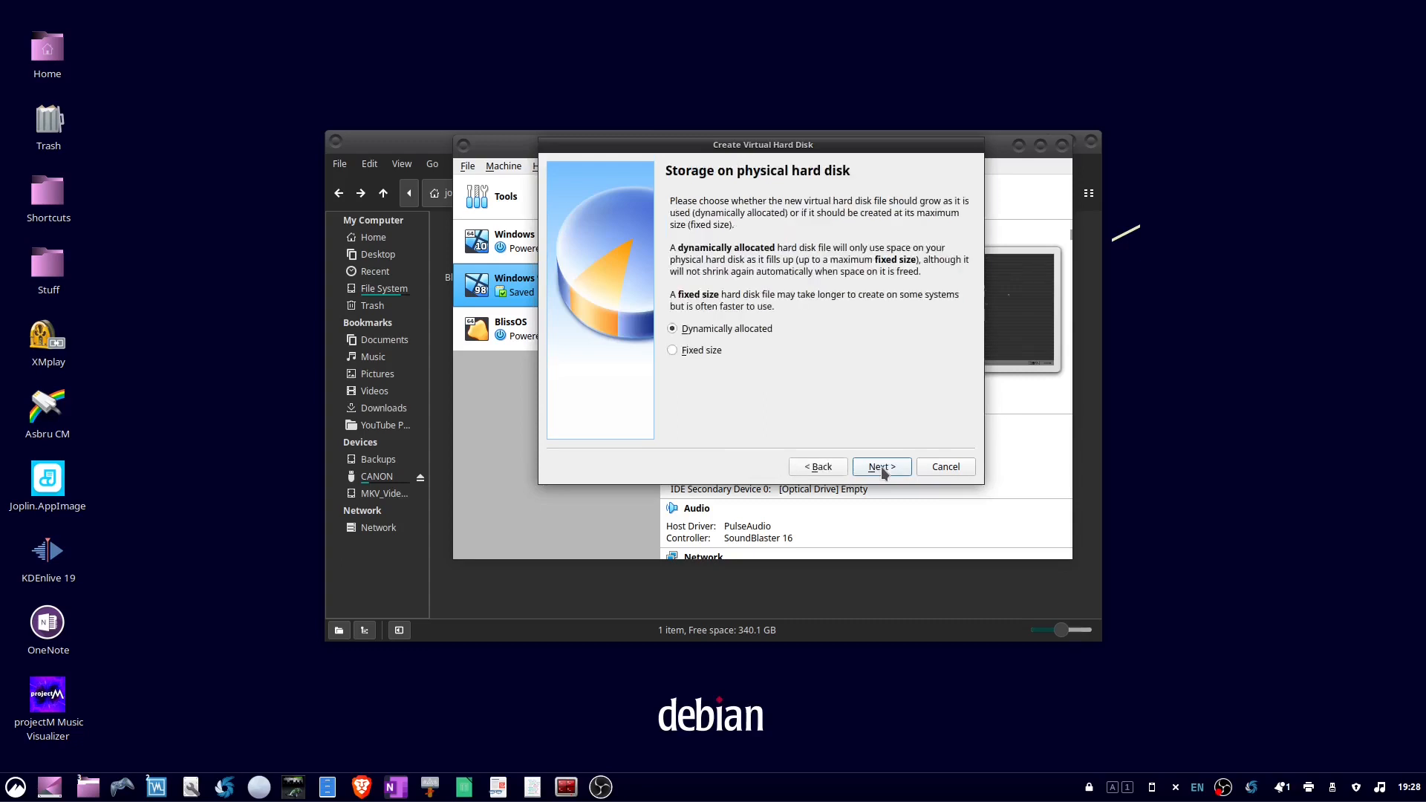
left_click(879, 467)
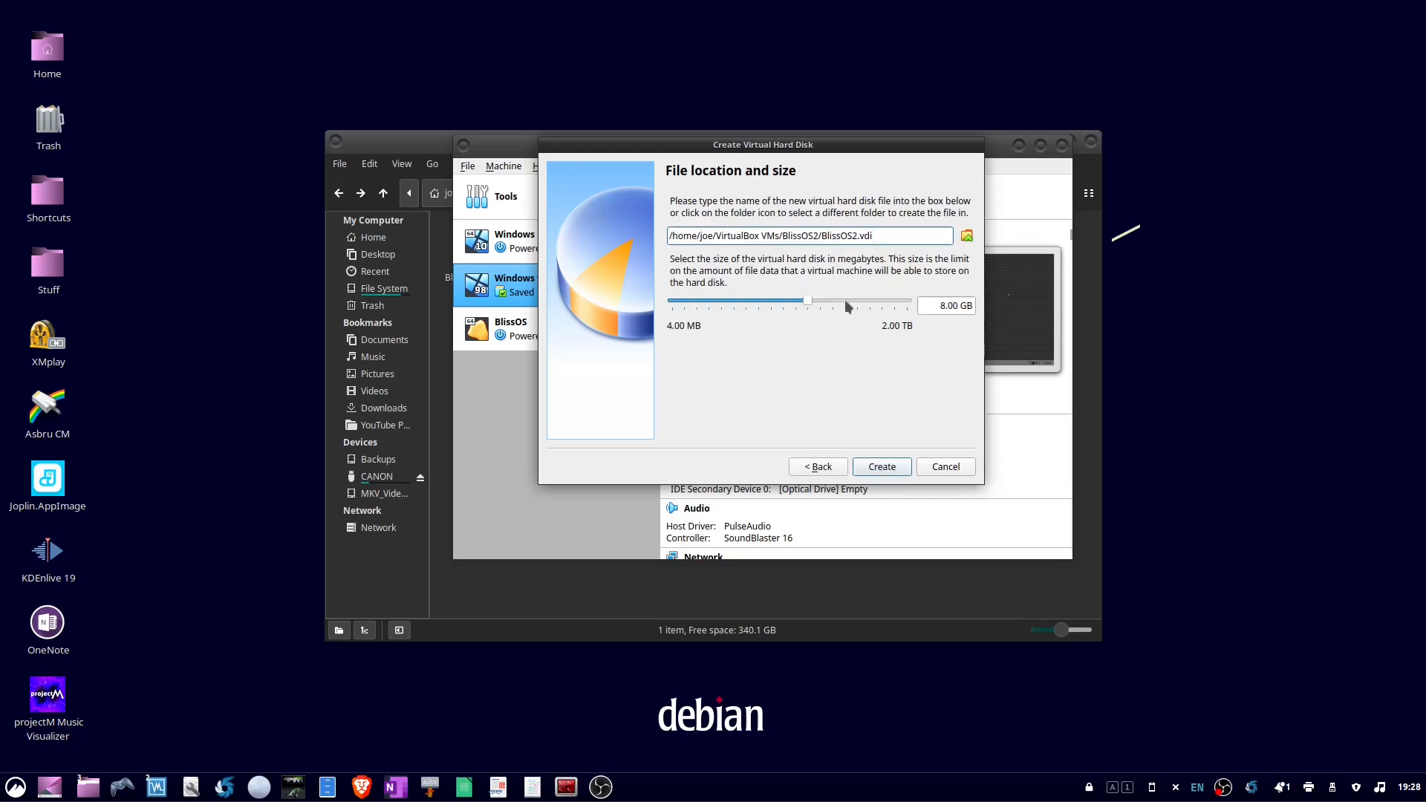
left_click_drag(806, 300, 830, 300)
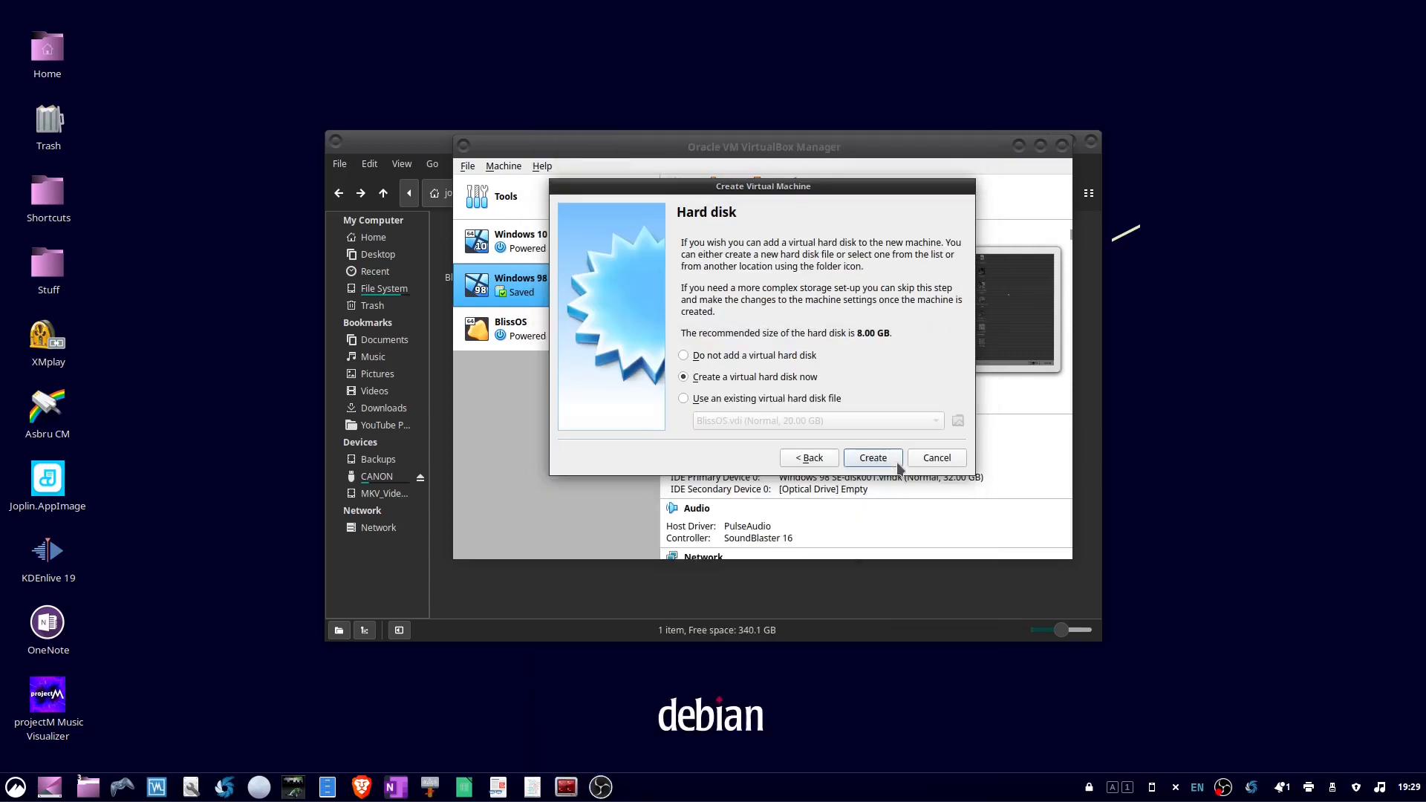
left_click(870, 457)
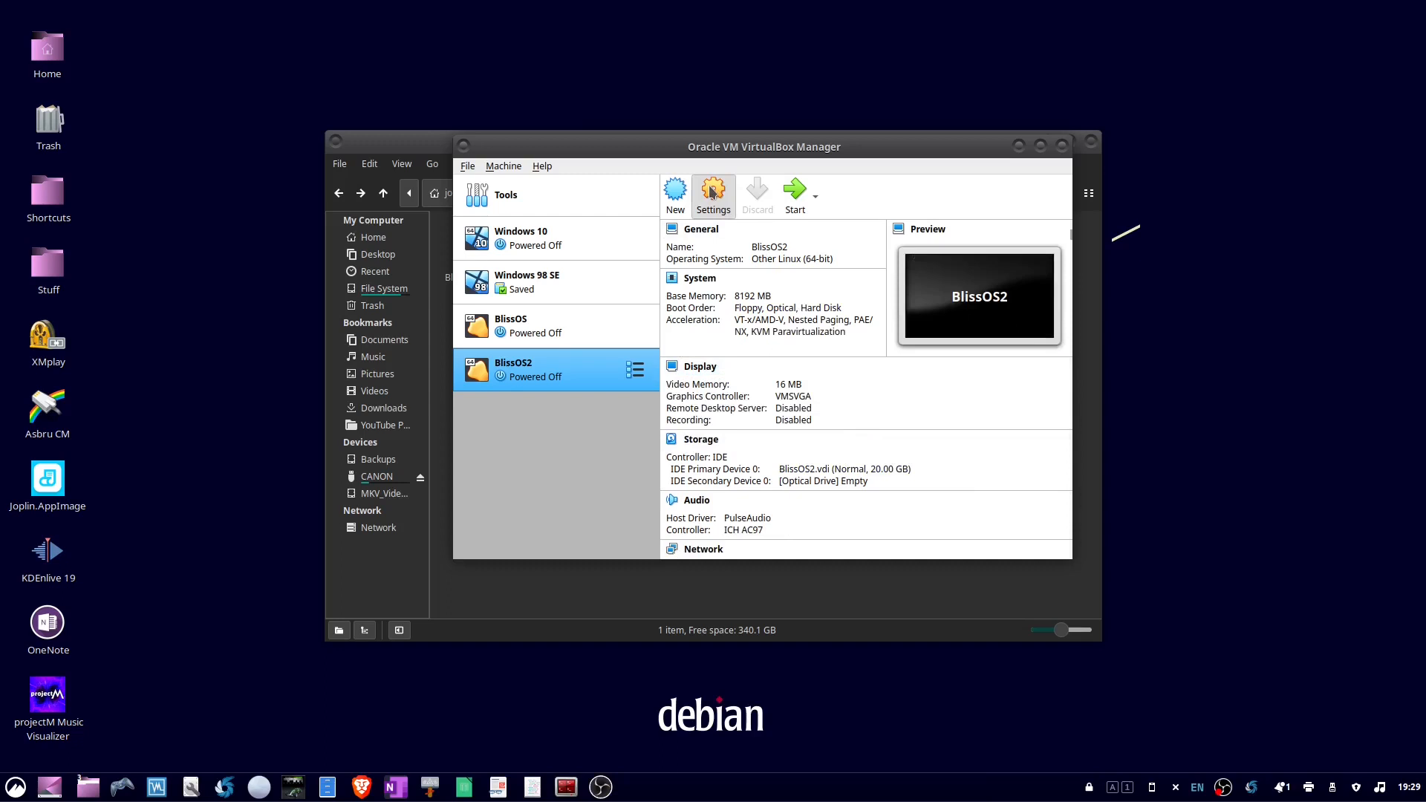
In BlissOS2's Display settings, switch the graphics controller to VBoxVGA with 32 MB video memory
left_click(713, 191)
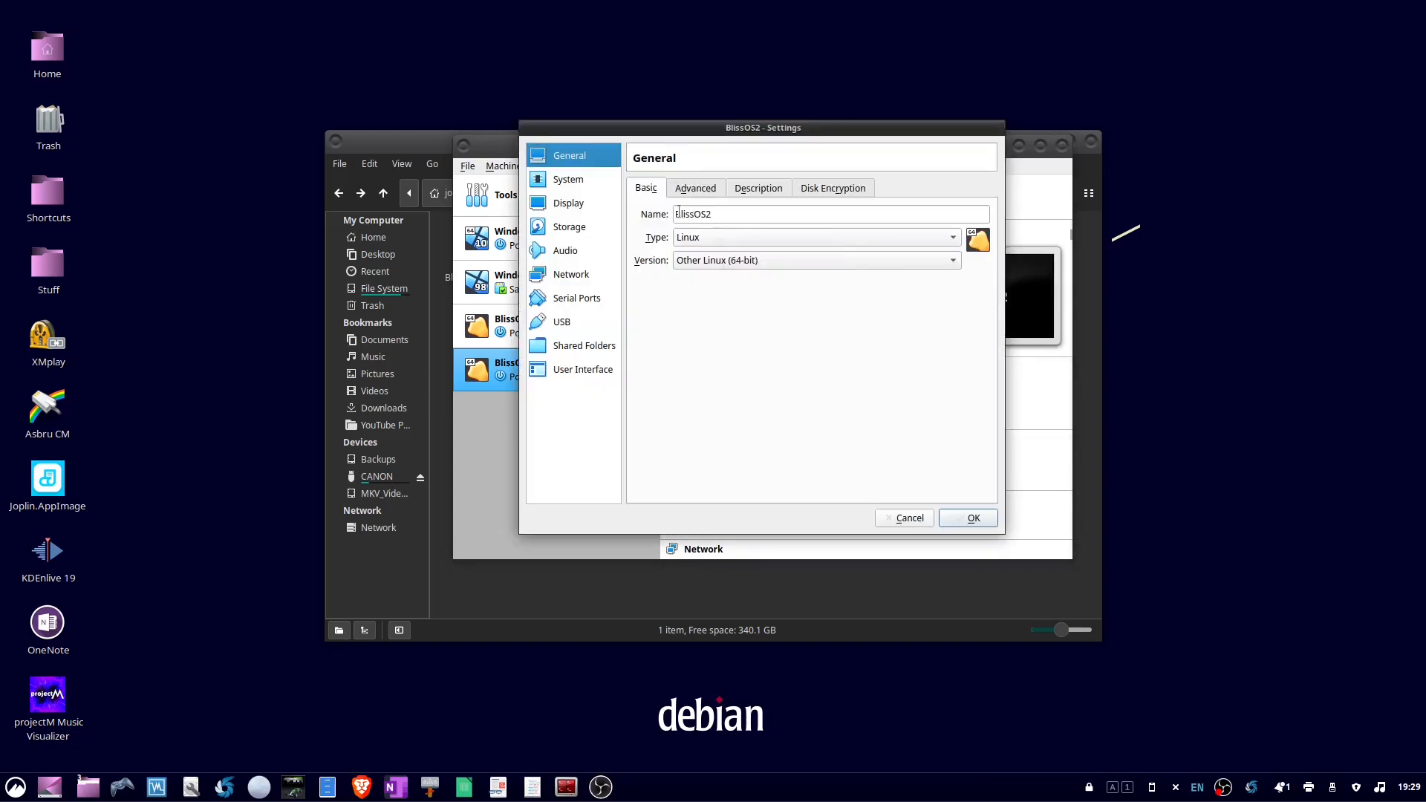
mouse_move(568, 191)
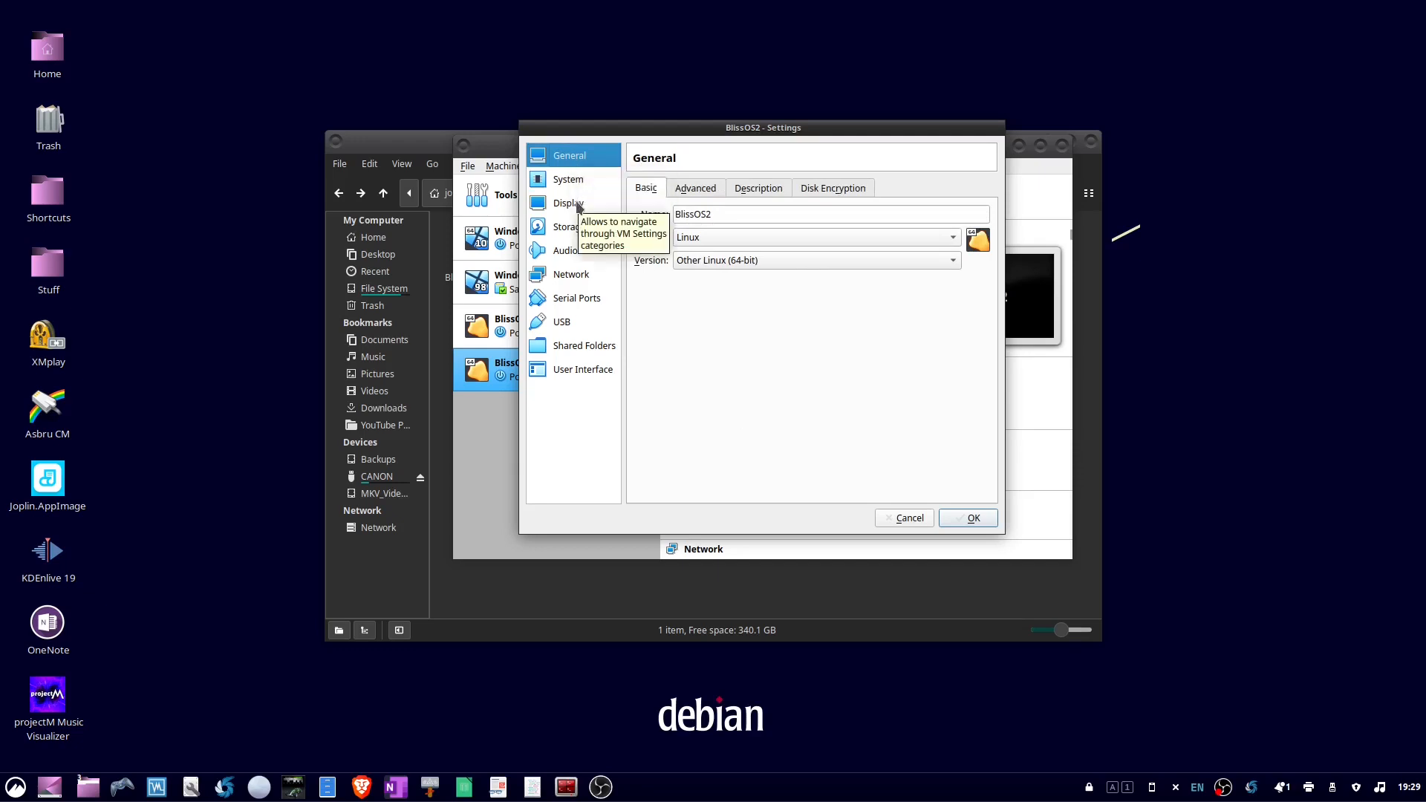
left_click(568, 202)
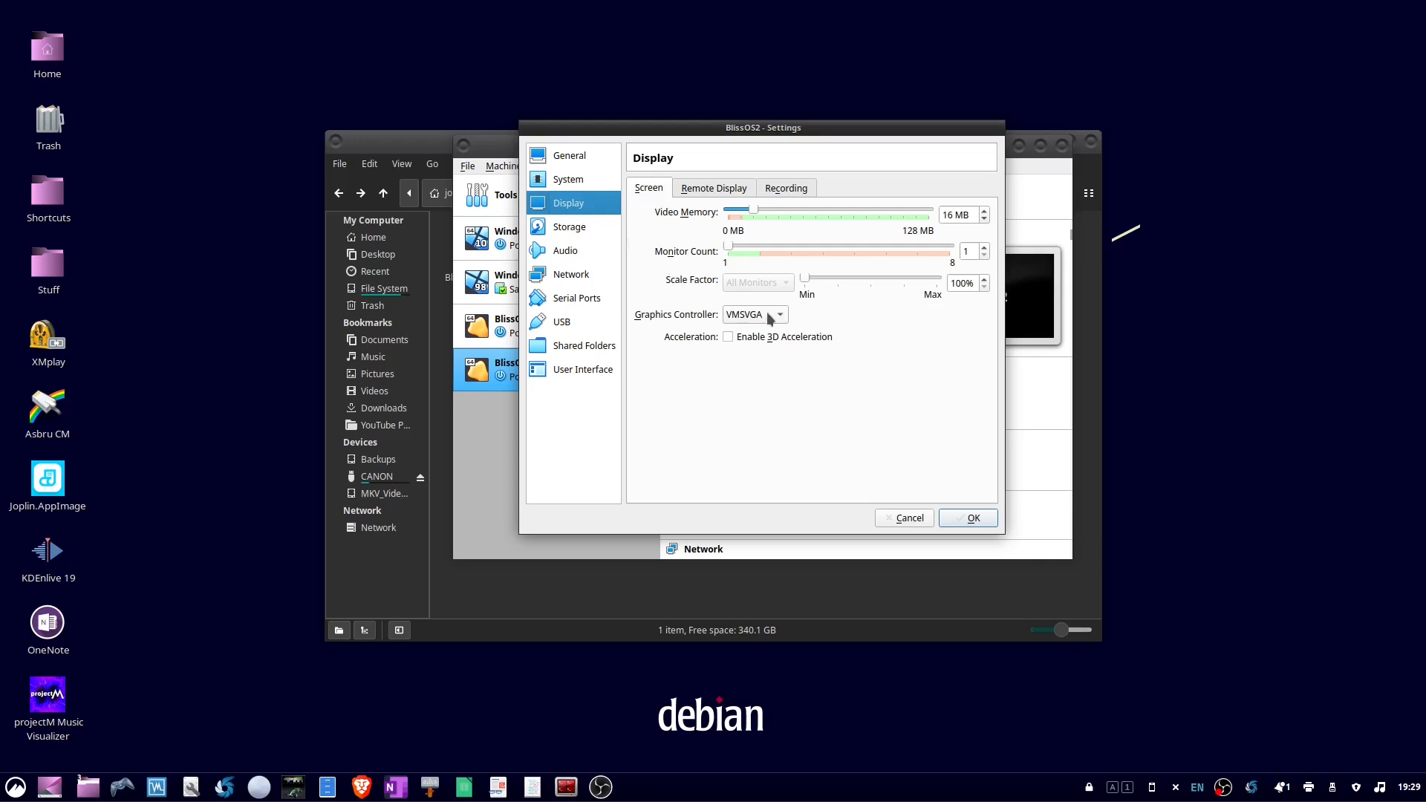
left_click(754, 313)
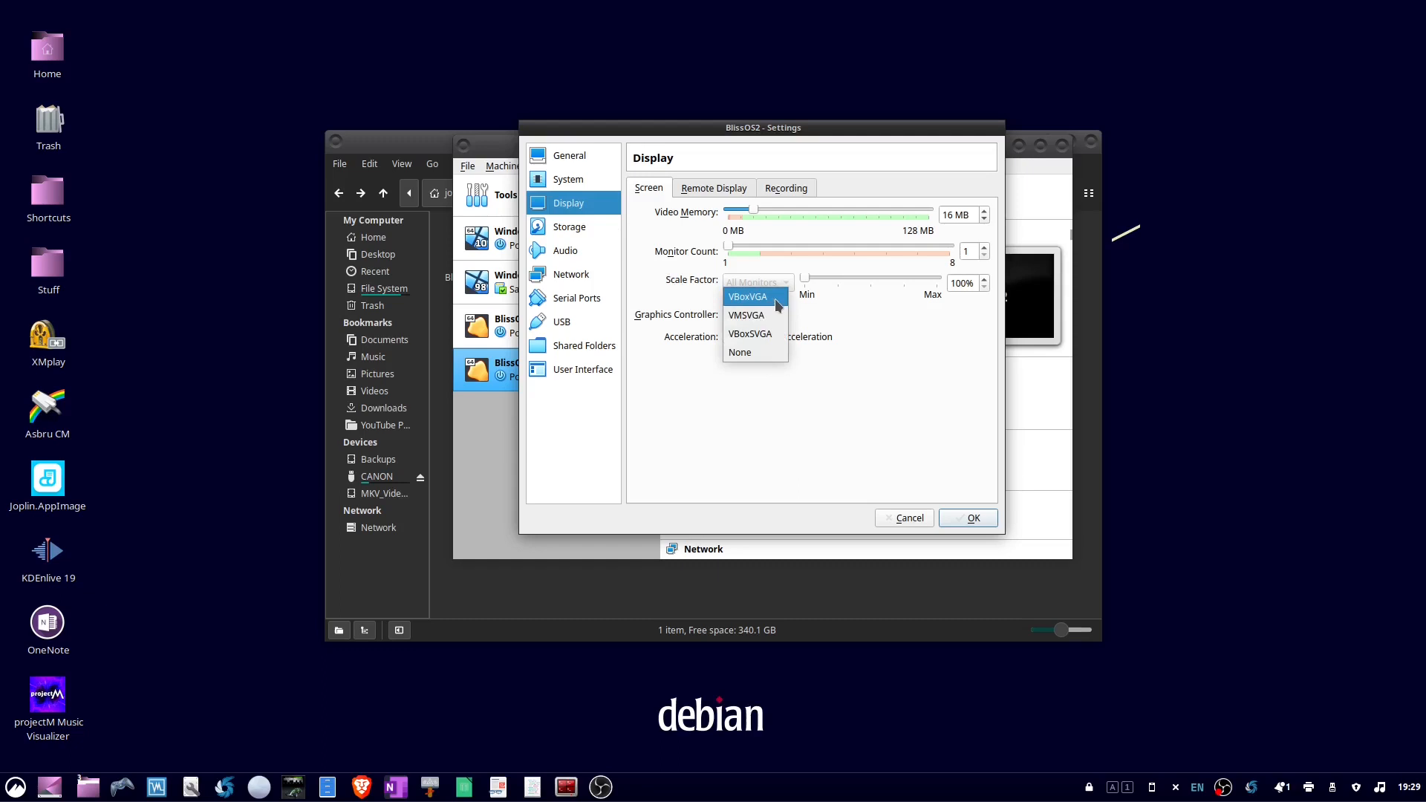
left_click(748, 295)
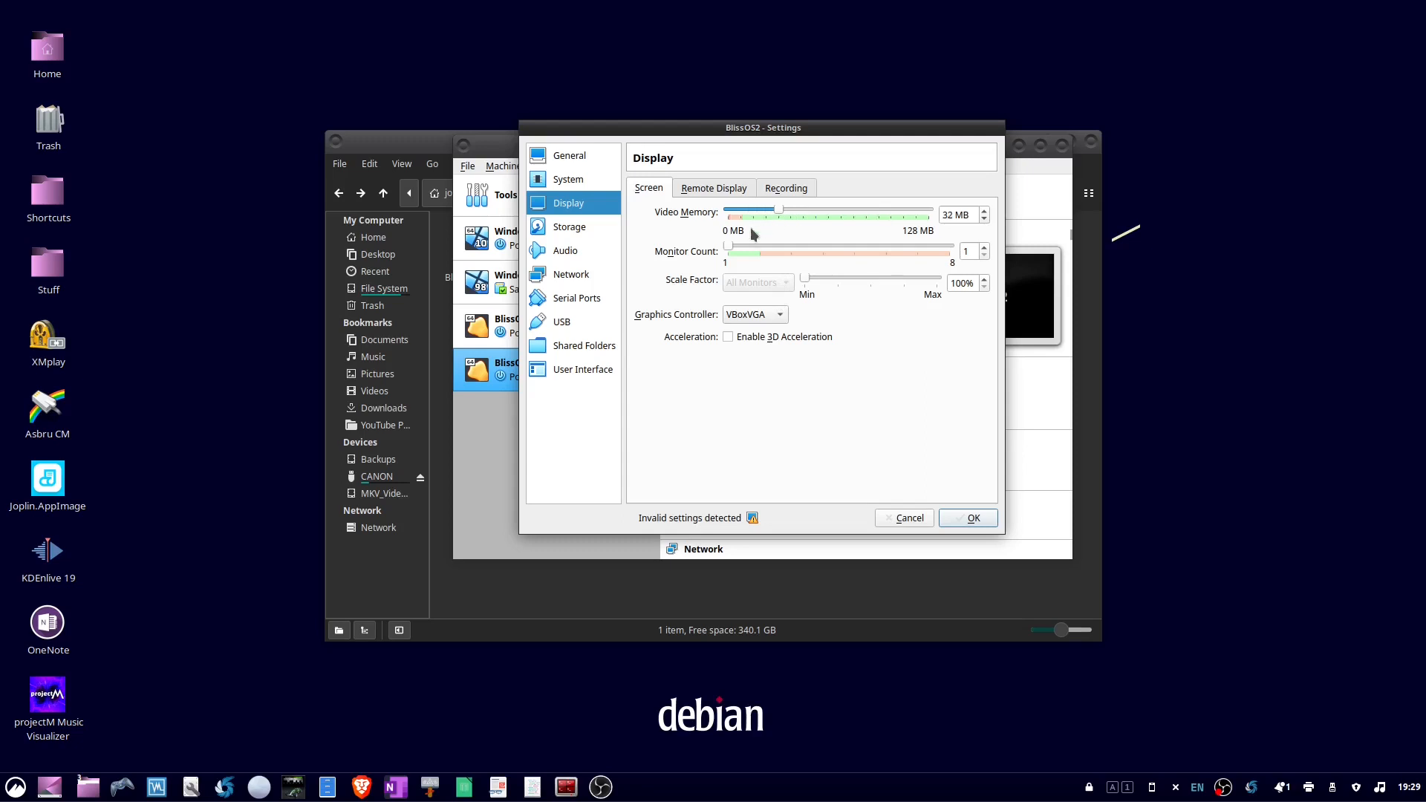
Attach BlissOS2's network adapter as a Bridged Adapter and save the settings
left_click(570, 274)
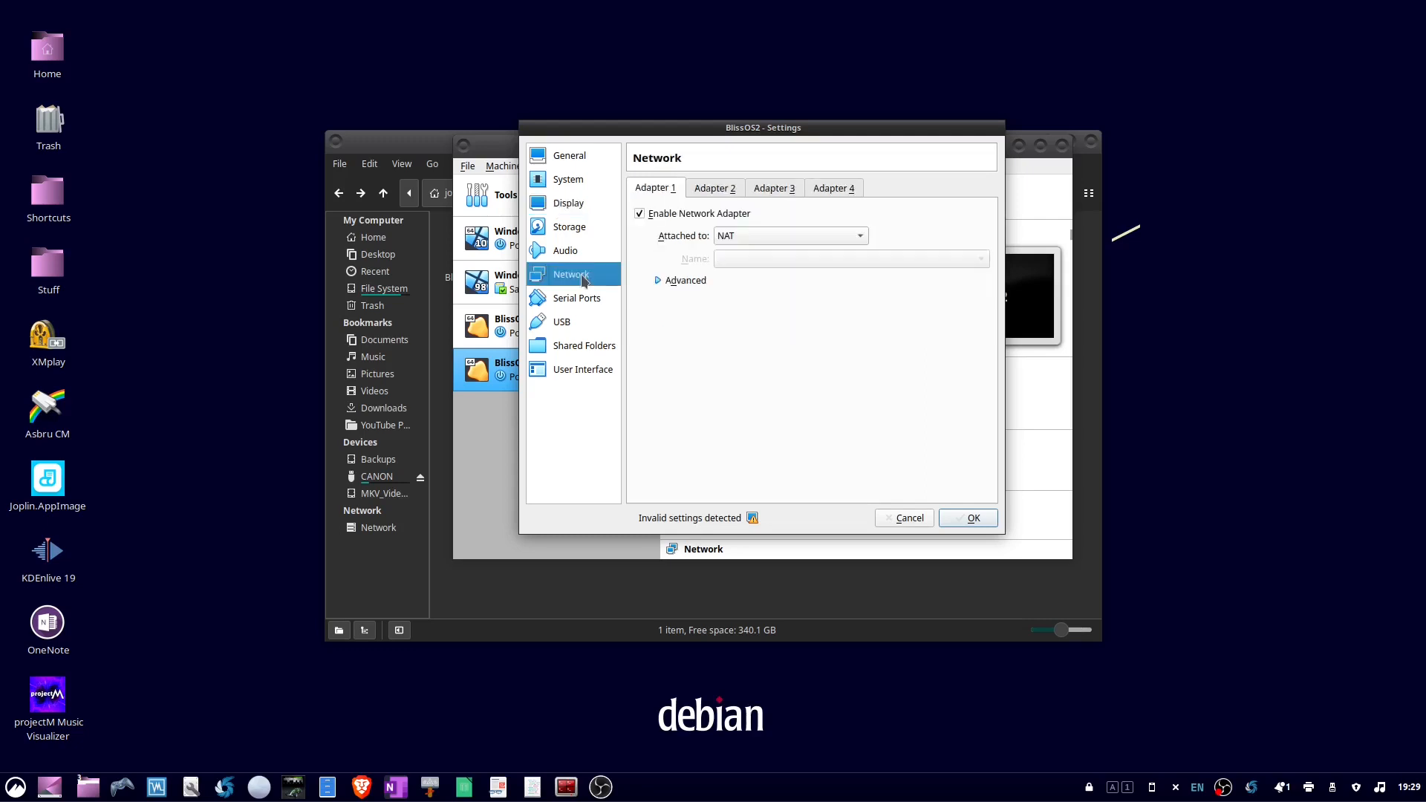
left_click(787, 235)
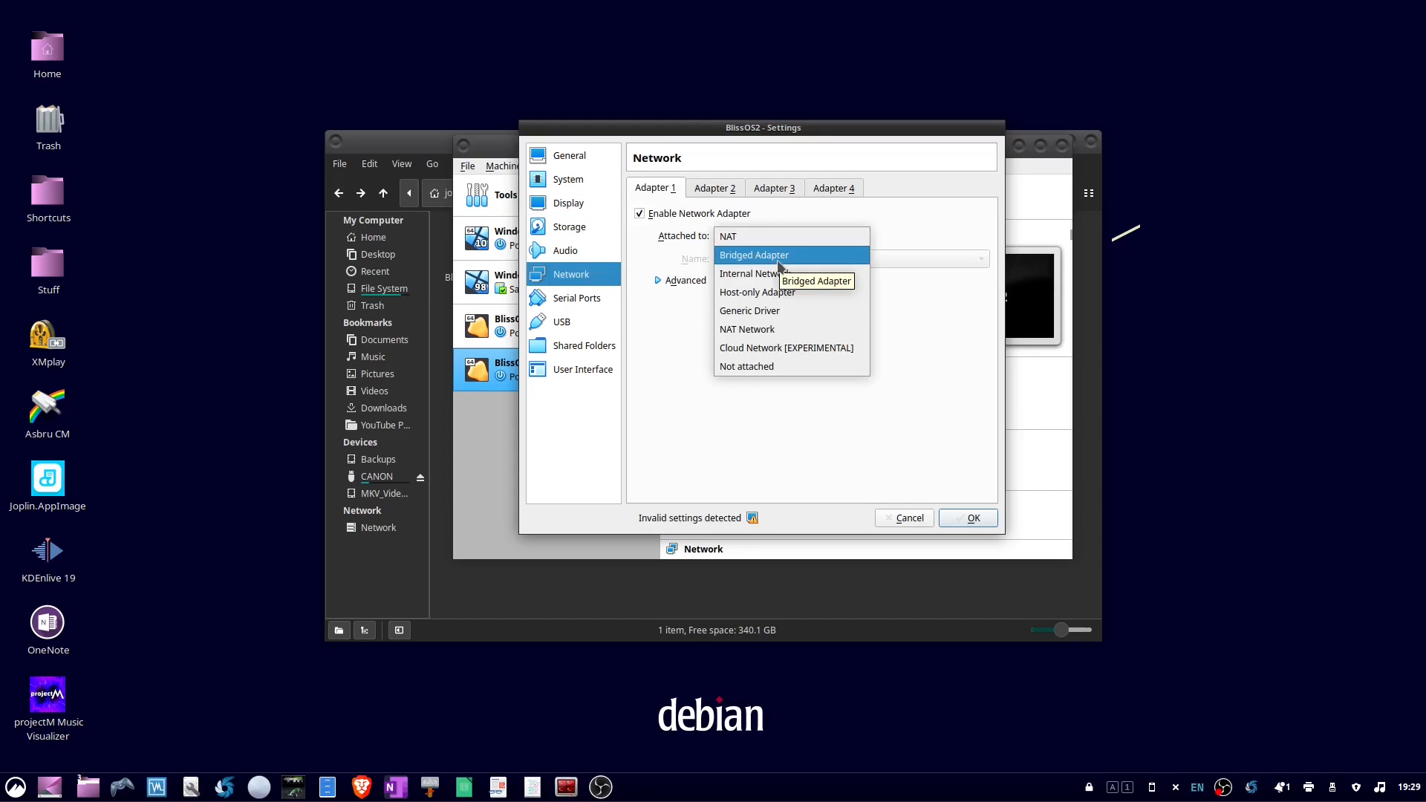
left_click(753, 255)
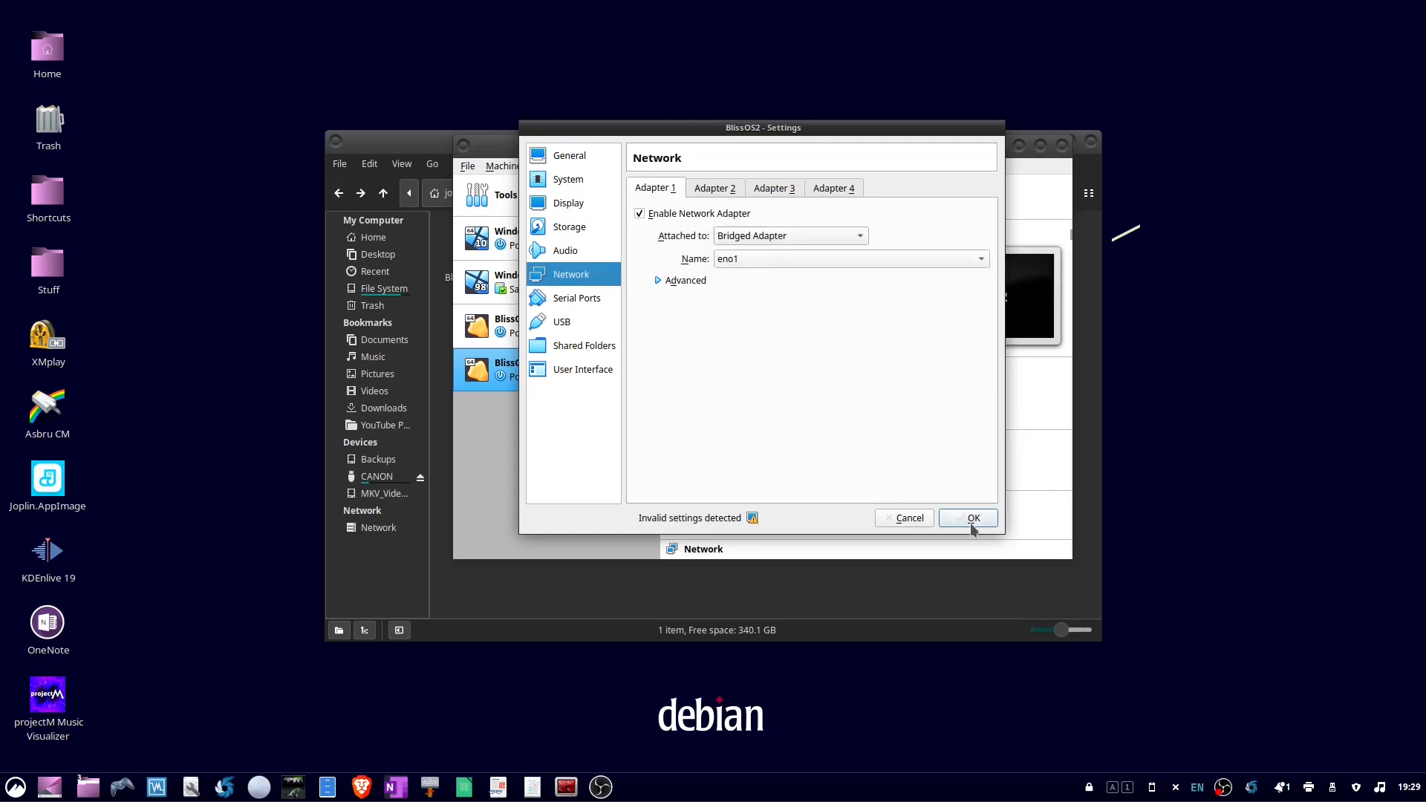
left_click(968, 518)
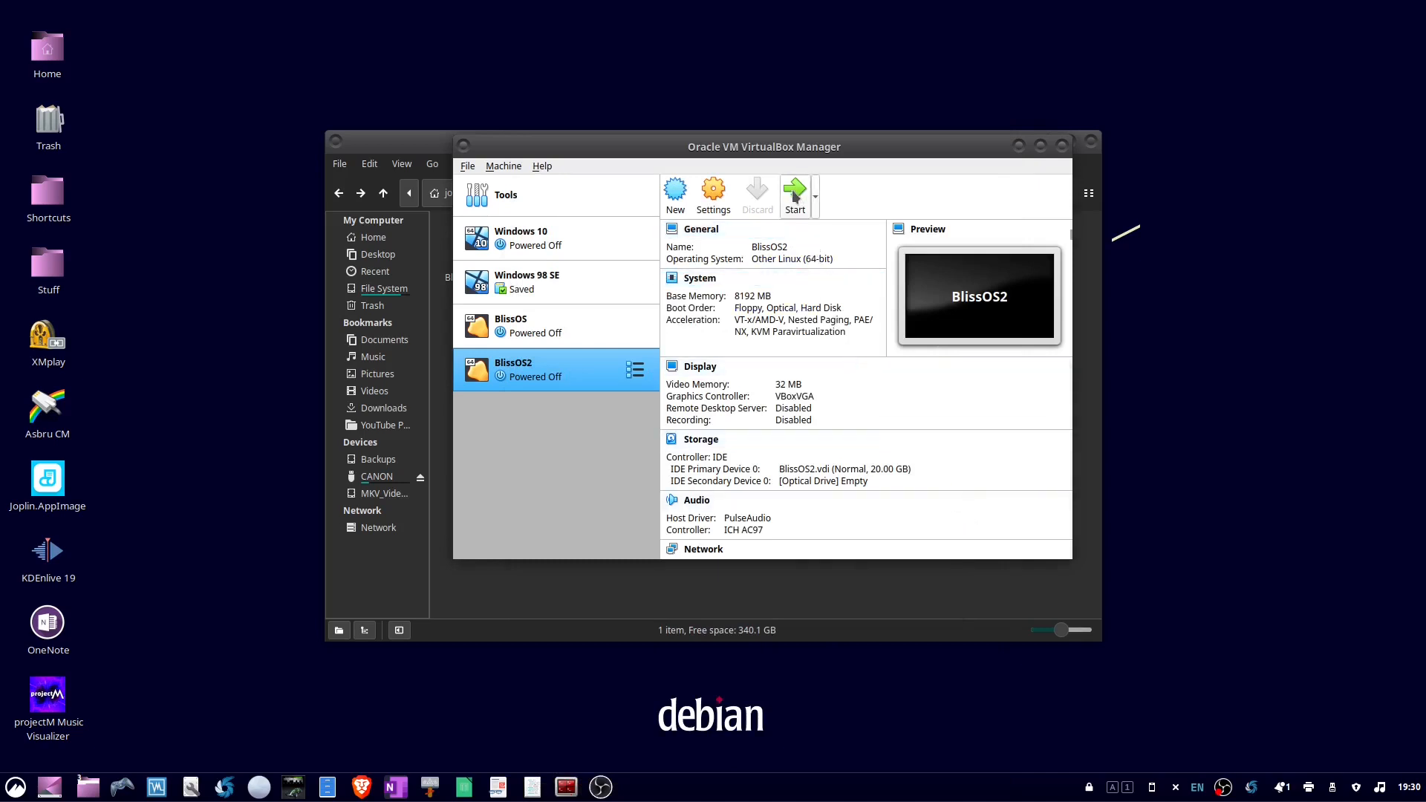
Start BlissOS2 and add the Bliss v14.10 ISO as a start-up disk image
left_click(792, 191)
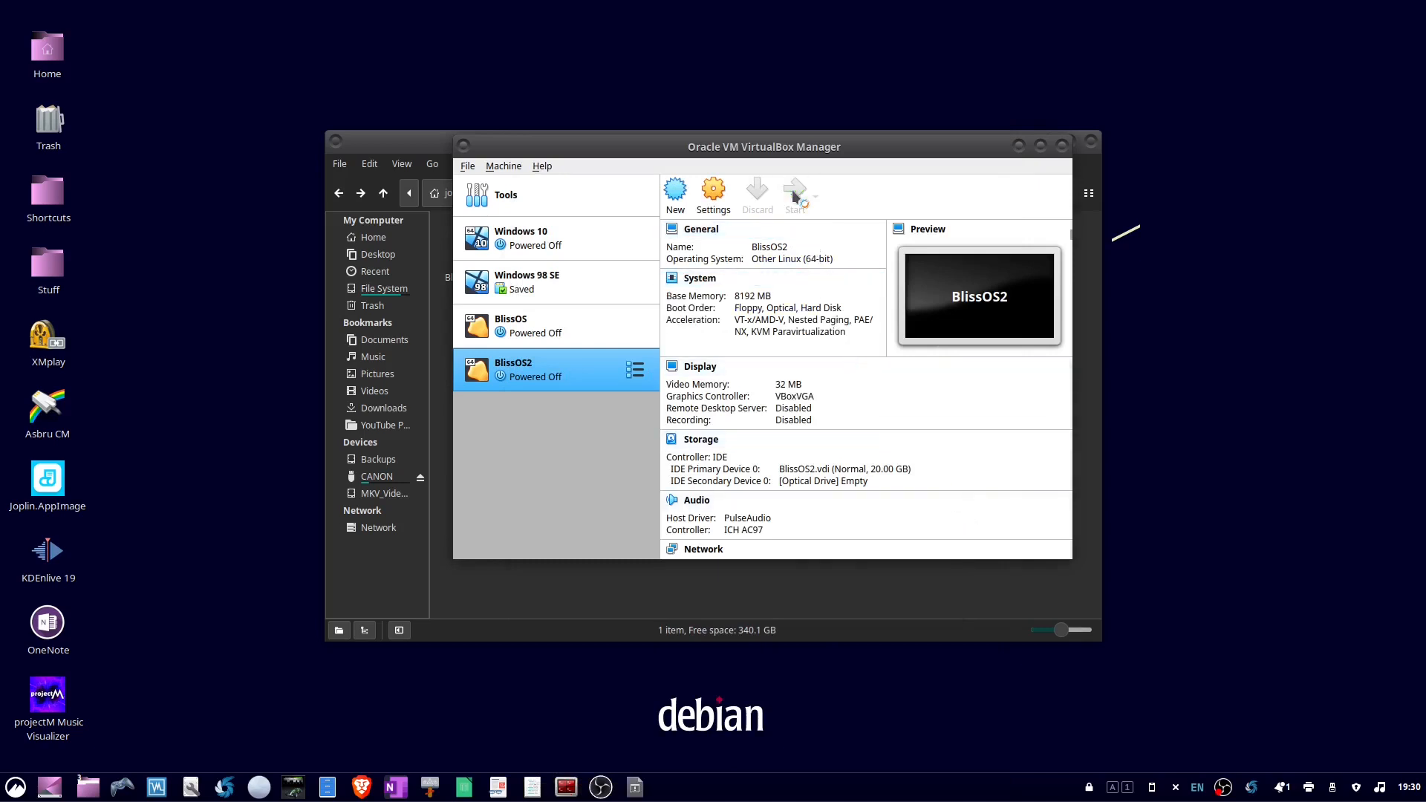
left_click(793, 194)
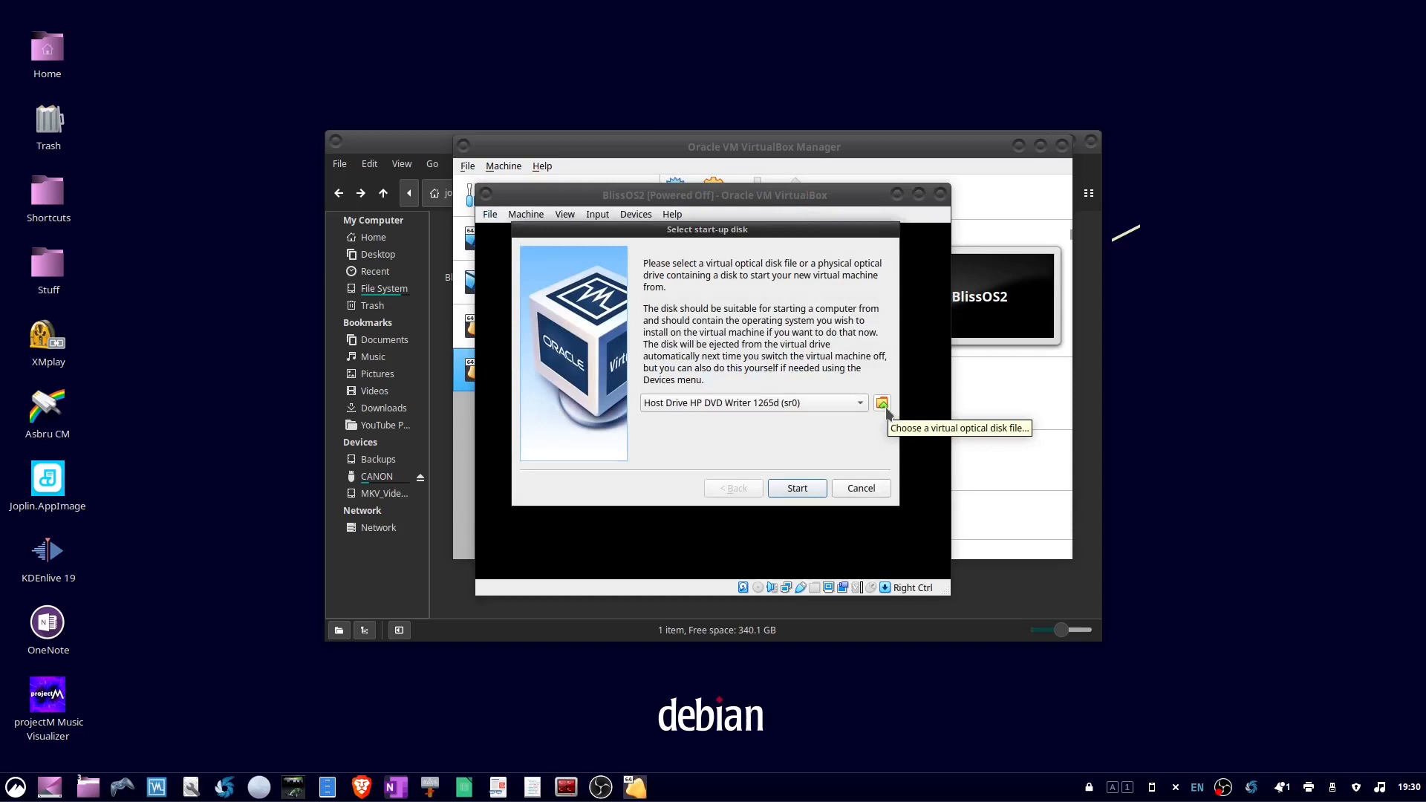
left_click(881, 403)
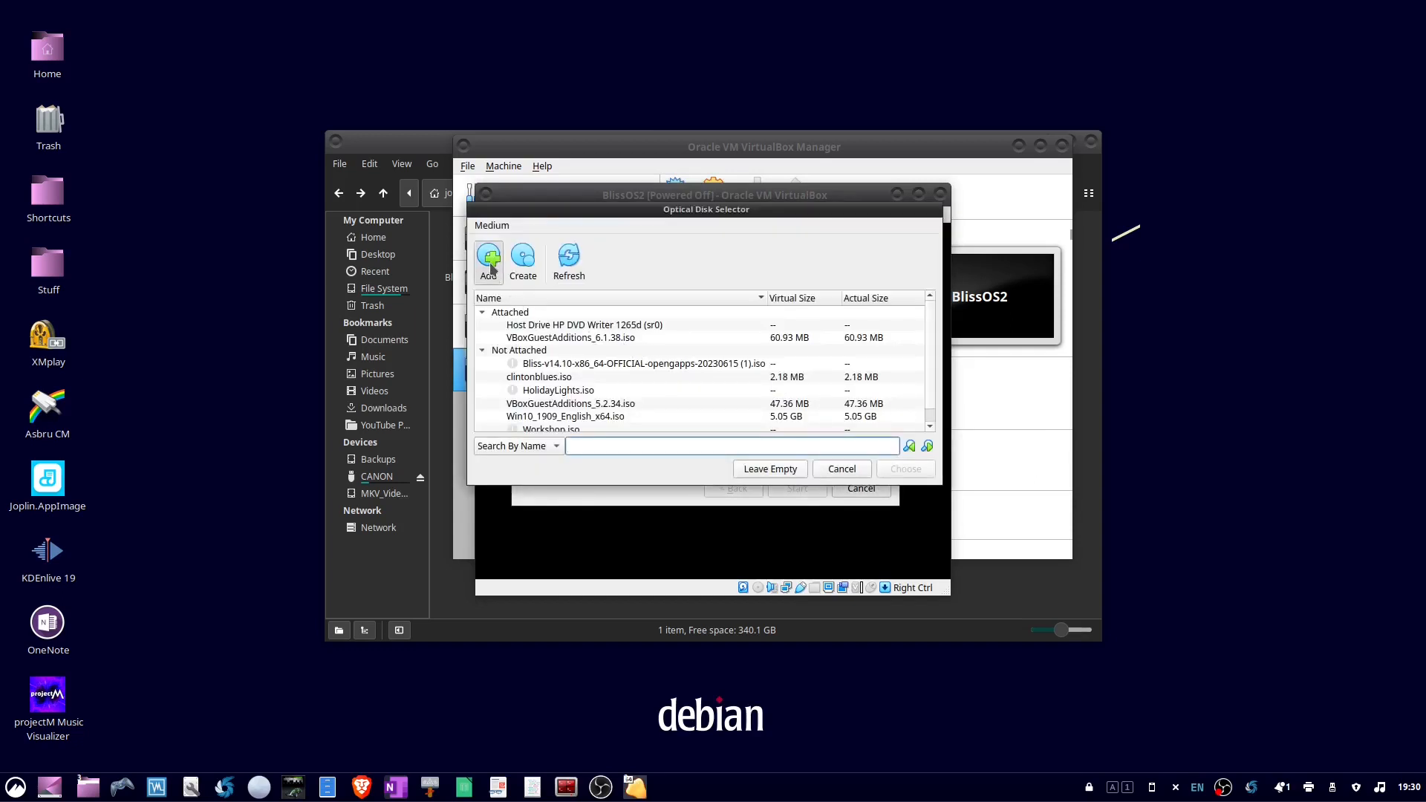
left_click(489, 260)
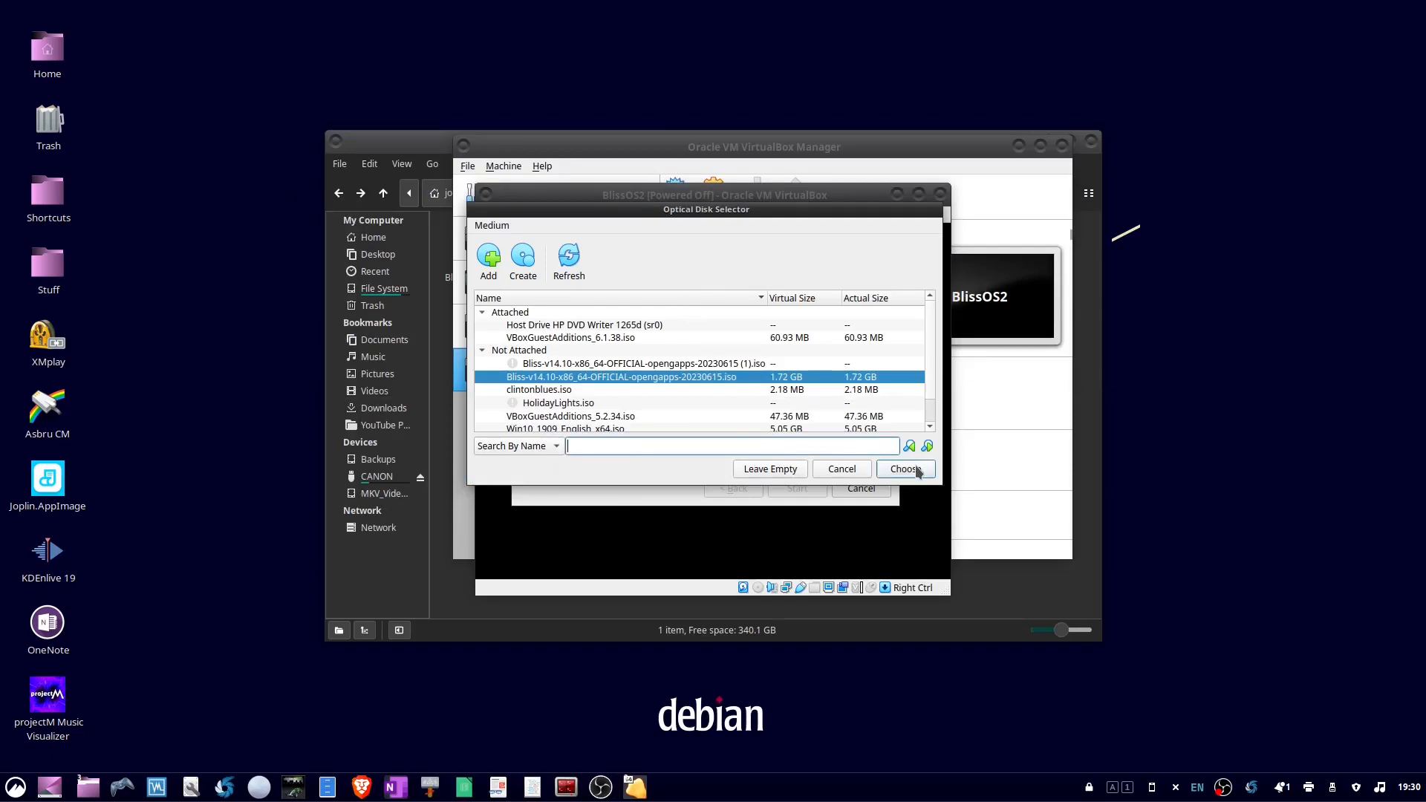
Boot BlissOS2 from the Bliss ISO to reach the BlissOS 14.10 Live & Installation menu
left_click(904, 469)
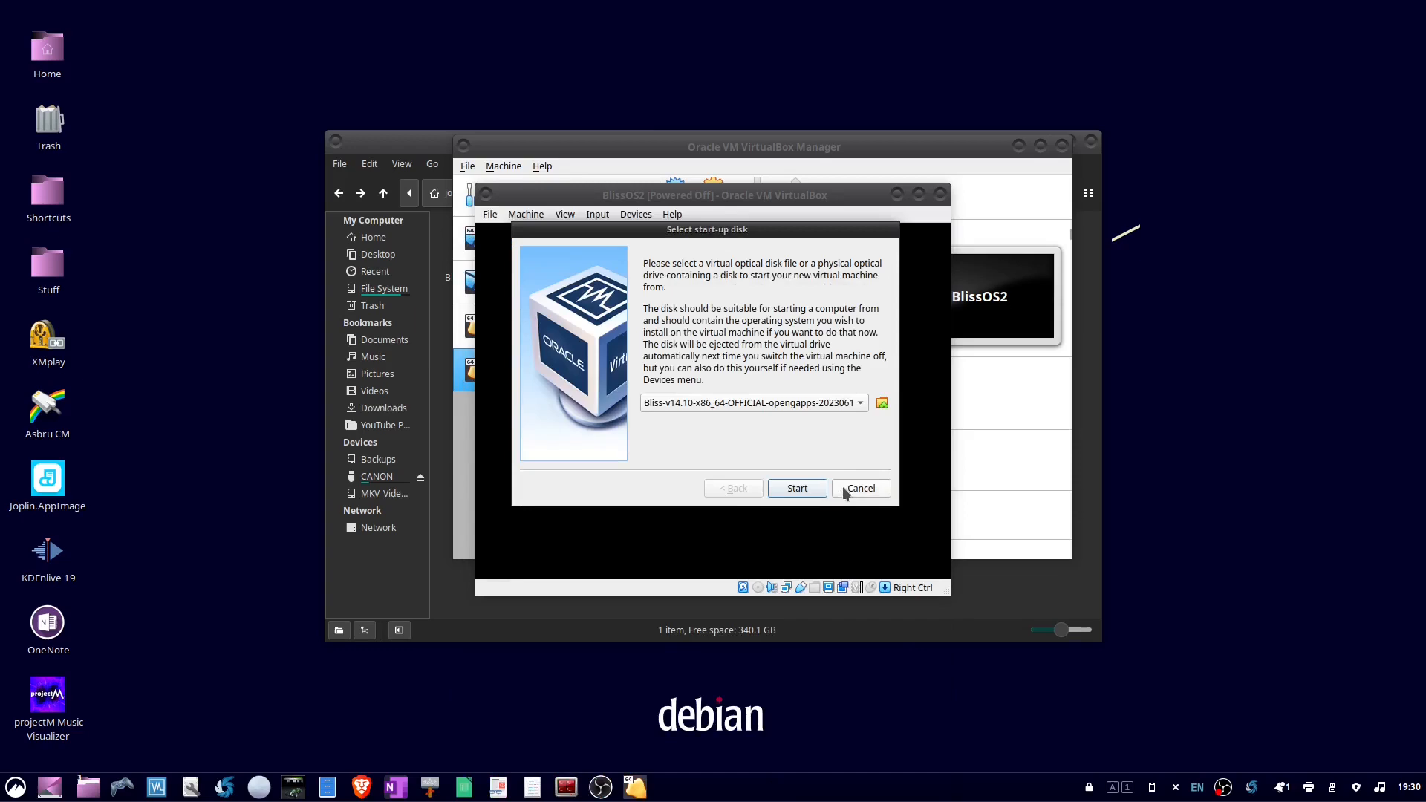
left_click(797, 489)
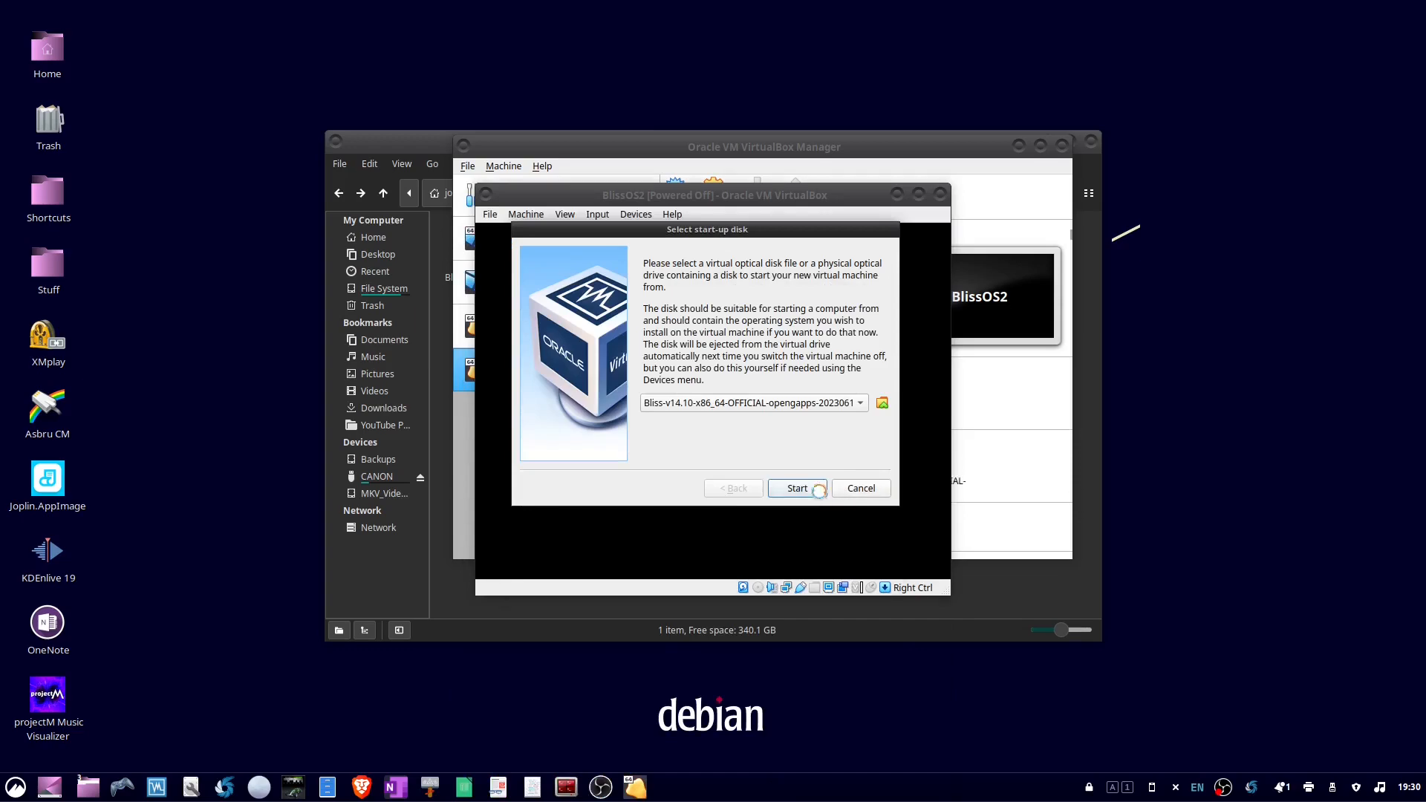
left_click(796, 488)
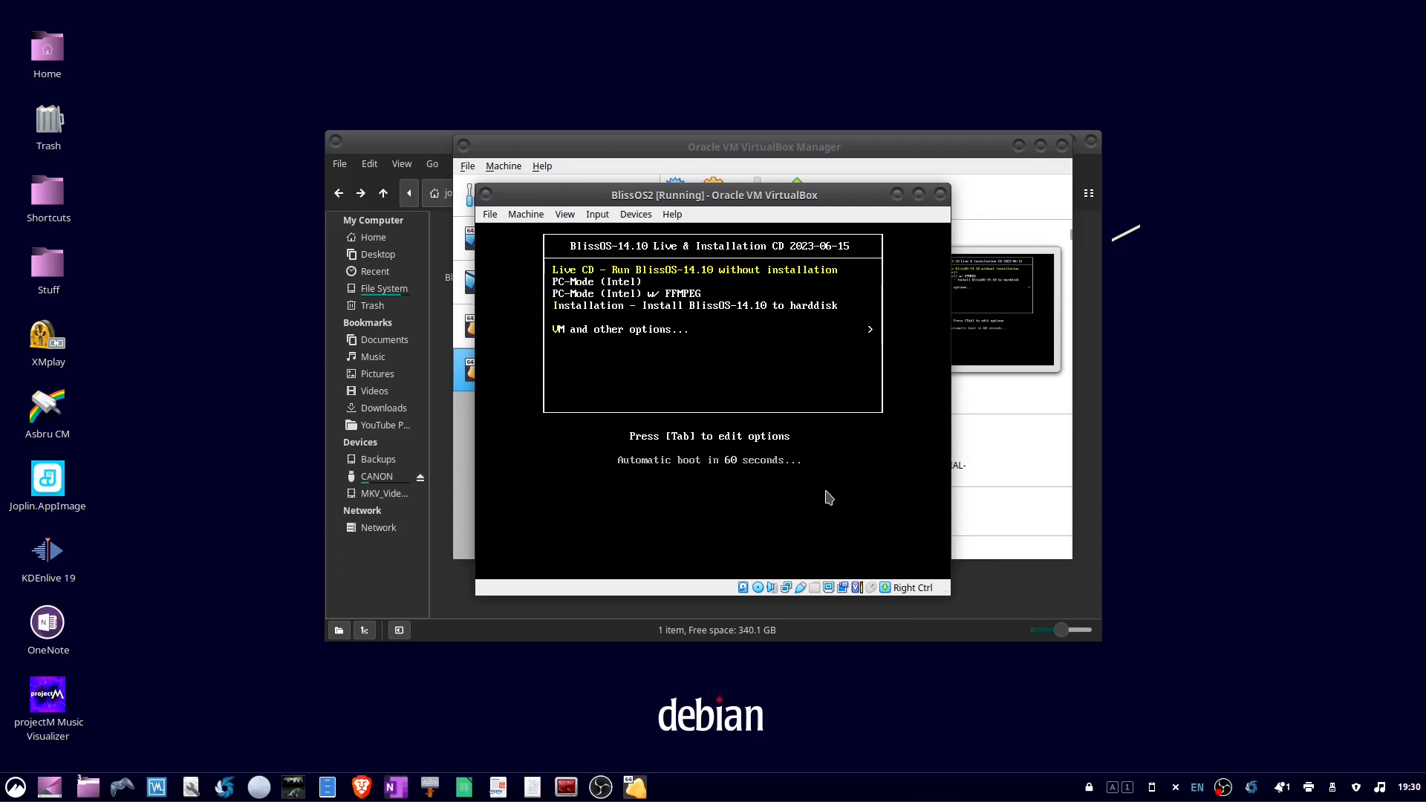
left_click(827, 496)
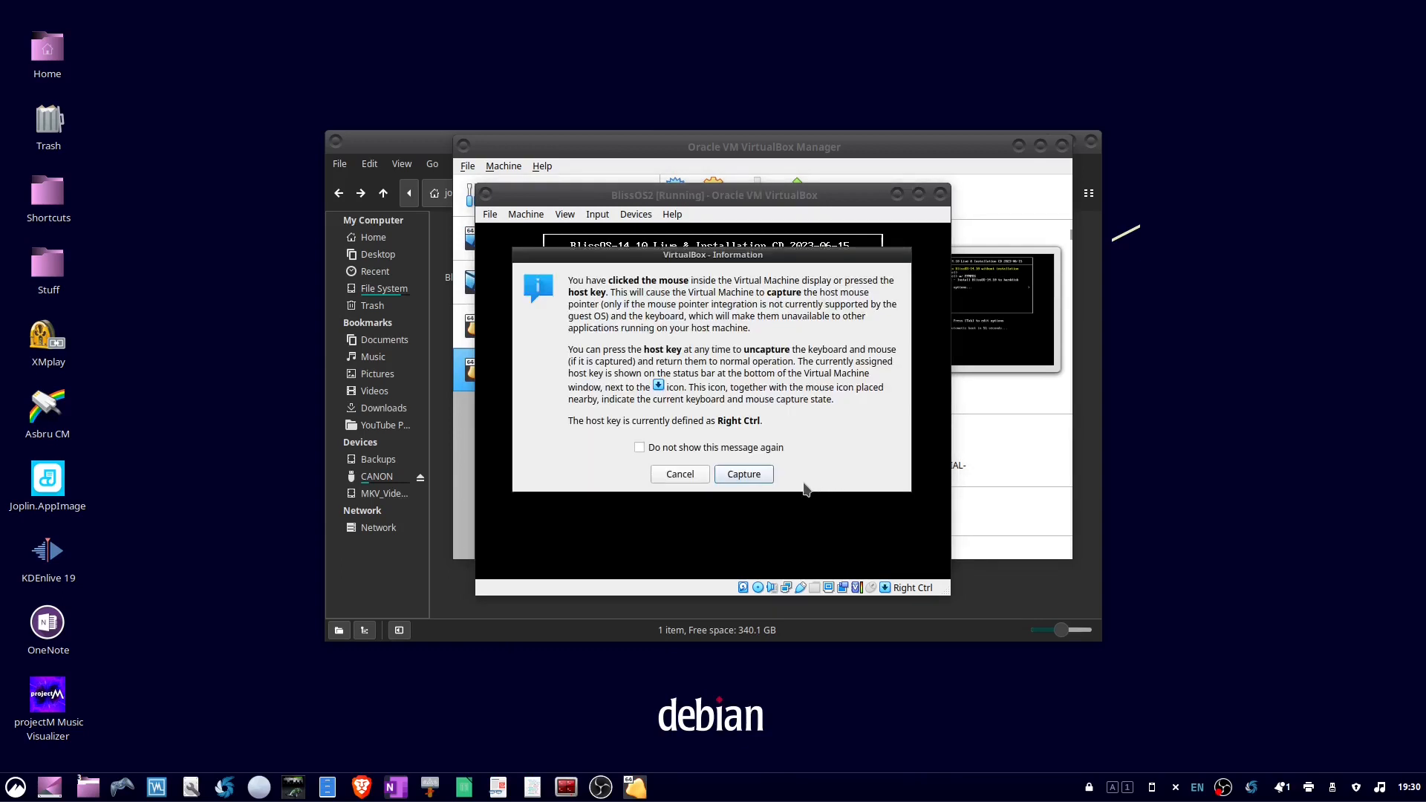
Let the VM capture input and choose Installation from the boot menu
left_click(742, 474)
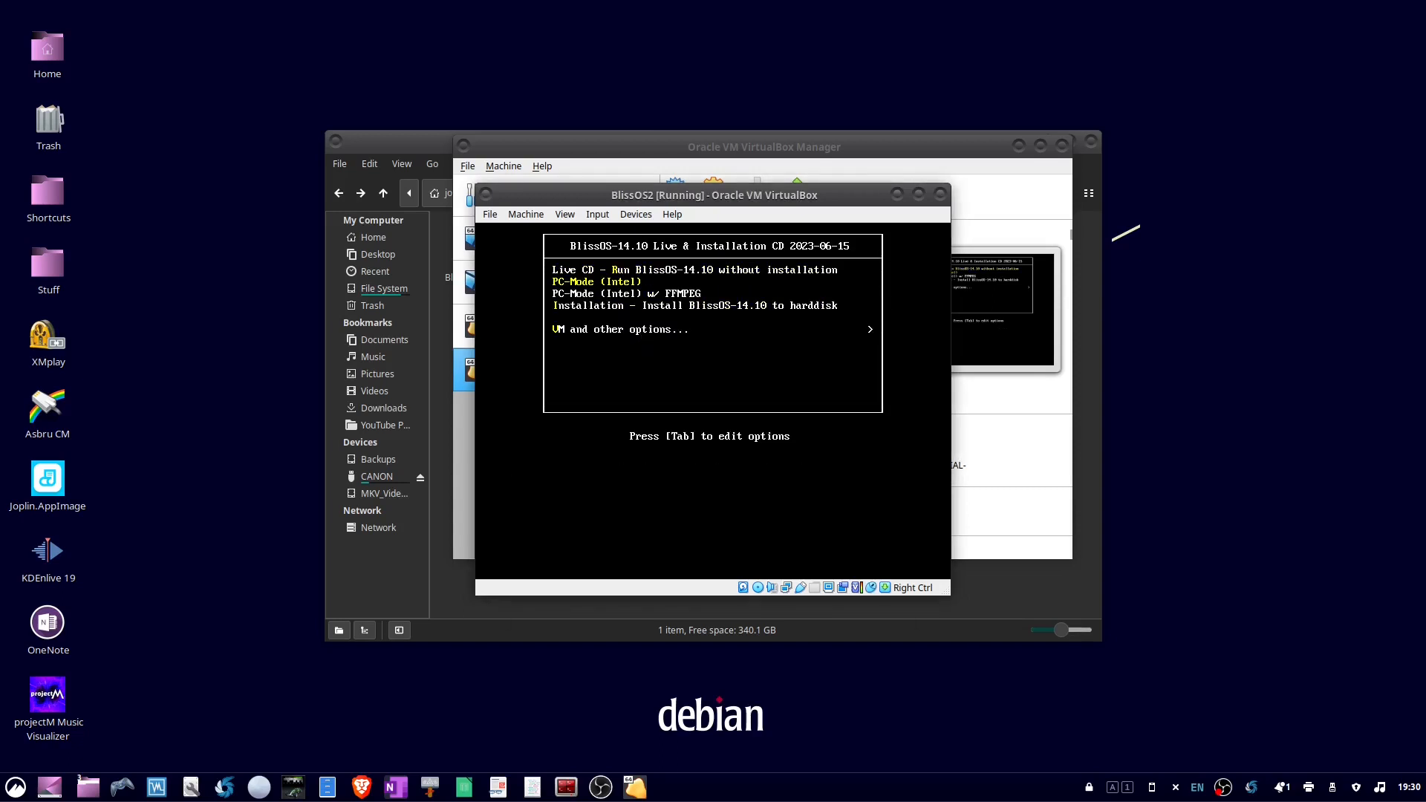
key("Down")
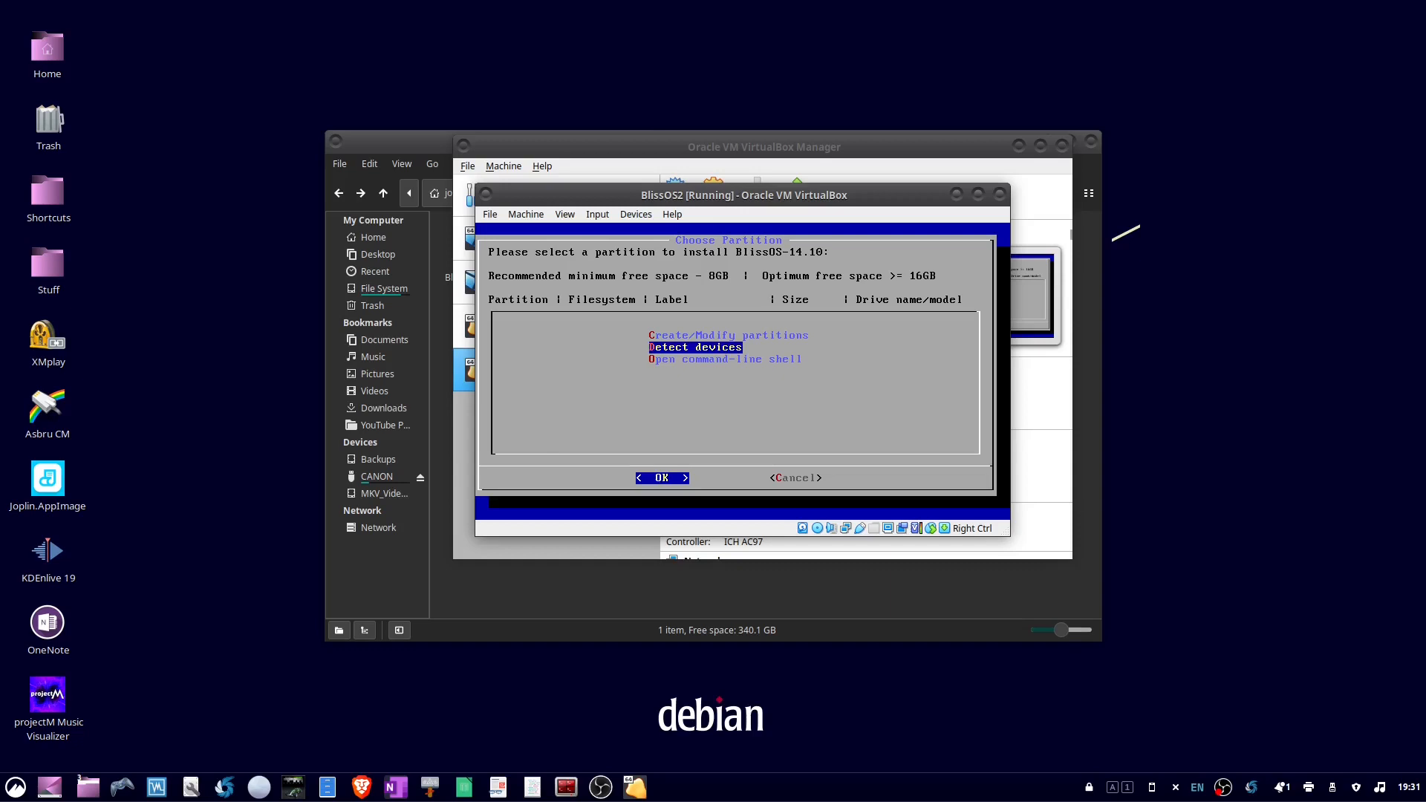
Choose Create/Modify partitions and decline GPT, opening cfdisk on the 21.4 GB disk
left_click(661, 478)
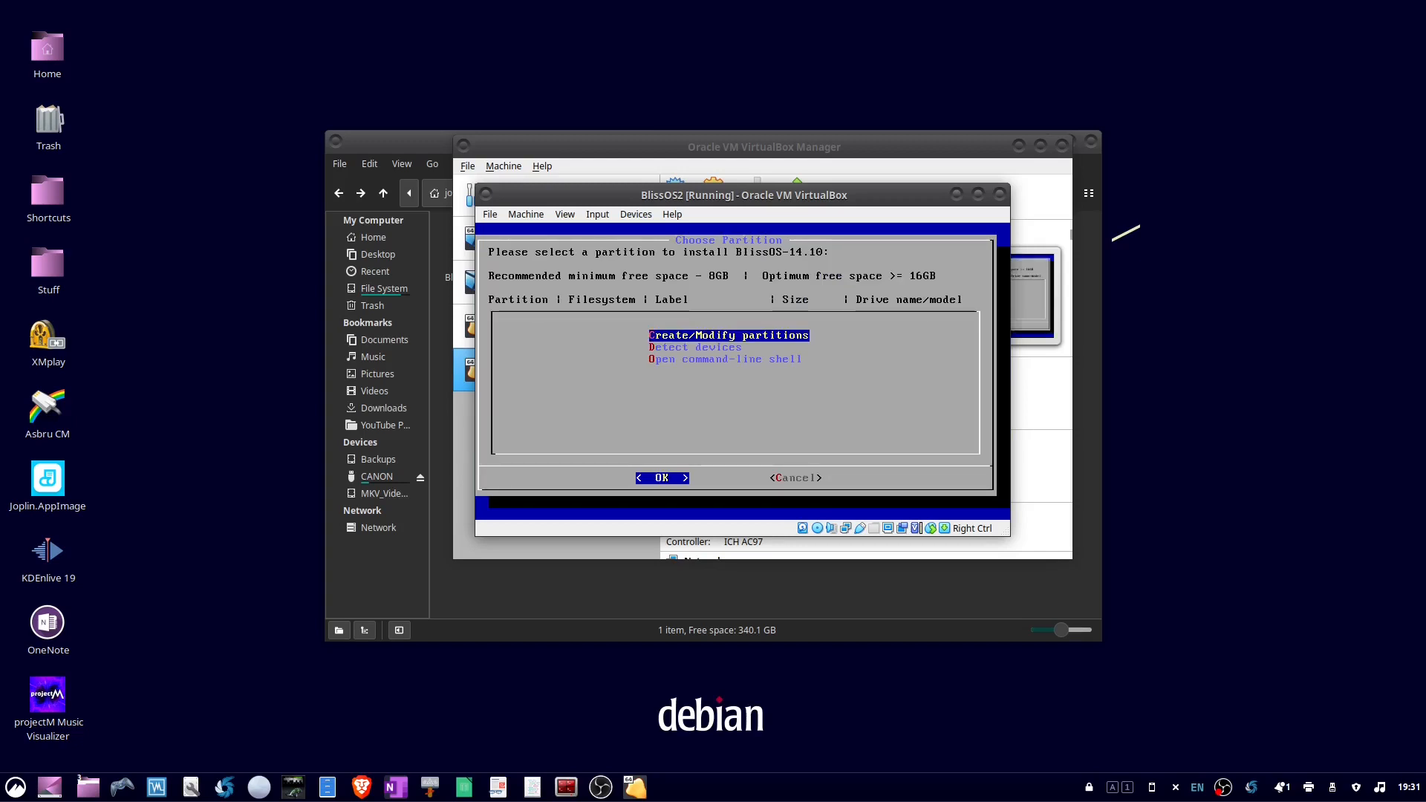
left_click(662, 478)
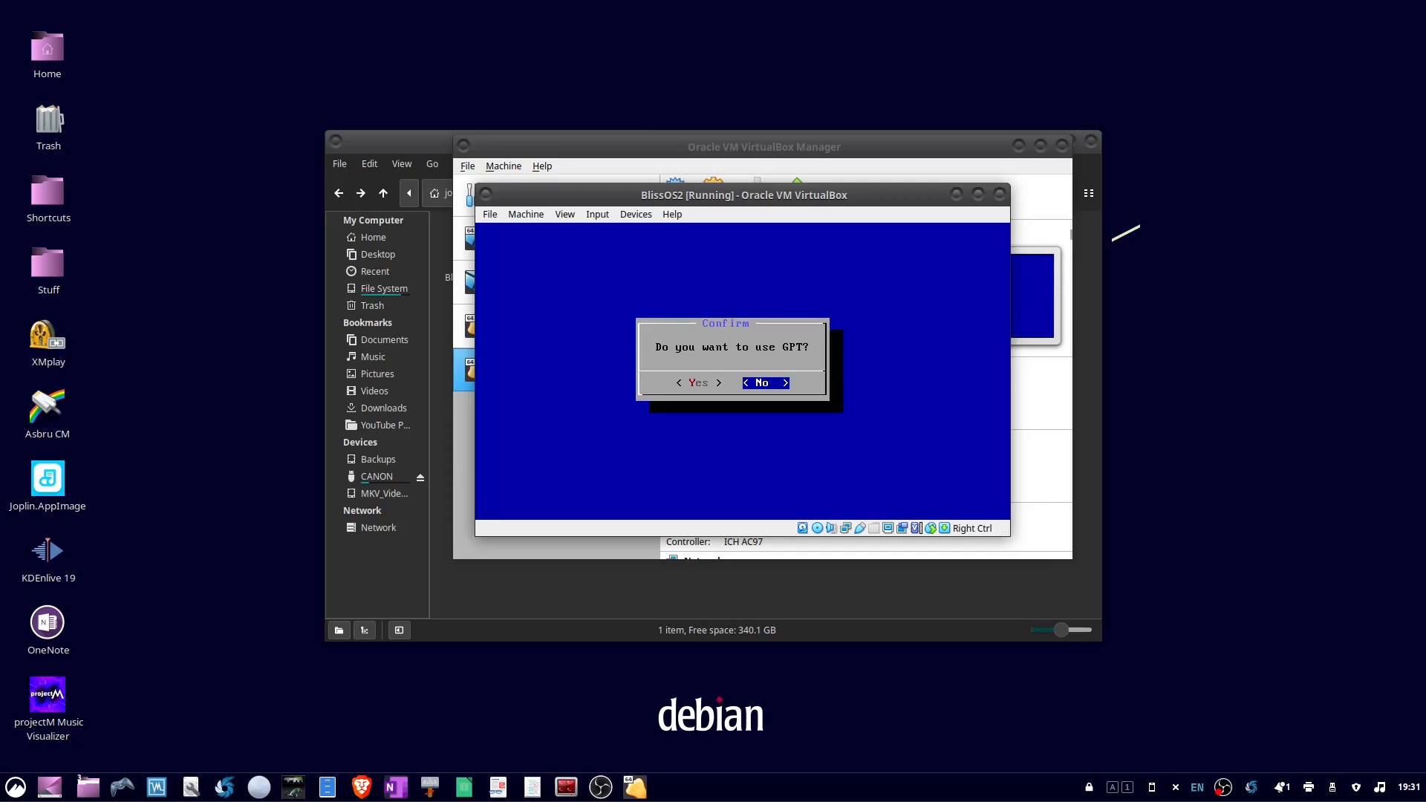
left_click(765, 382)
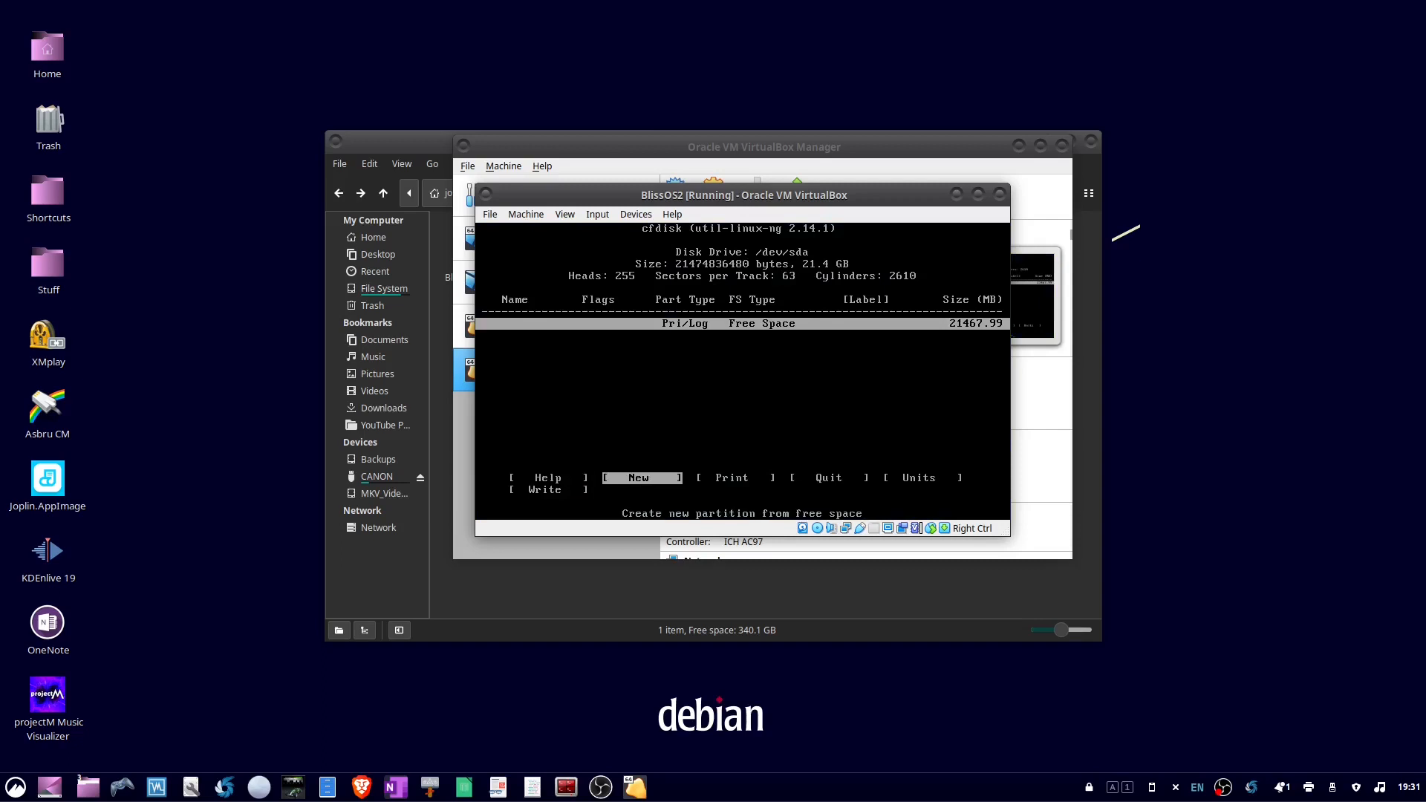
Create a new primary partition sda1 from the free space, filling the virtual disk
left_click(639, 478)
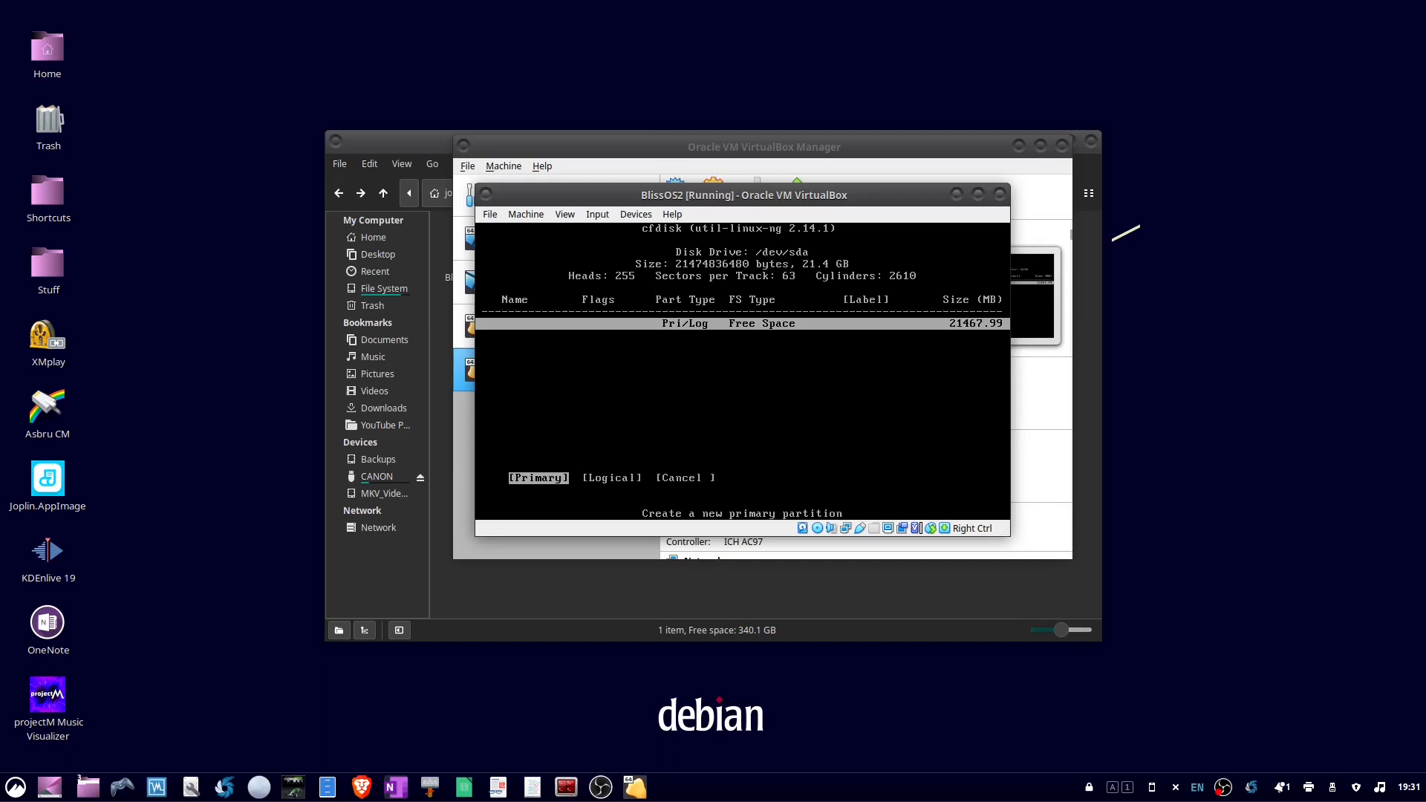
left_click(538, 478)
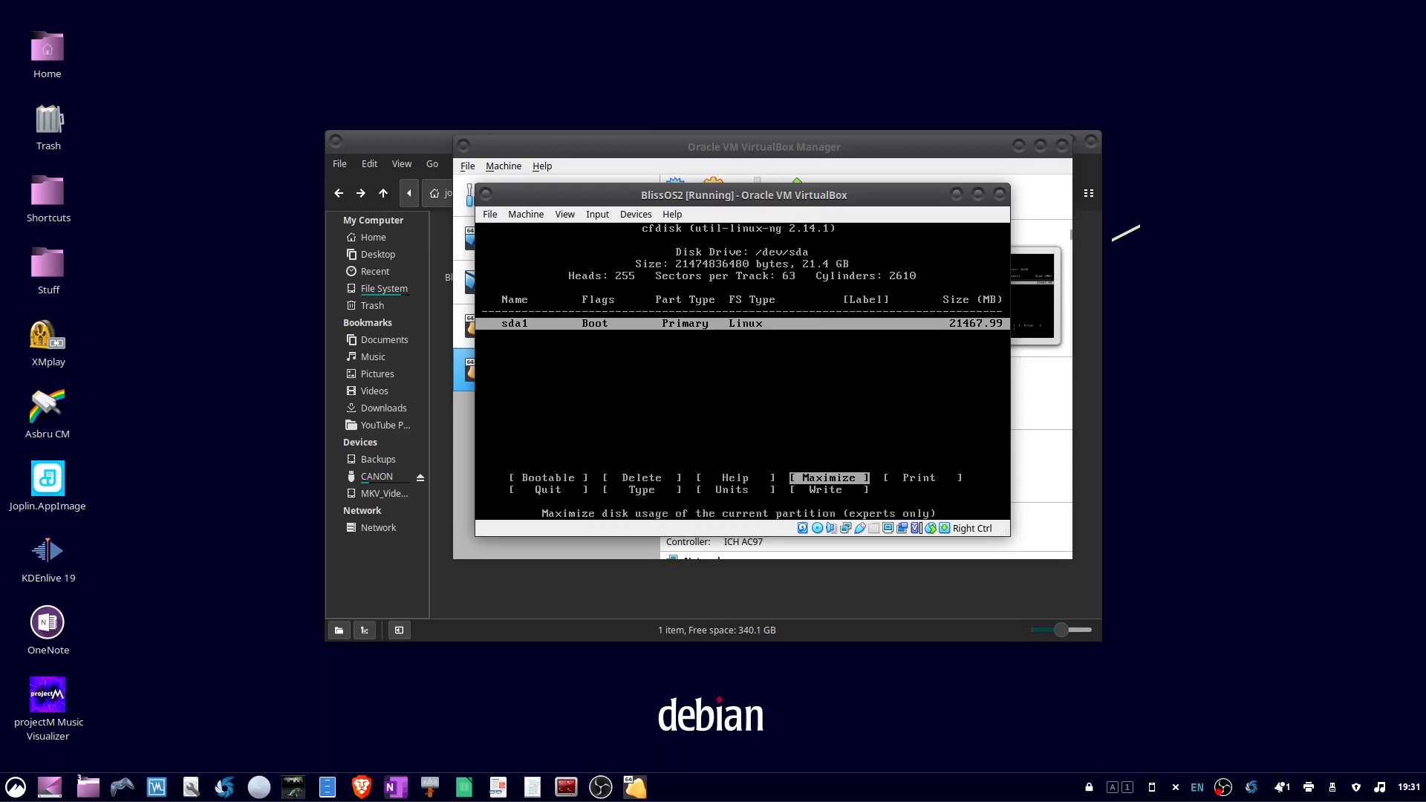
key("Right")
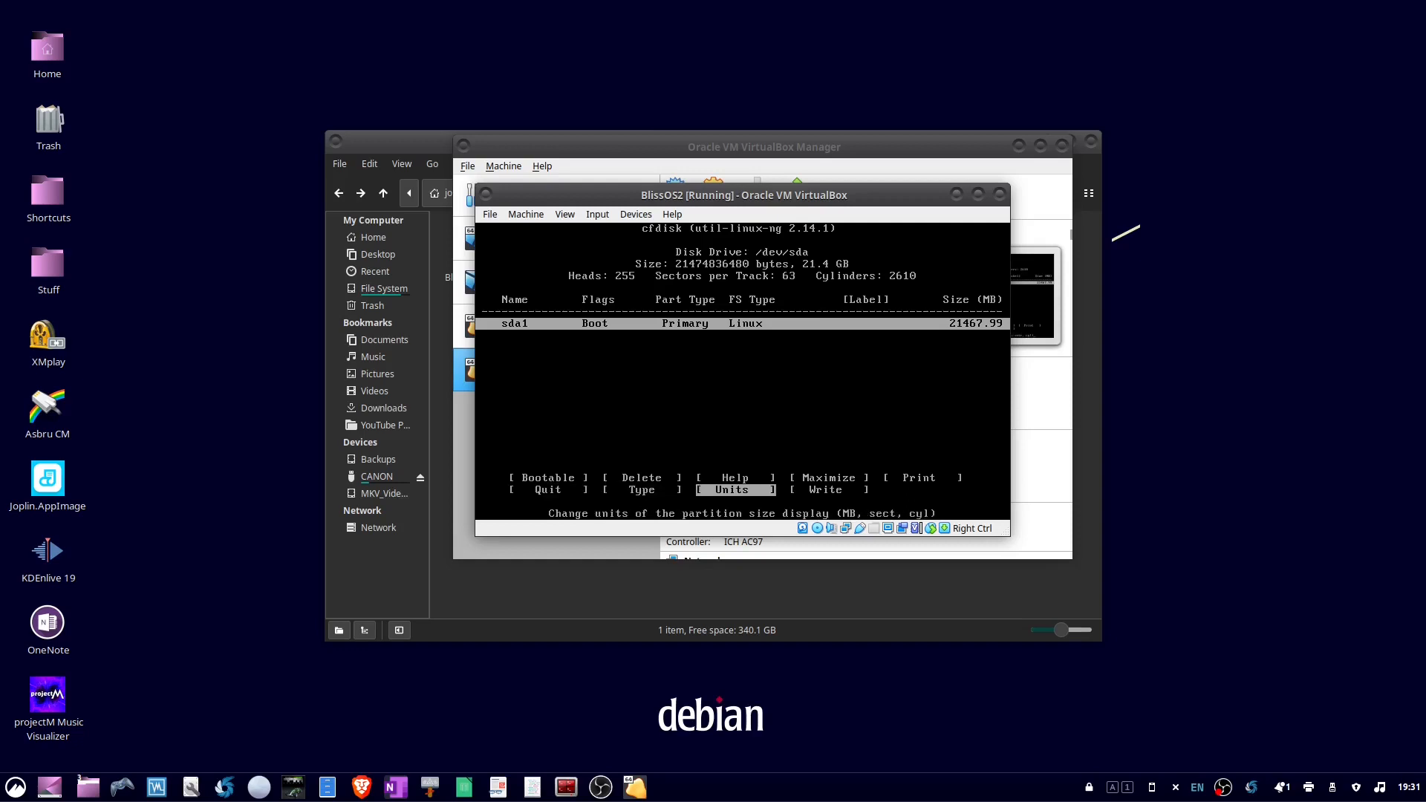
key("Right")
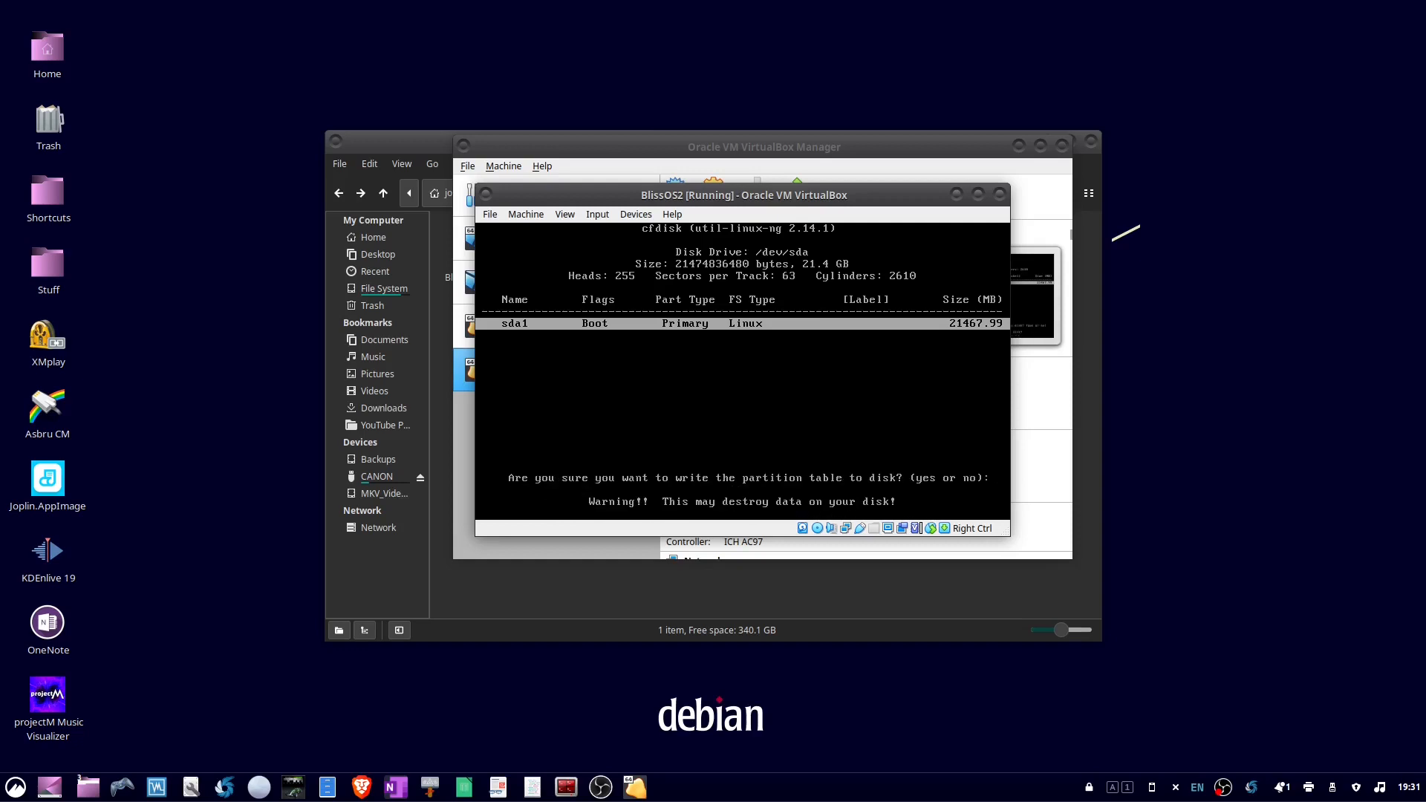
Write the partition table to disk, confirming with yes, and quit cfdisk
type("ye")
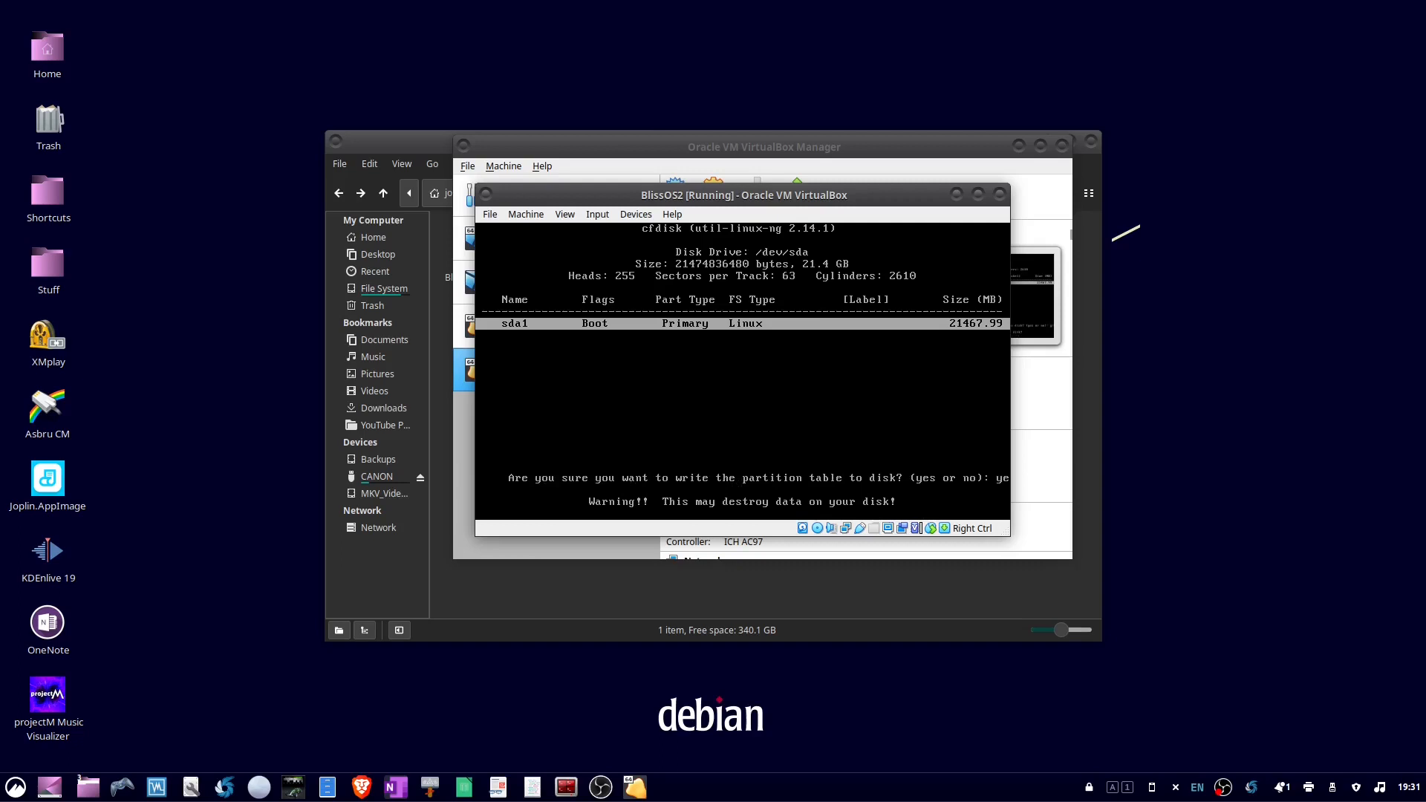
key("Return")
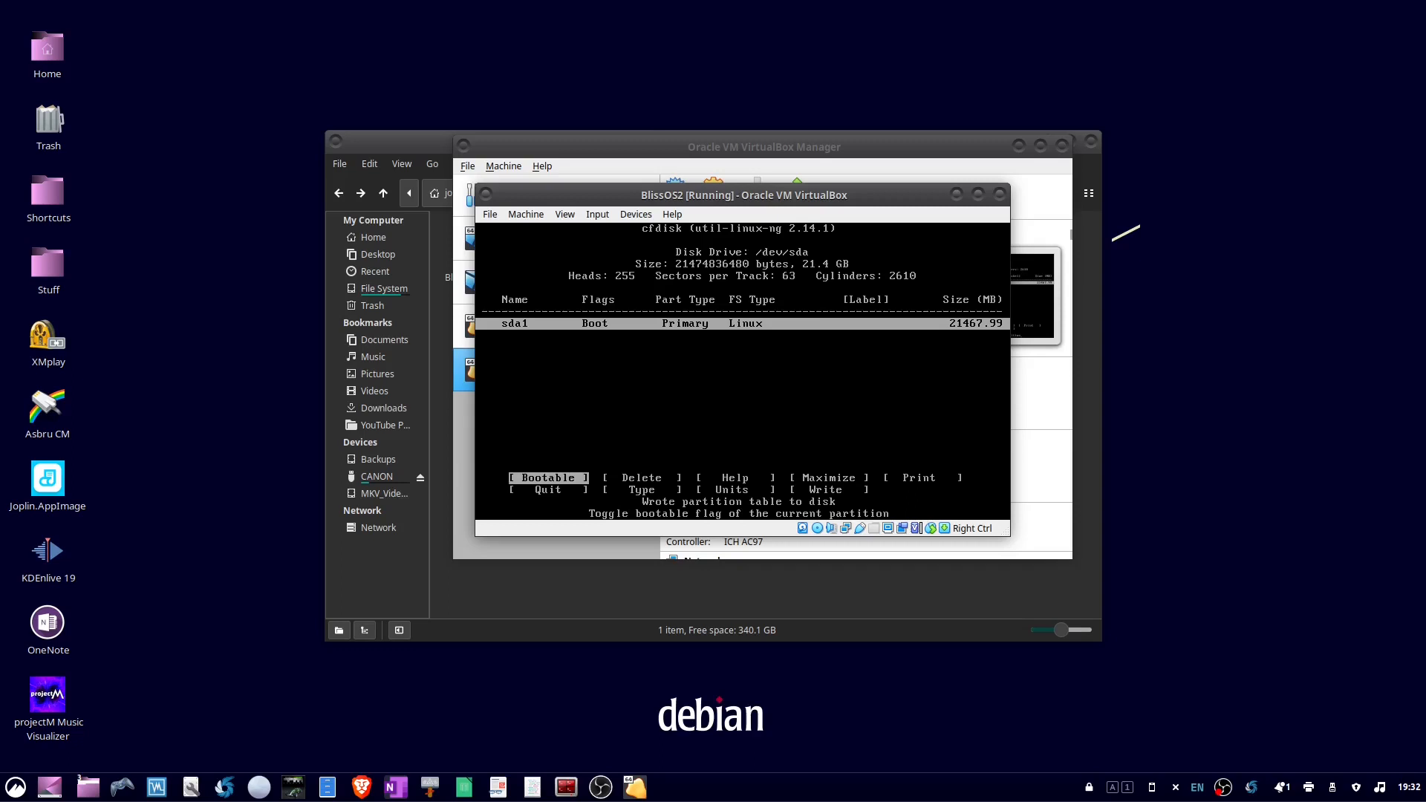
key("Right")
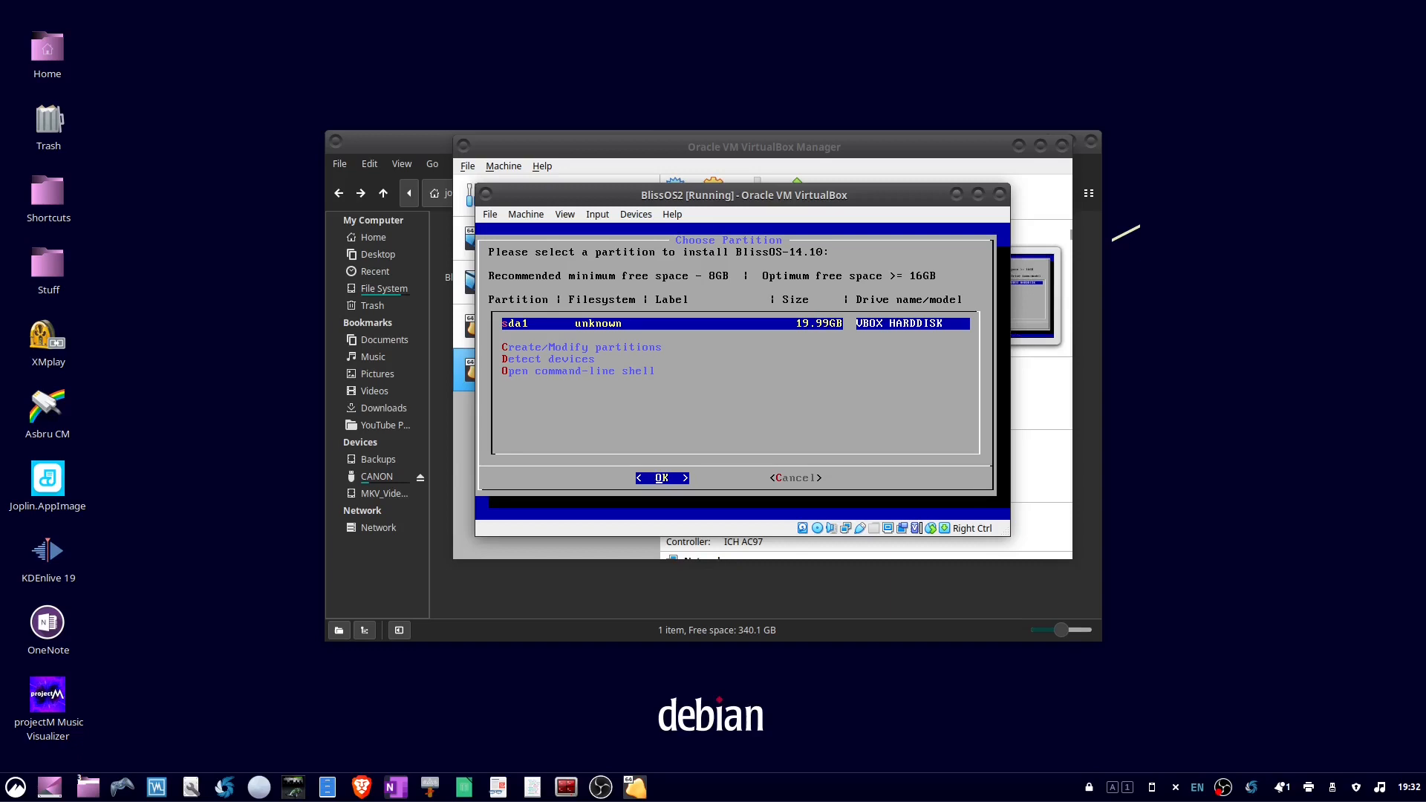
Install onto sda1 formatted as ext4 and agree to install the GRUB boot loader
left_click(660, 477)
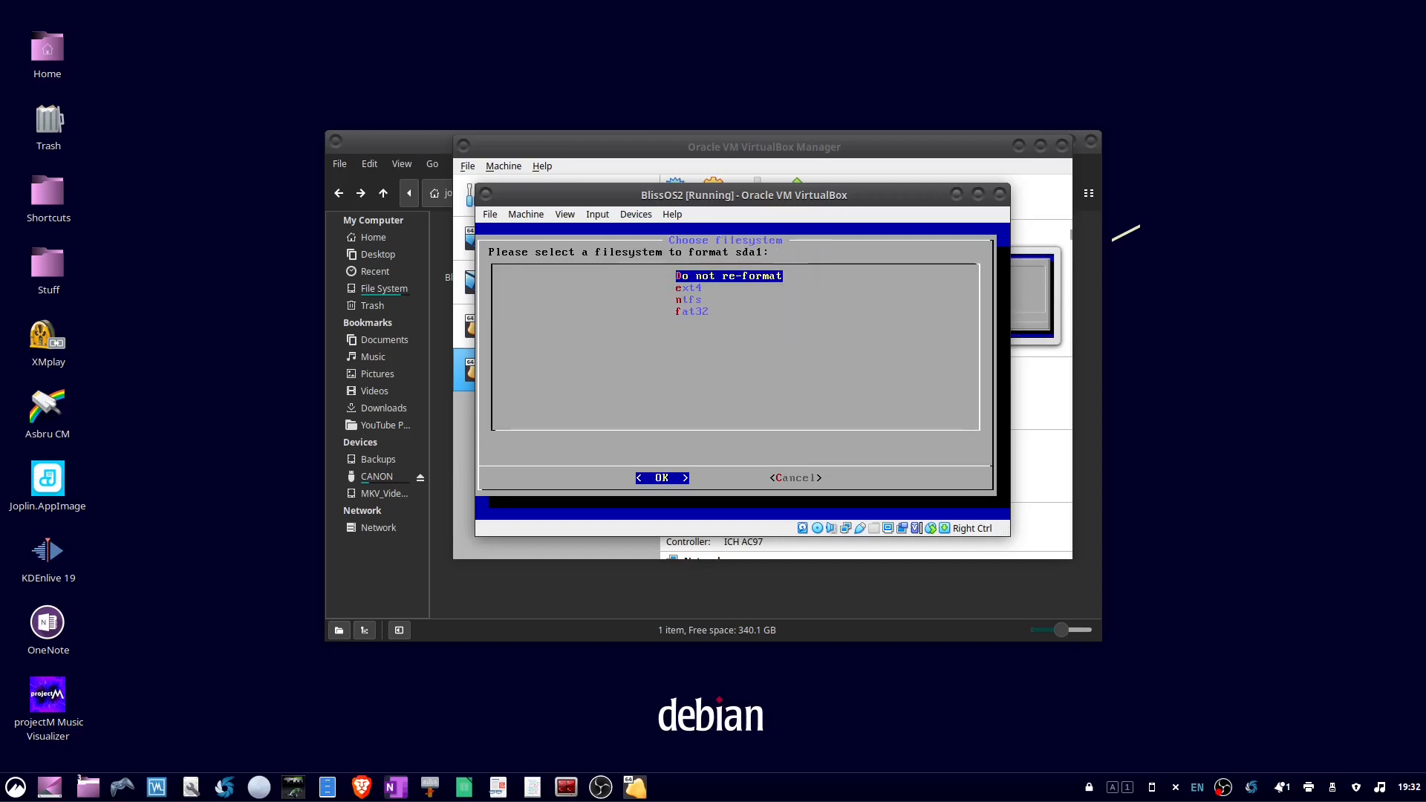
key("Down")
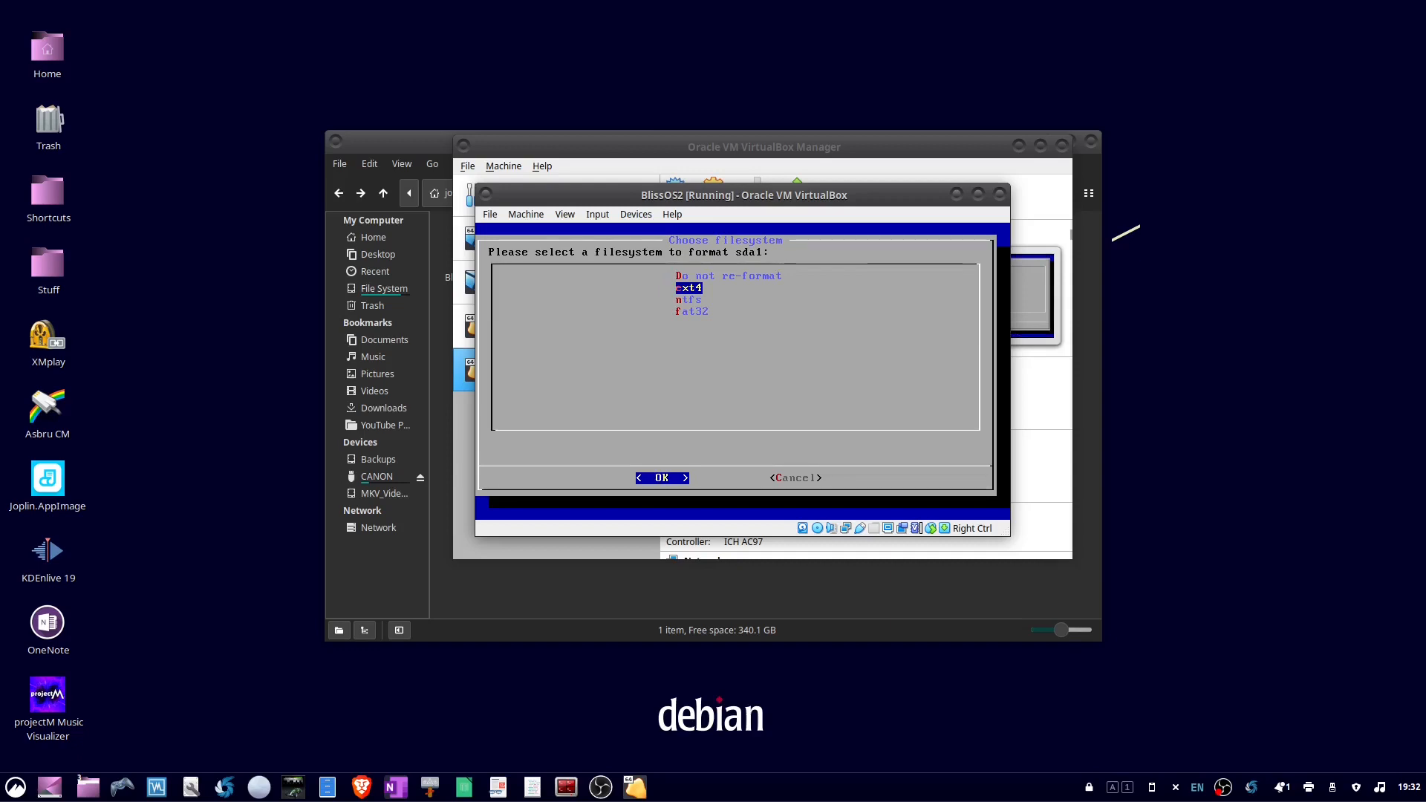
left_click(660, 478)
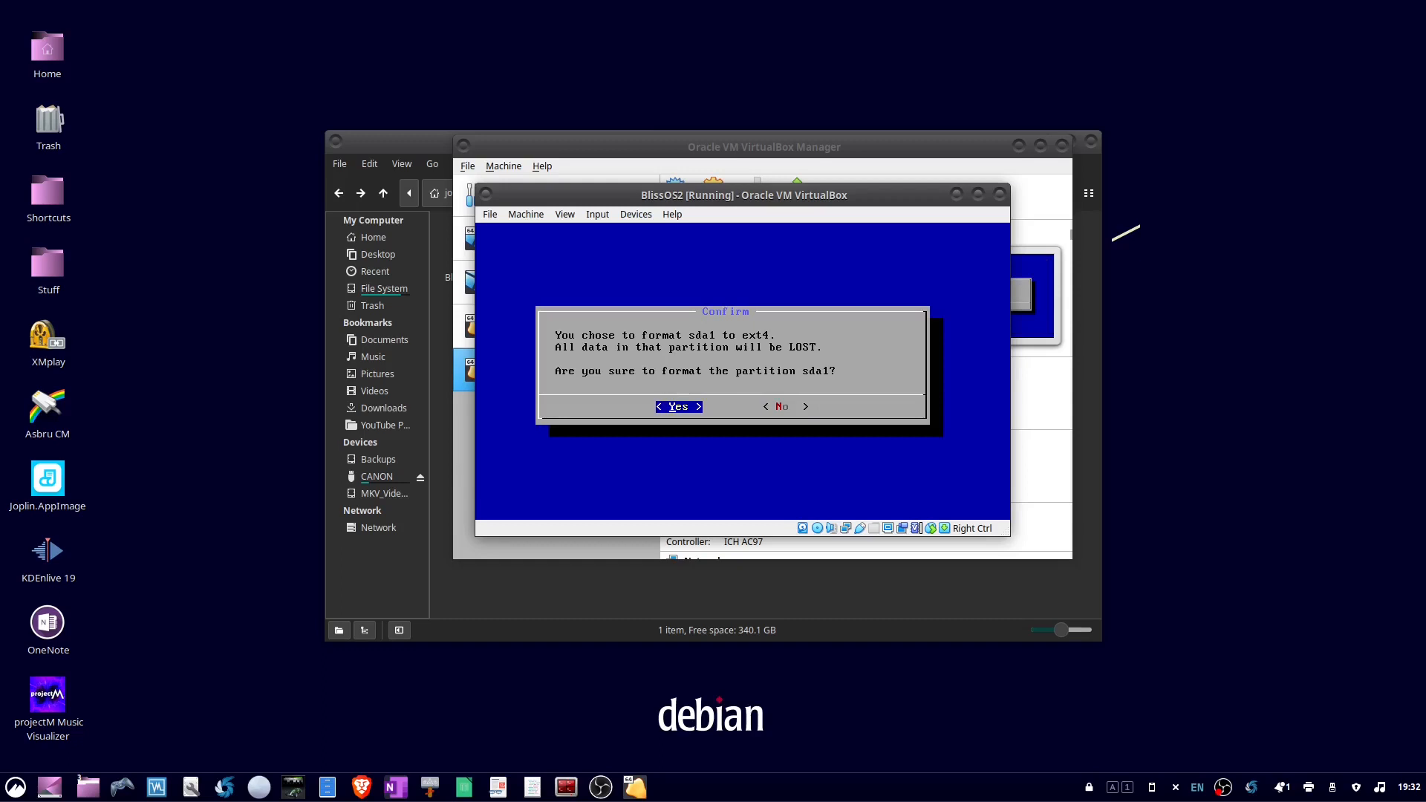
left_click(677, 406)
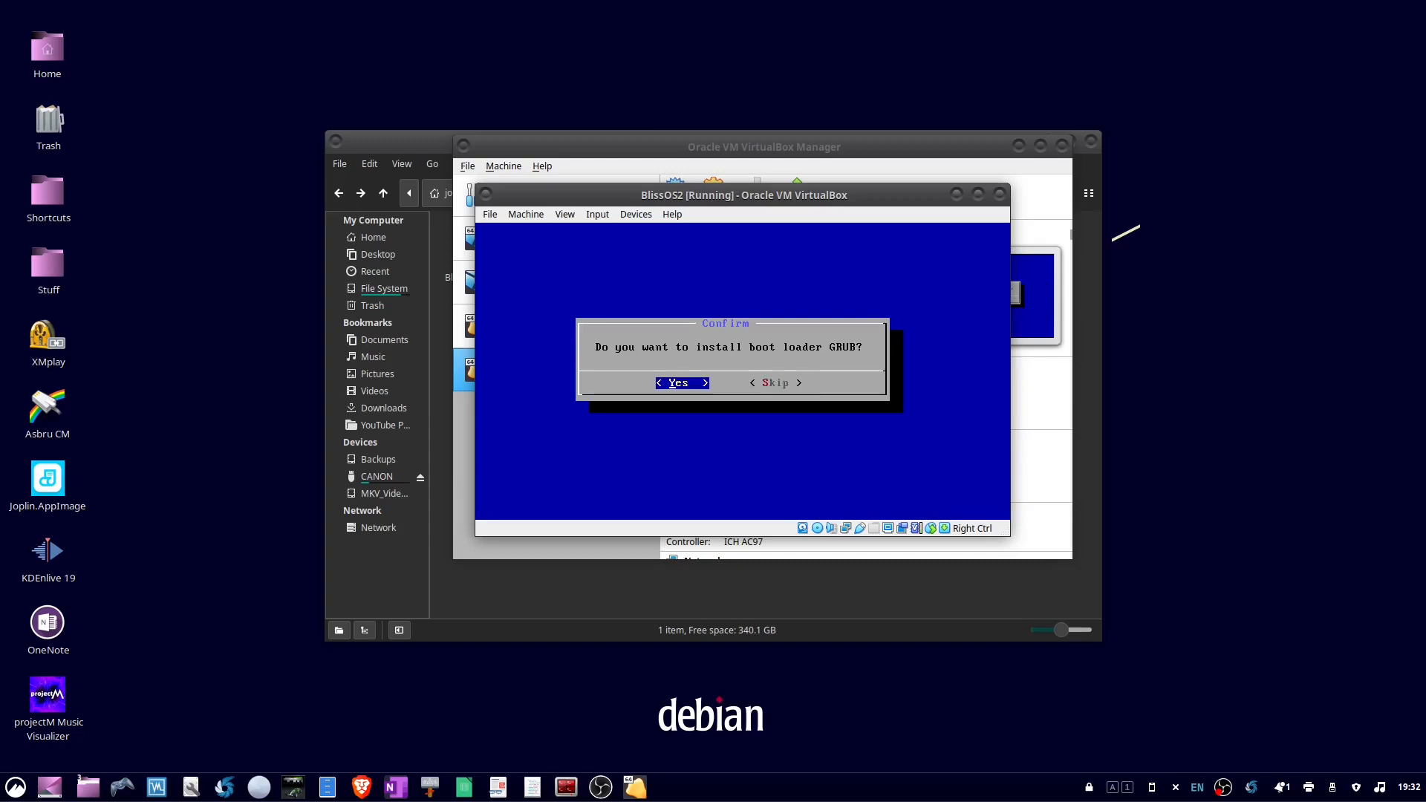
left_click(680, 382)
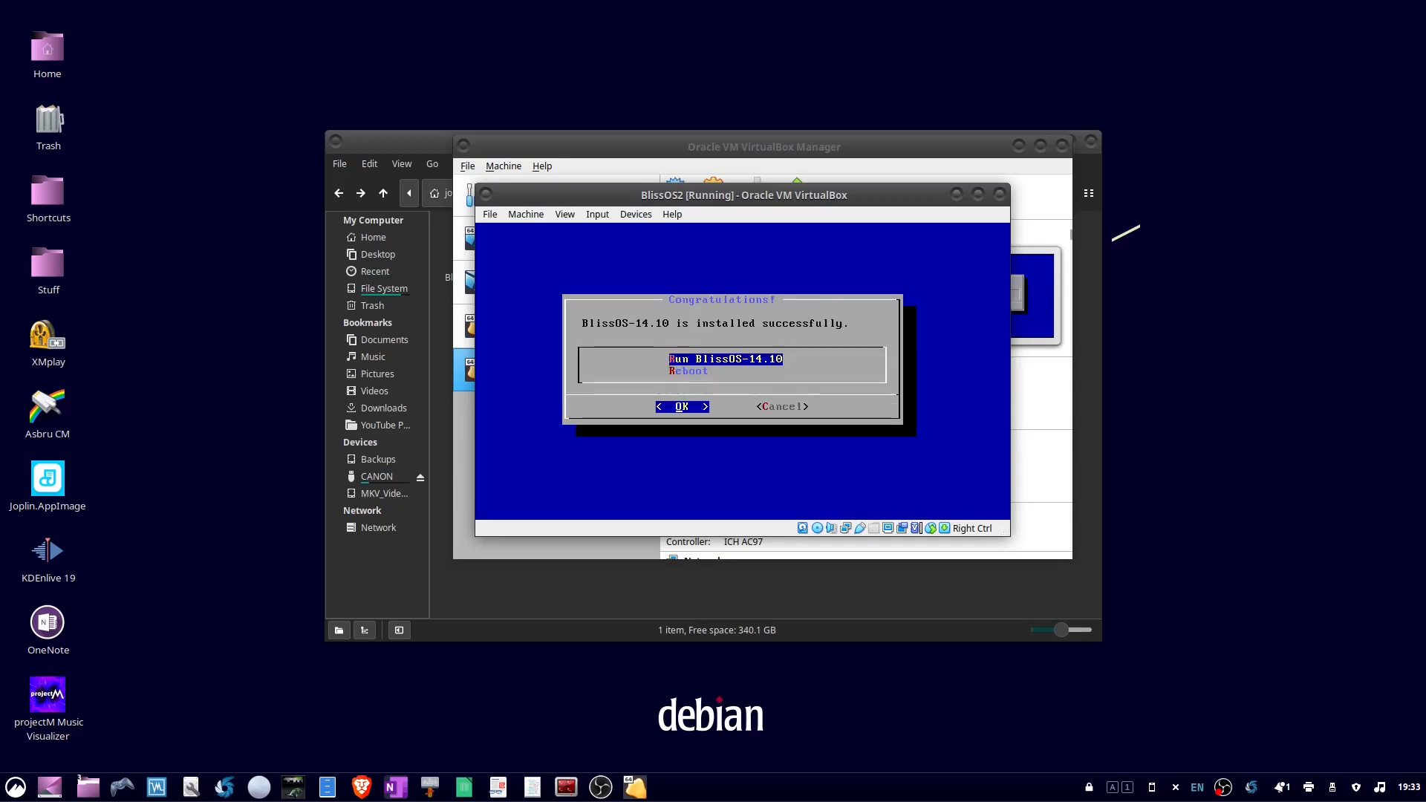
Choose Reboot in the Congratulations dialog and confirm to restart the VM
key("Down")
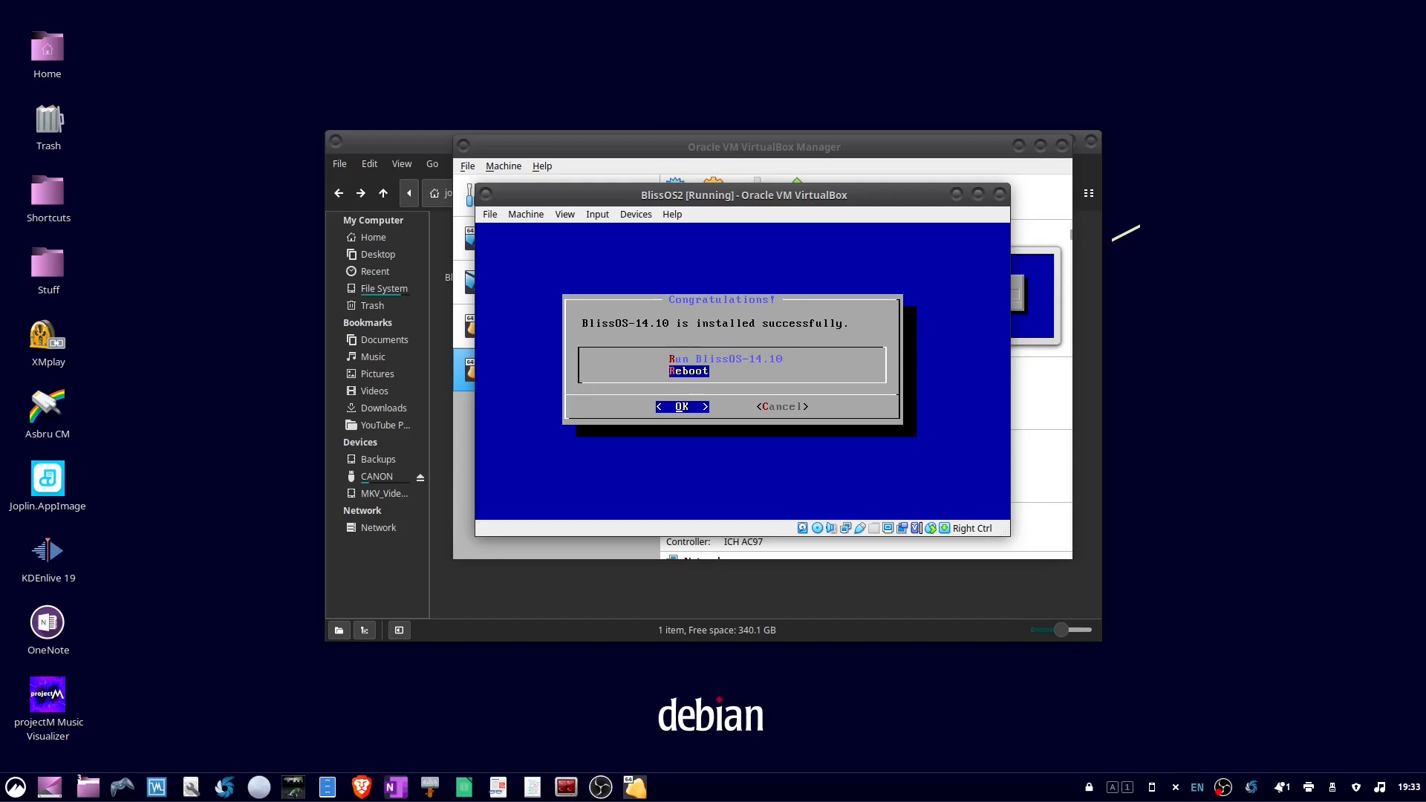
left_click(680, 406)
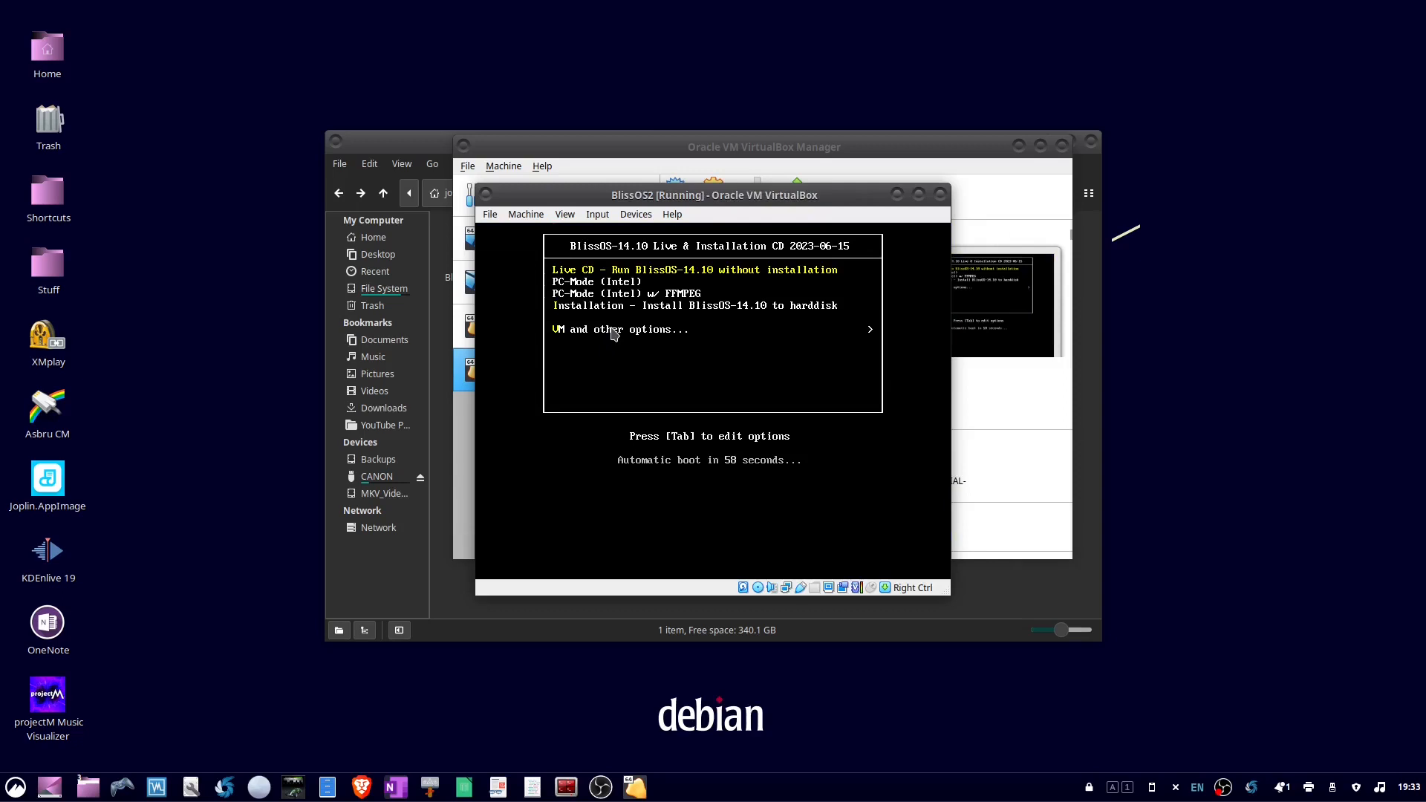
mouse_move(629, 215)
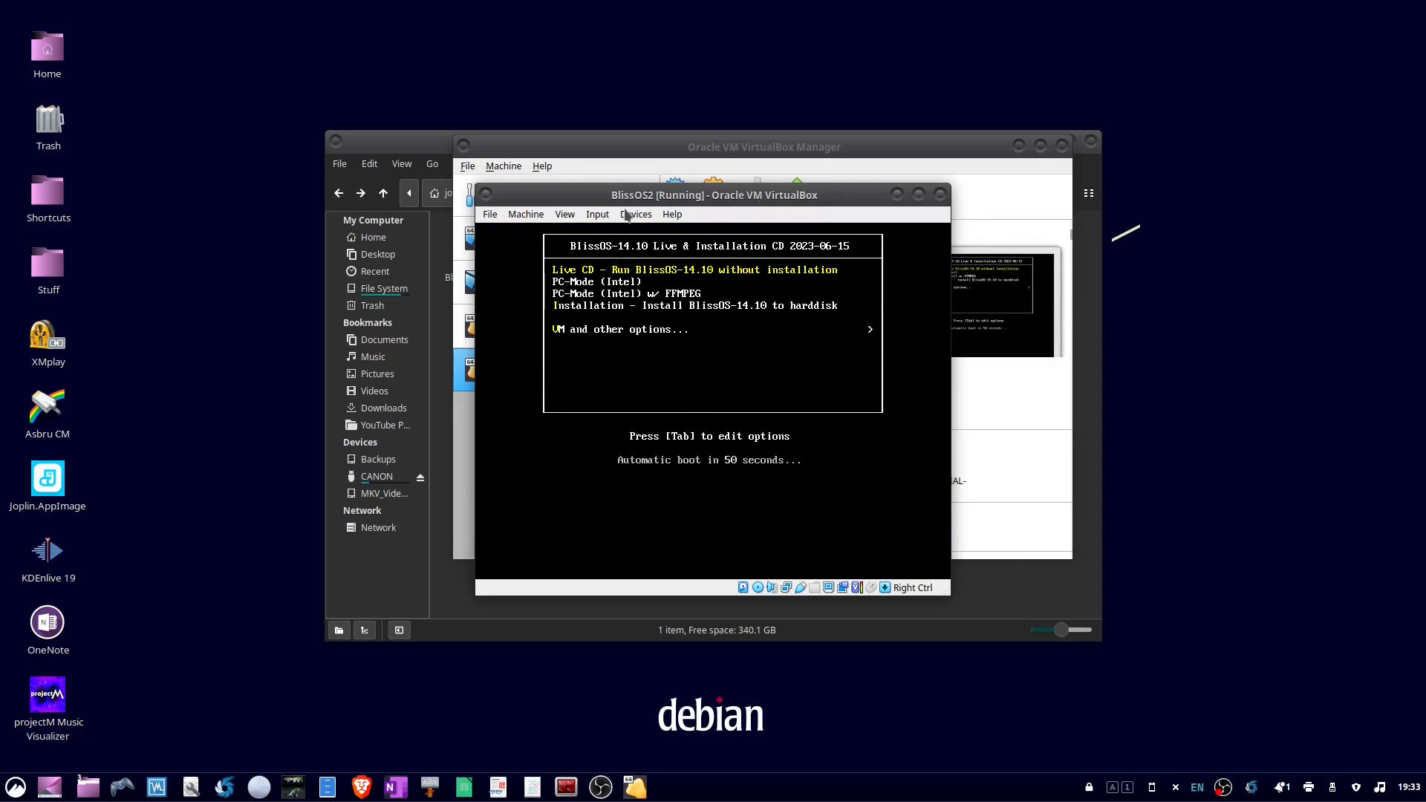
Check the Devices menu, then reset the BlissOS2 machine and confirm the reset
left_click(636, 214)
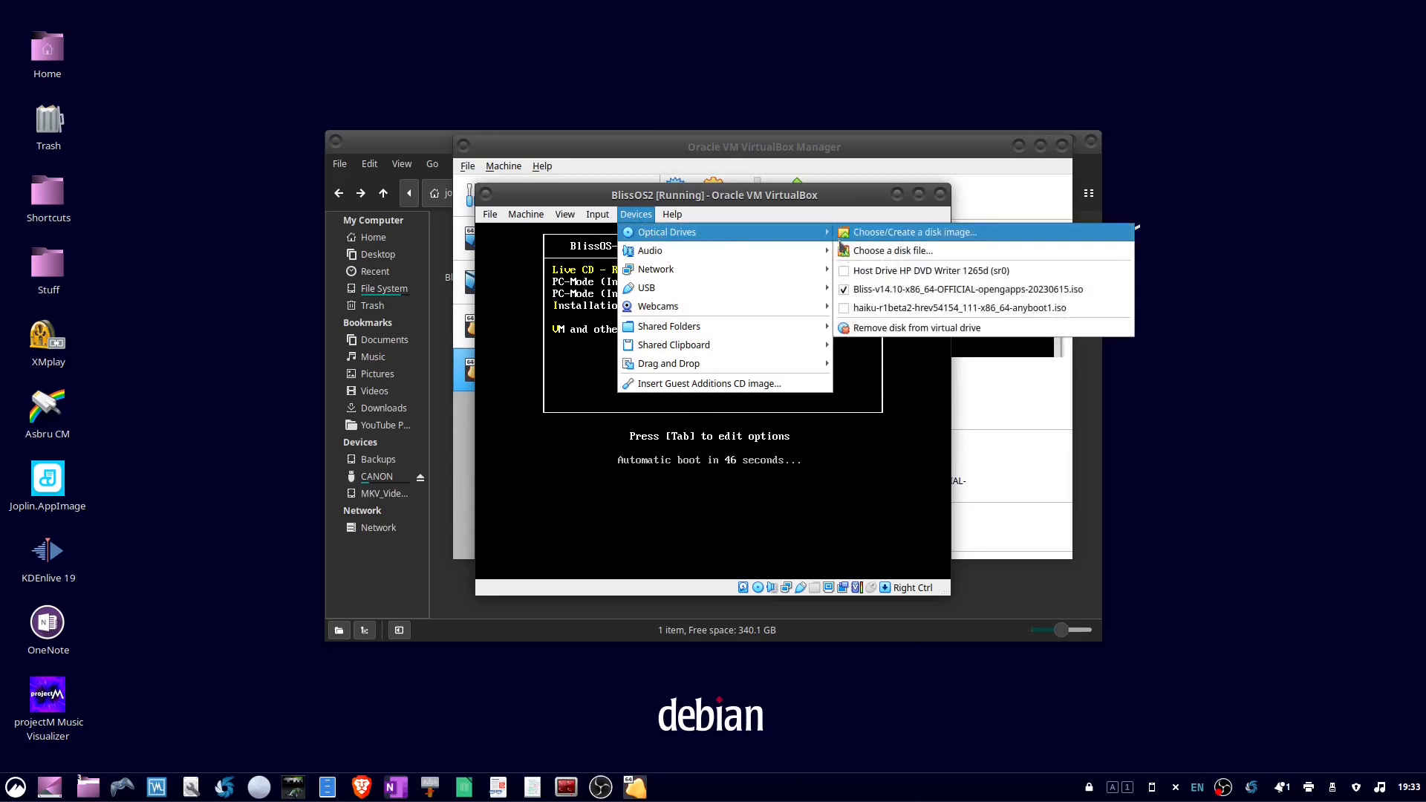
mouse_move(967, 289)
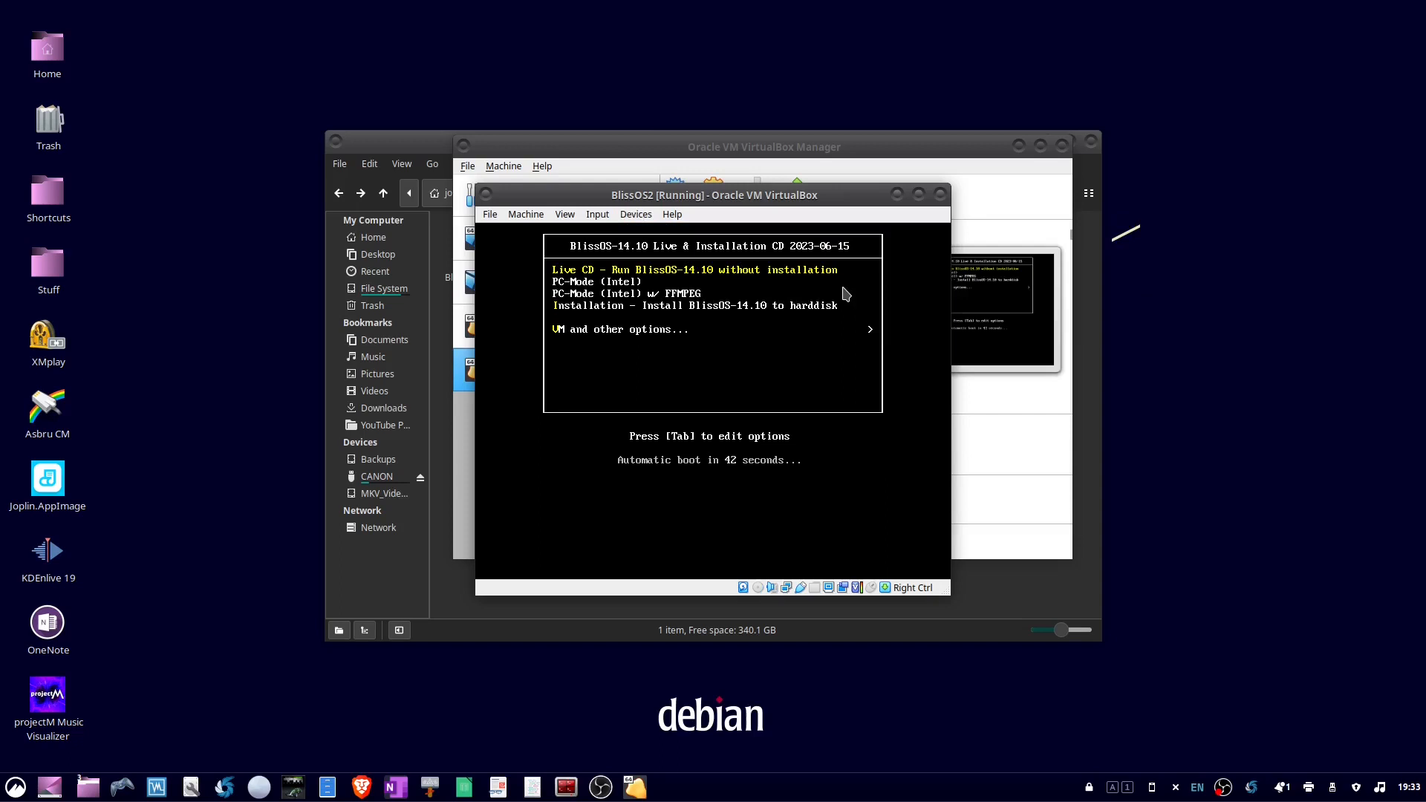
mouse_move(799, 403)
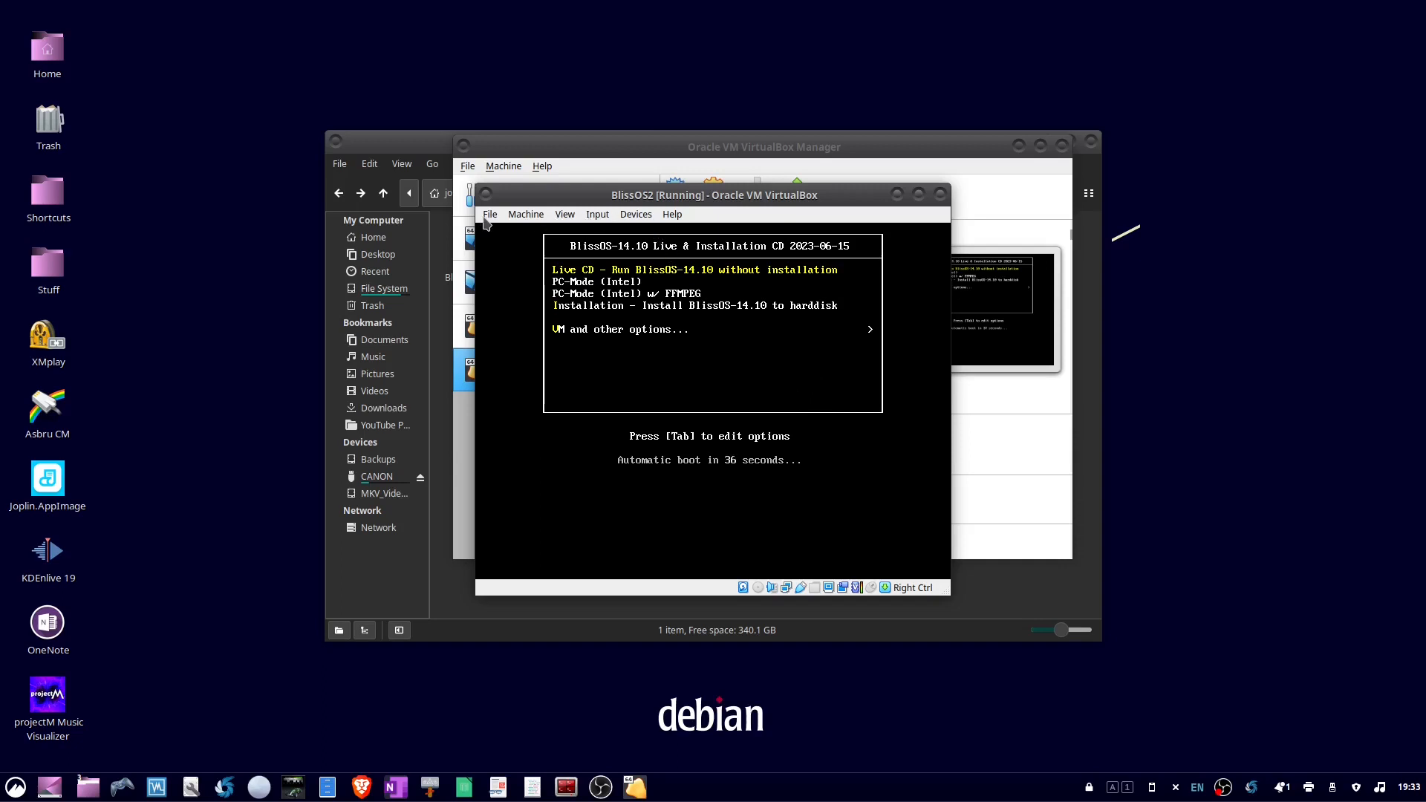
left_click(526, 214)
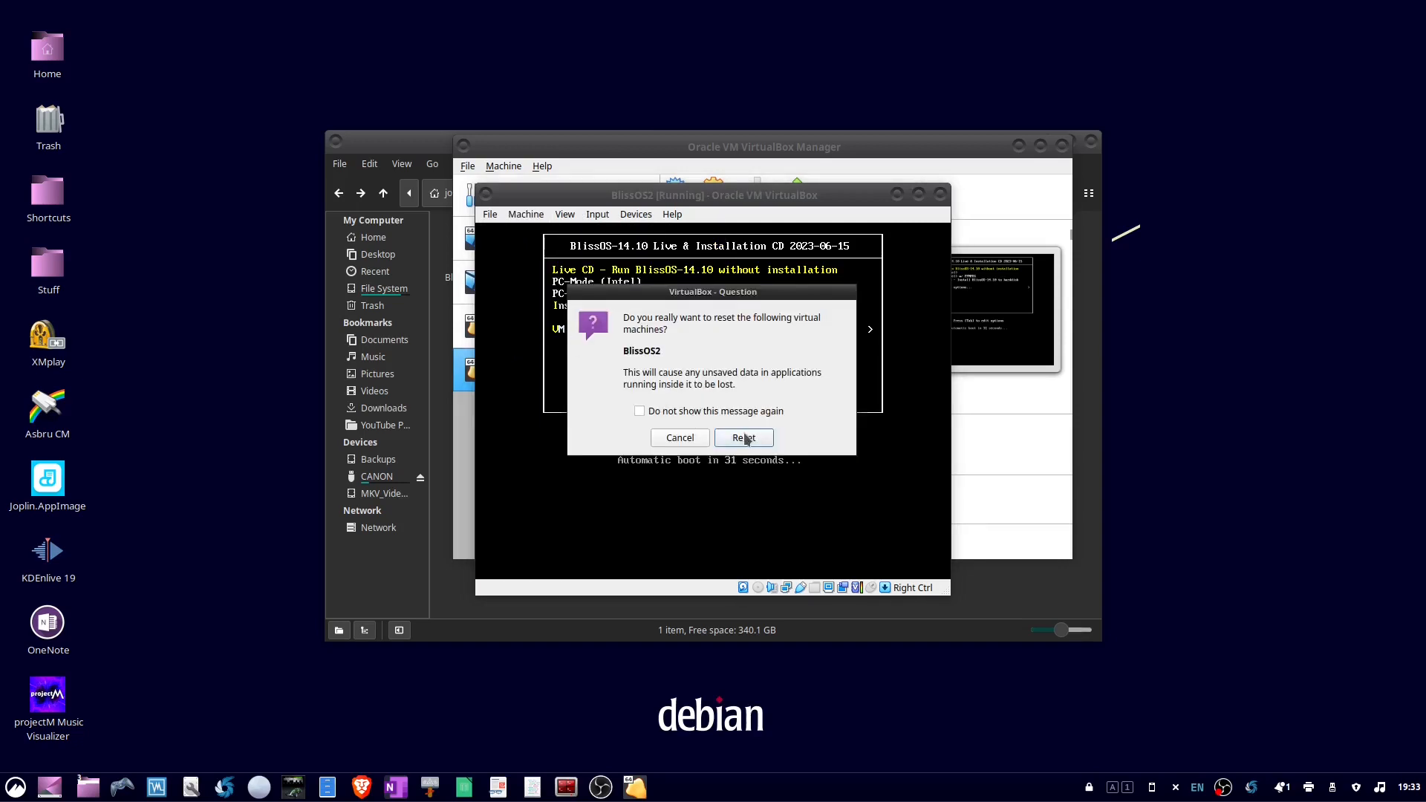
left_click(743, 437)
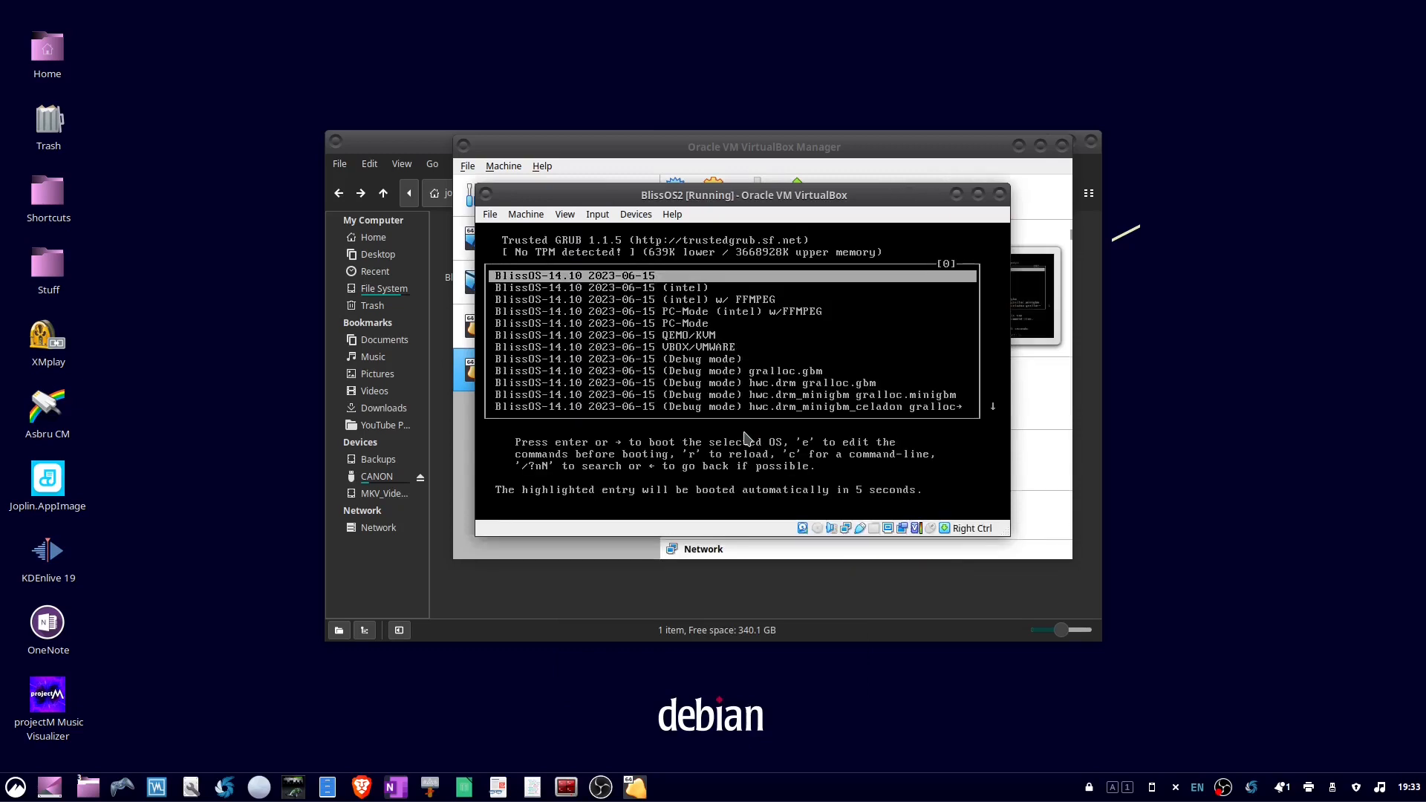
mouse_move(803, 472)
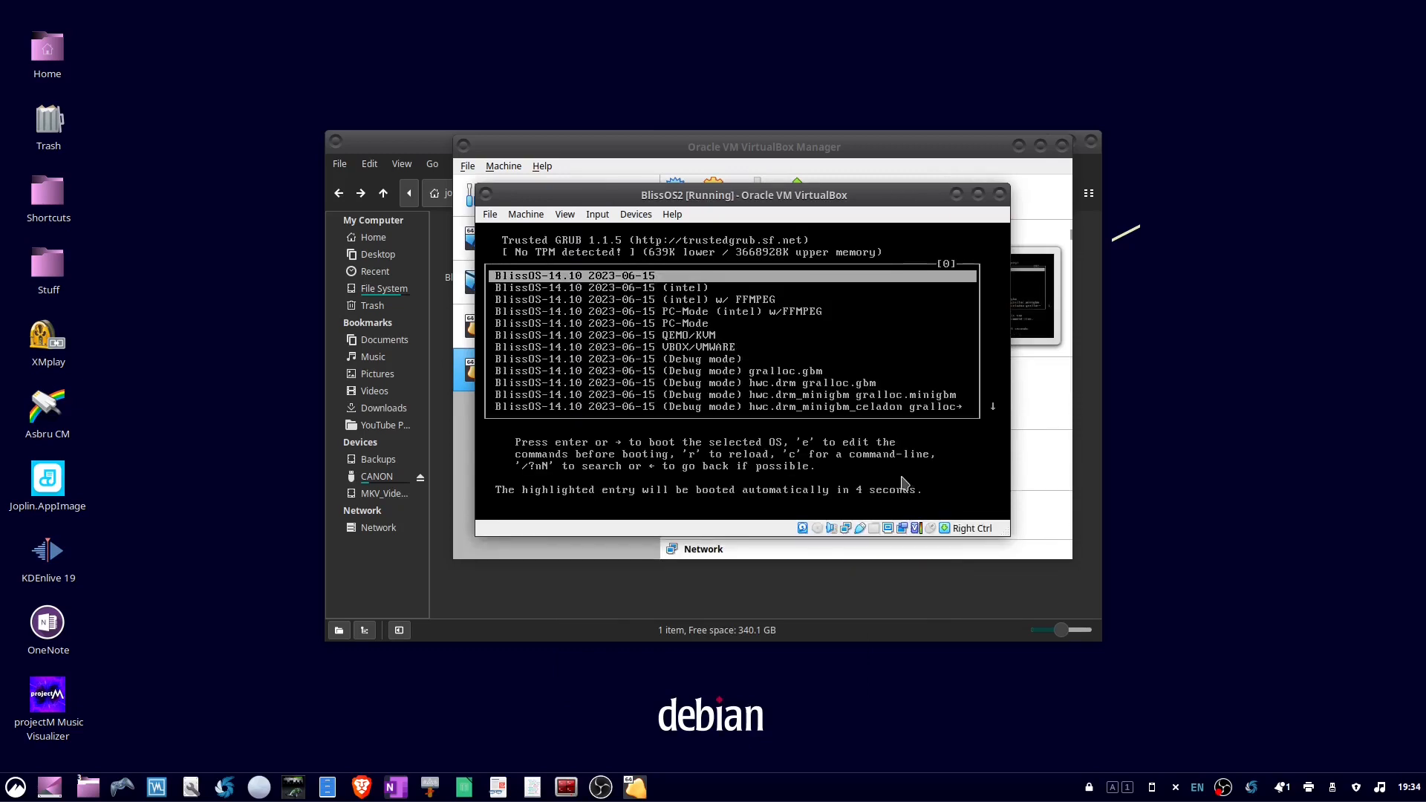
Select the 'BlissOS-14.10 (intel) w/ FFMPEG' GRUB entry and boot it
key("Down")
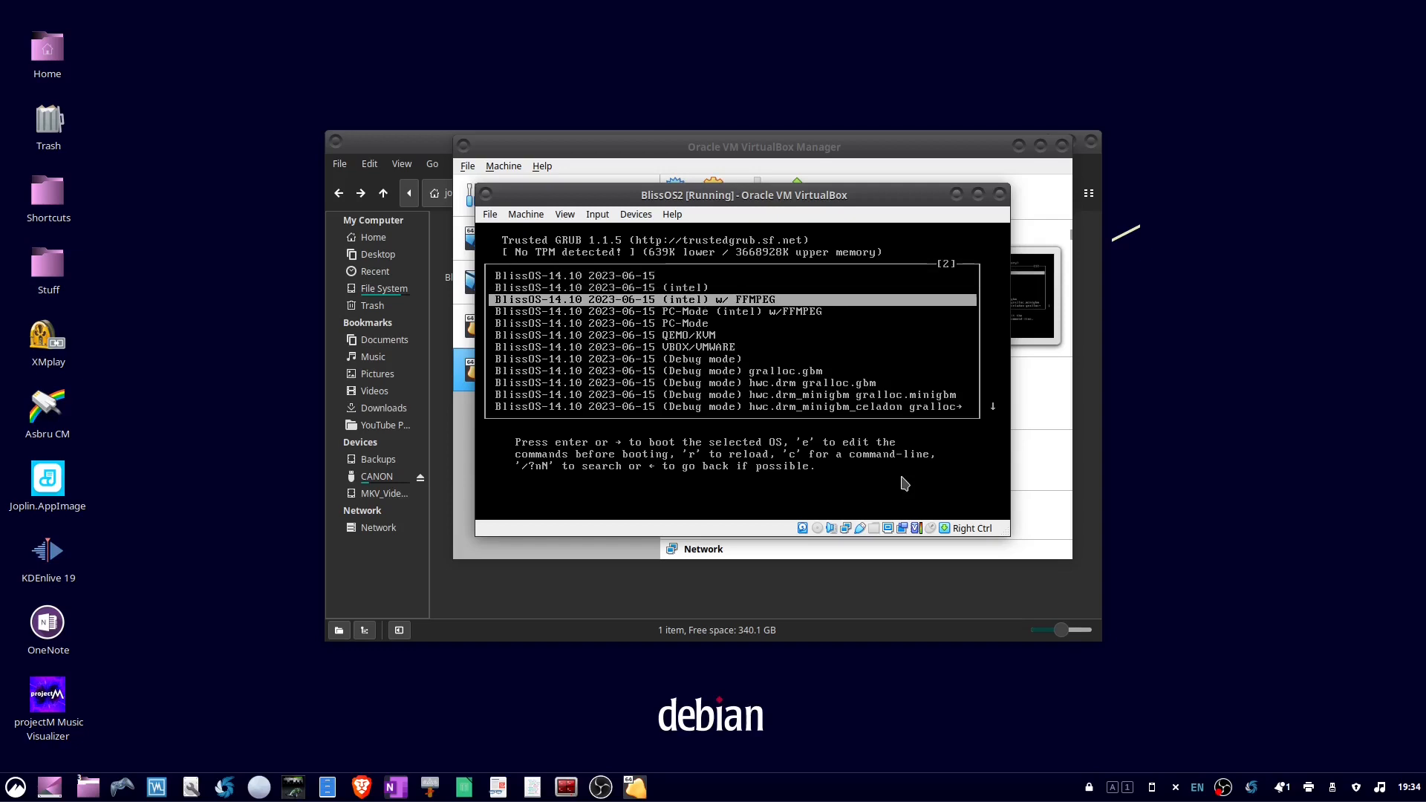
key("Down")
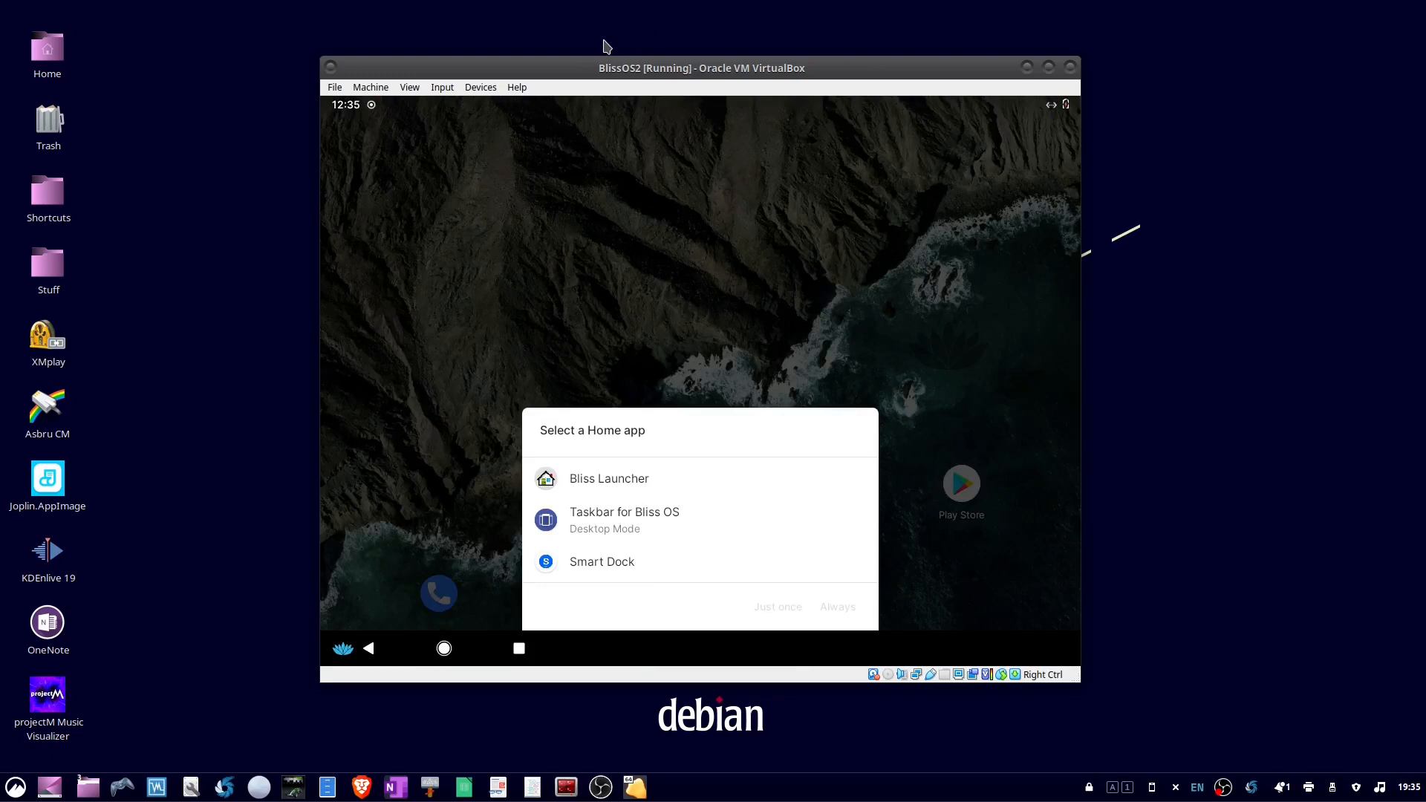
mouse_move(481, 86)
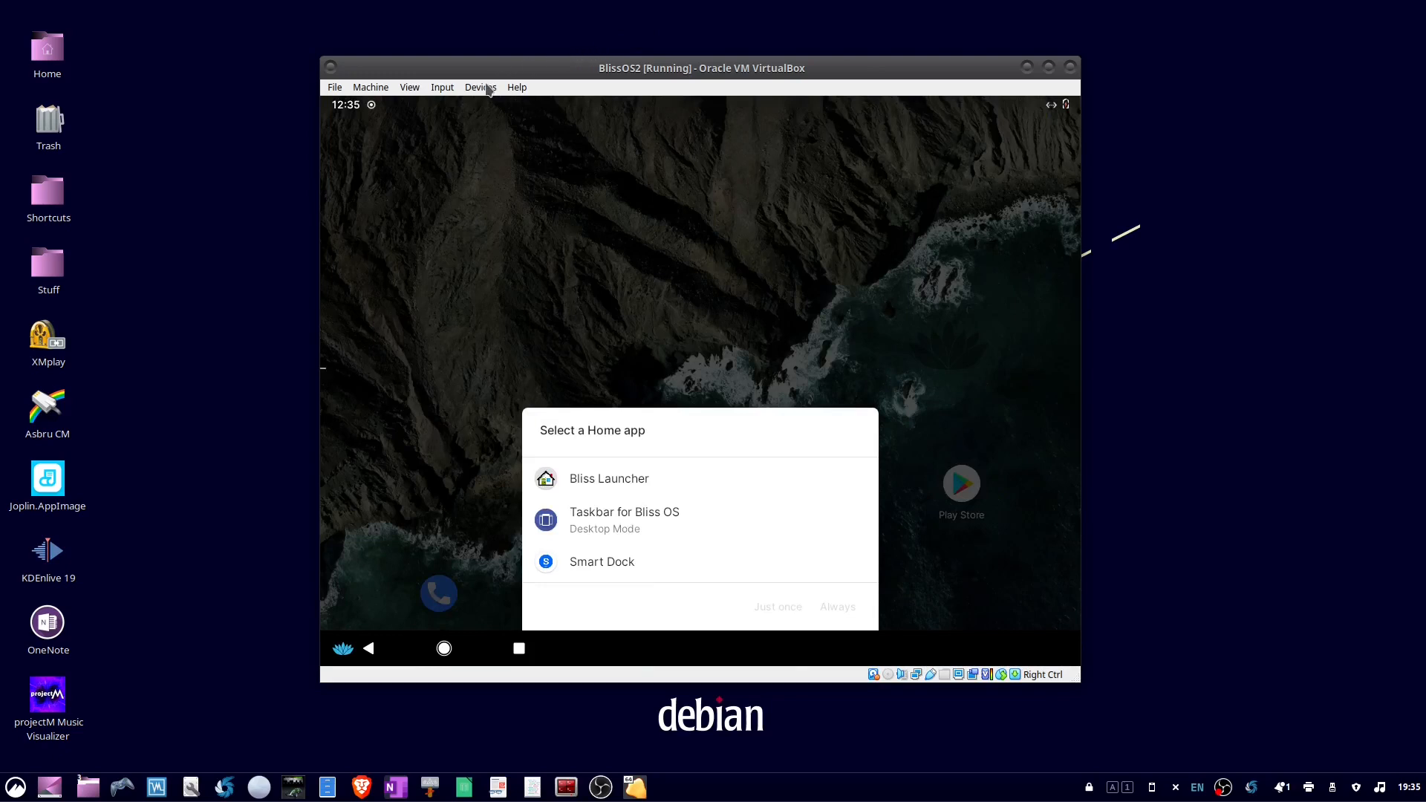
Attach the Logitech Dual Action controller, disable Mouse Integration and let the VM capture input
left_click(481, 86)
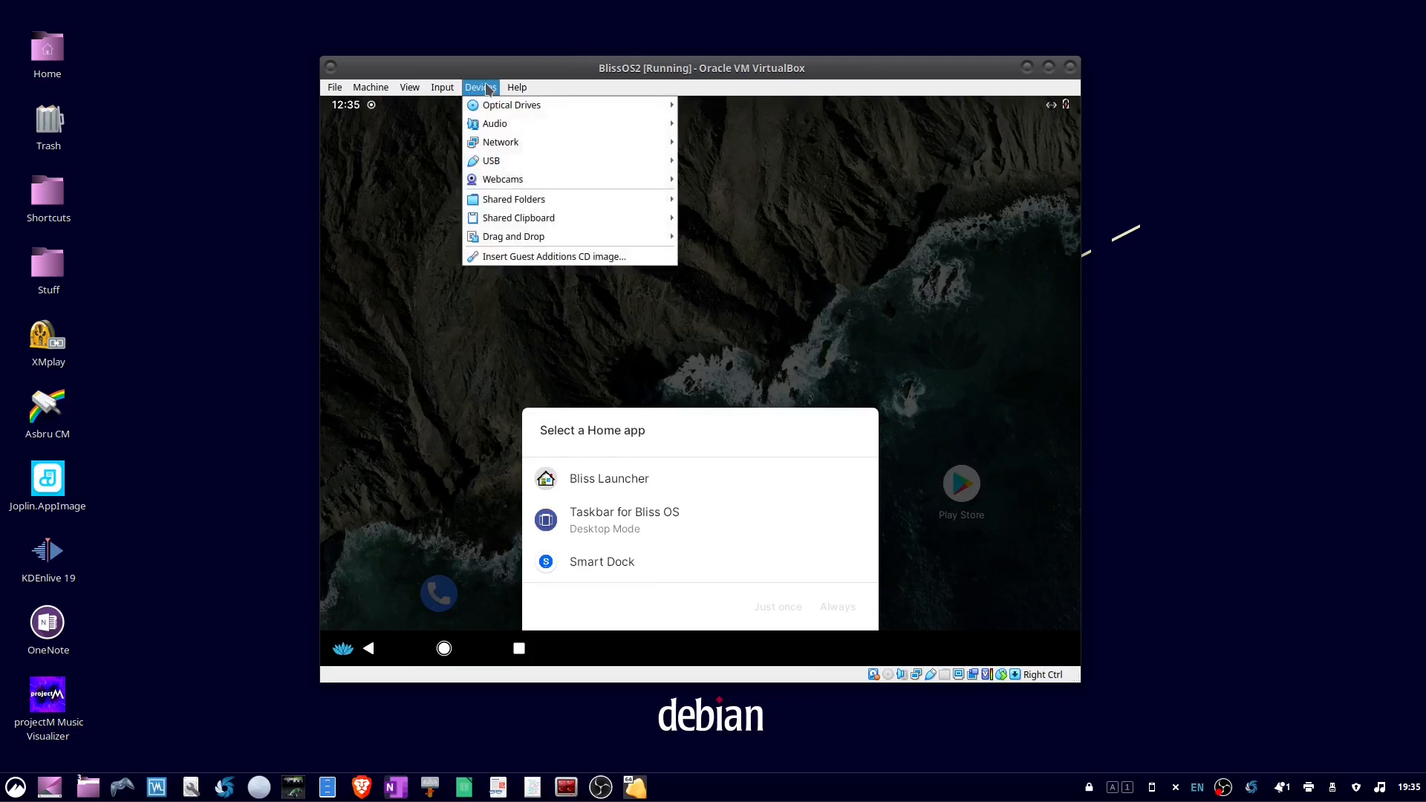
mouse_move(491, 160)
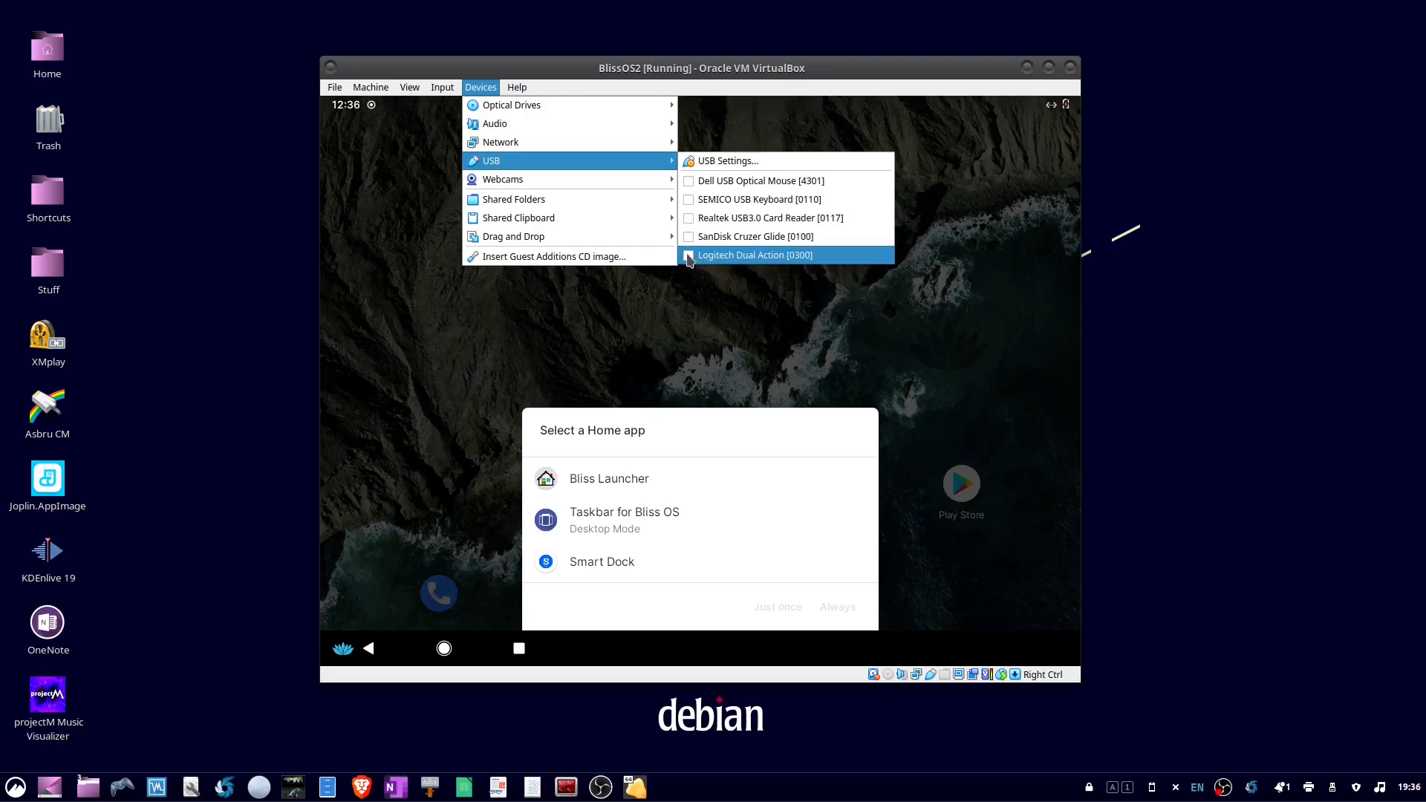
left_click(753, 254)
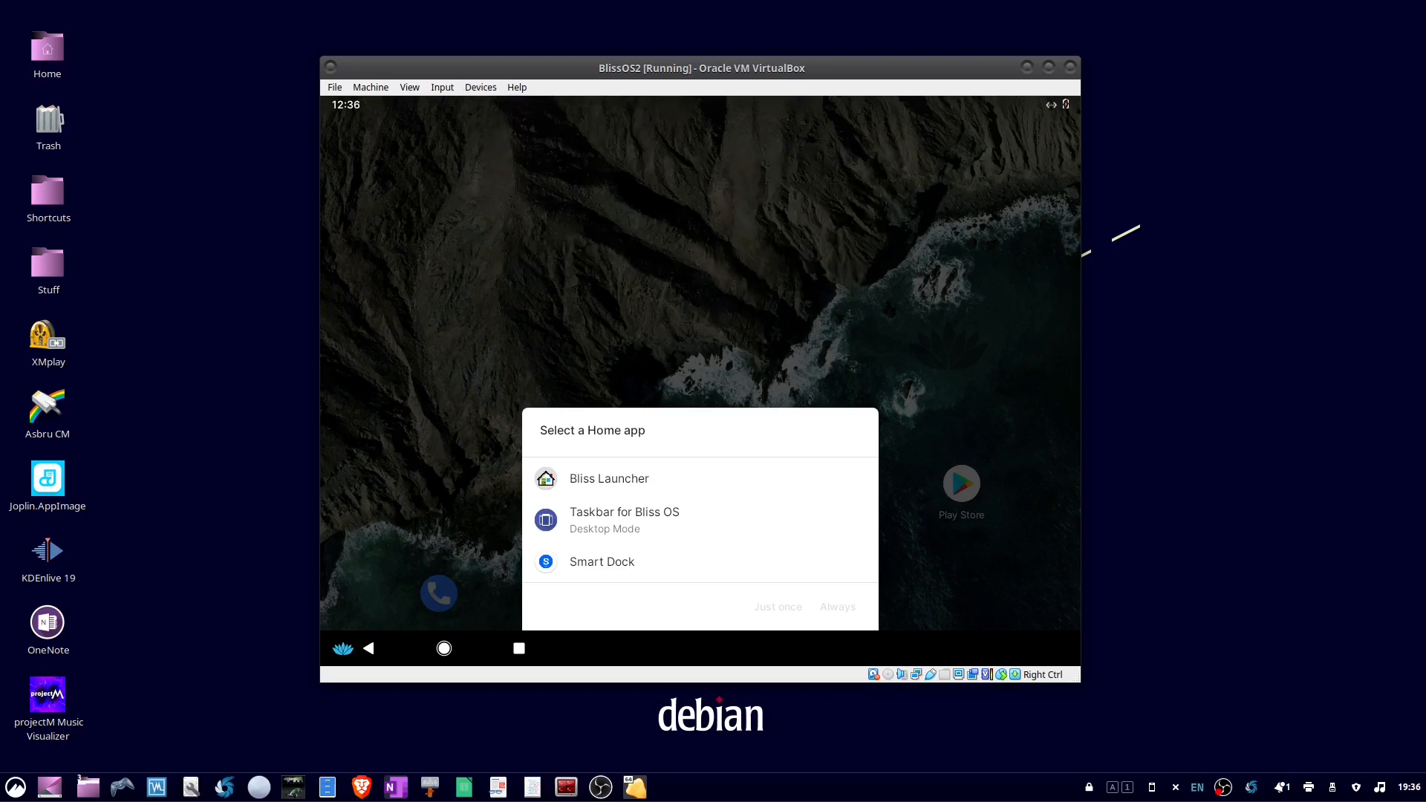
left_click(442, 86)
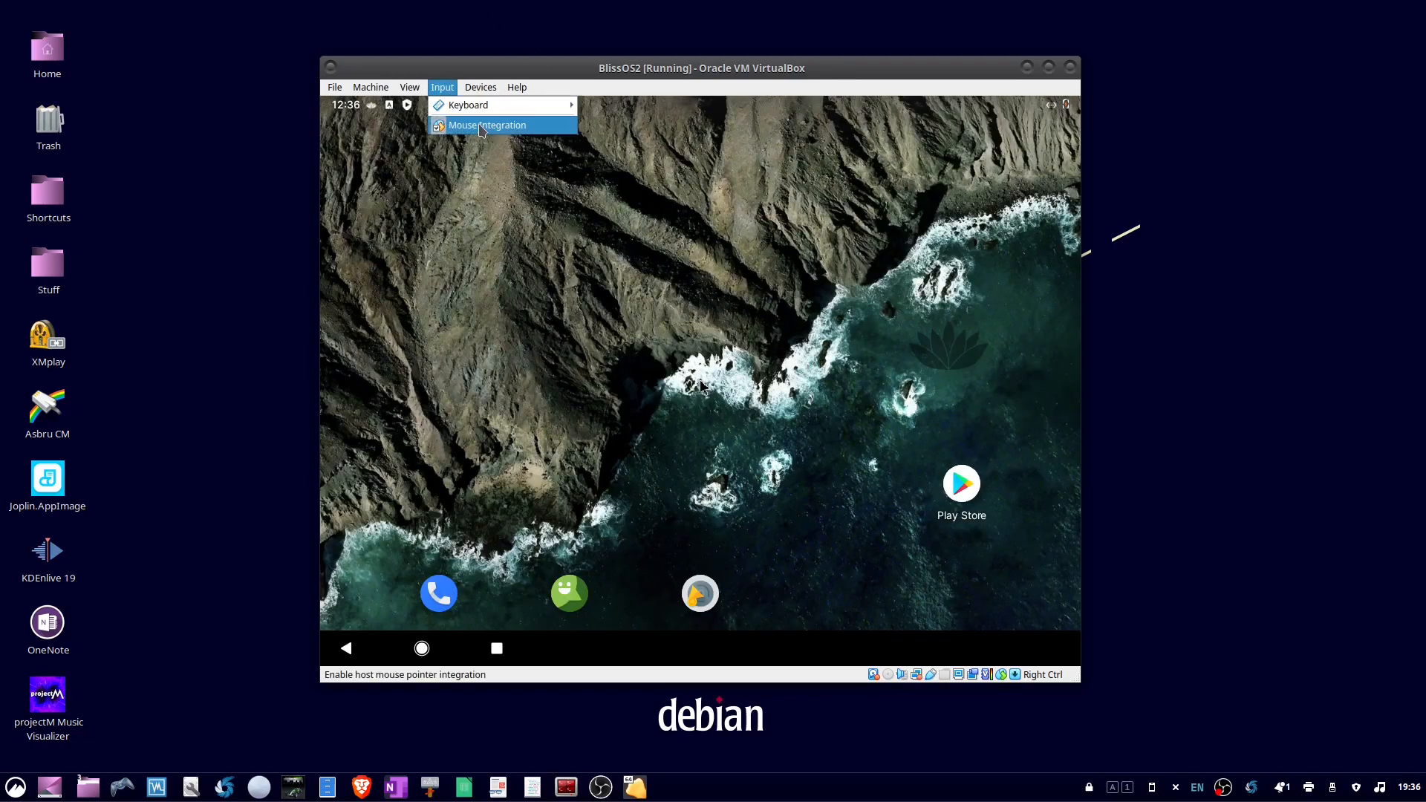
left_click(486, 125)
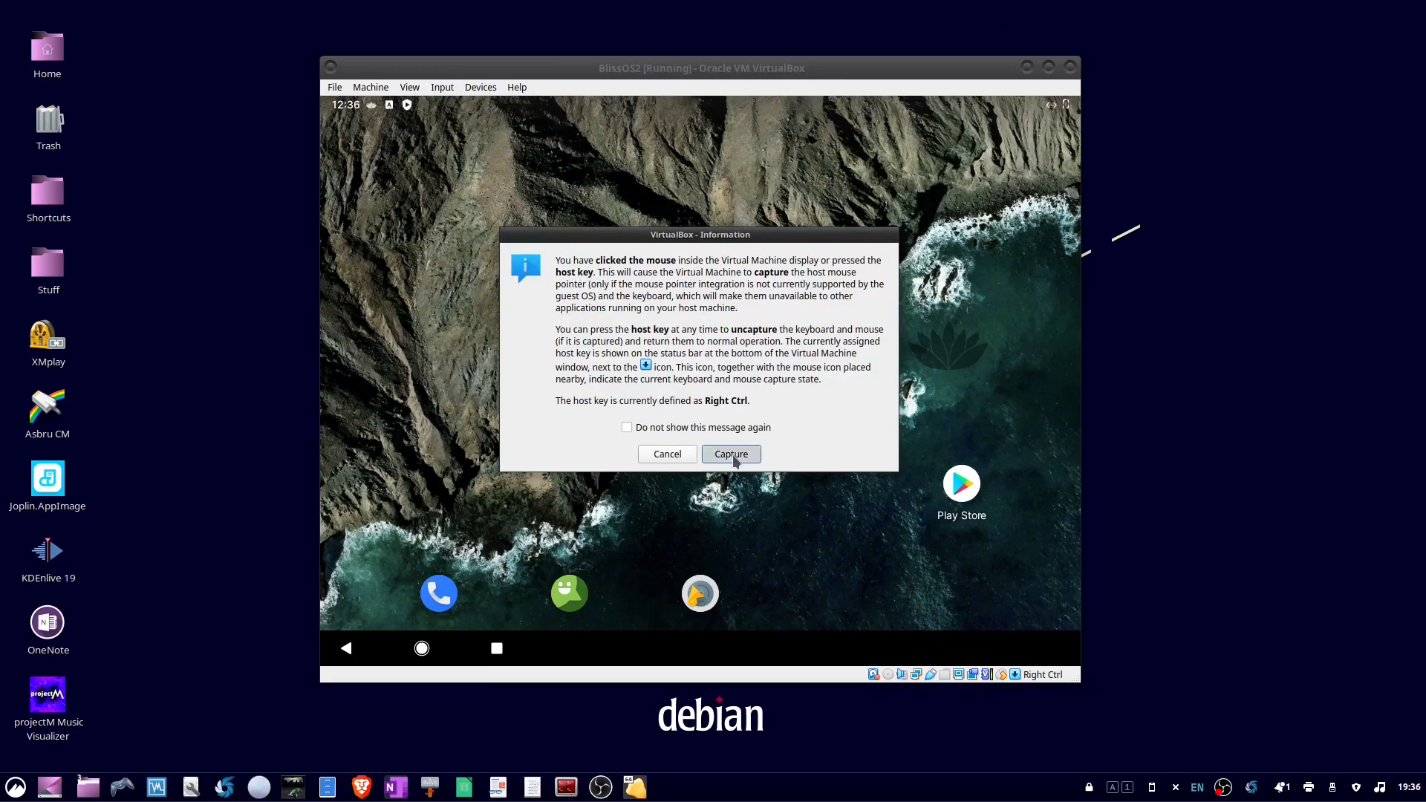
left_click(730, 454)
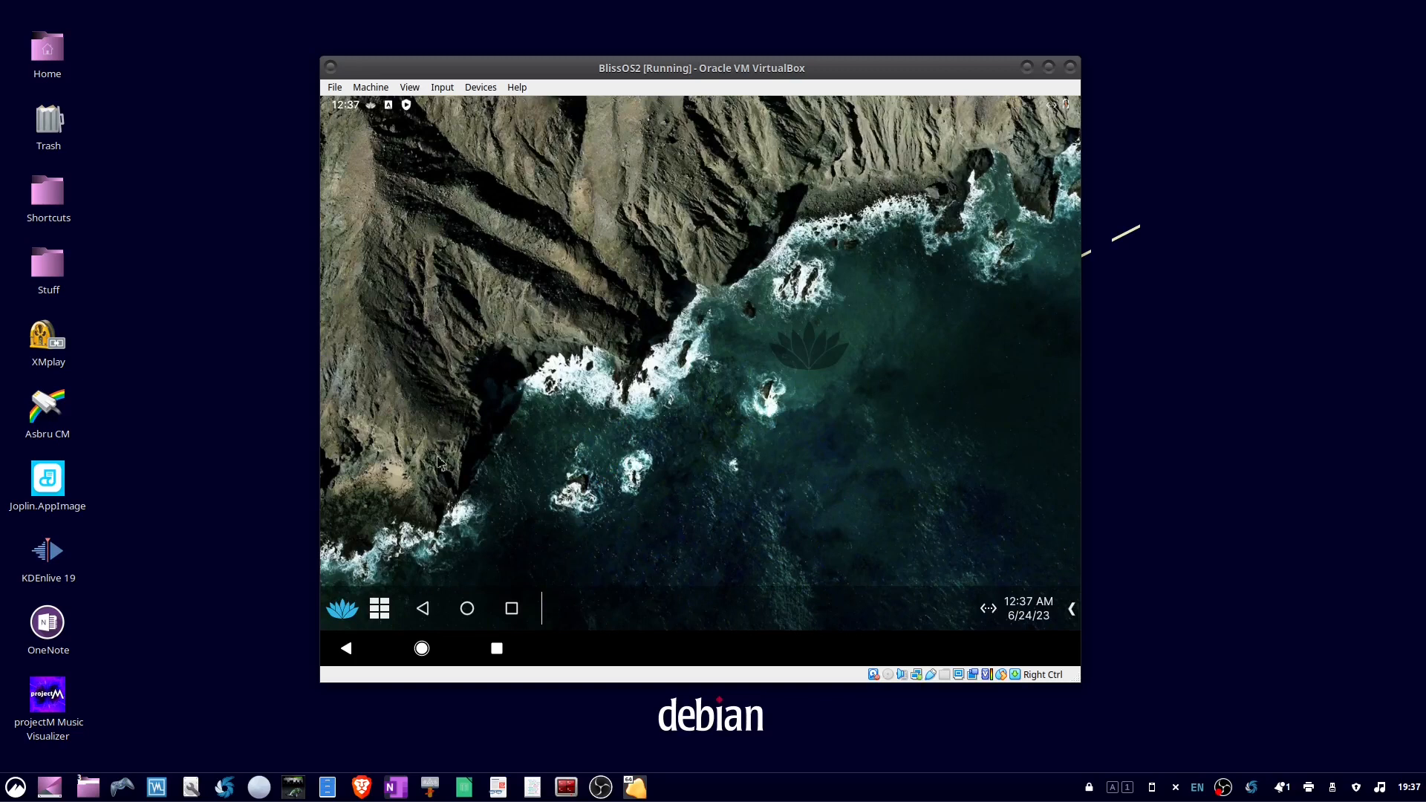
mouse_move(345, 395)
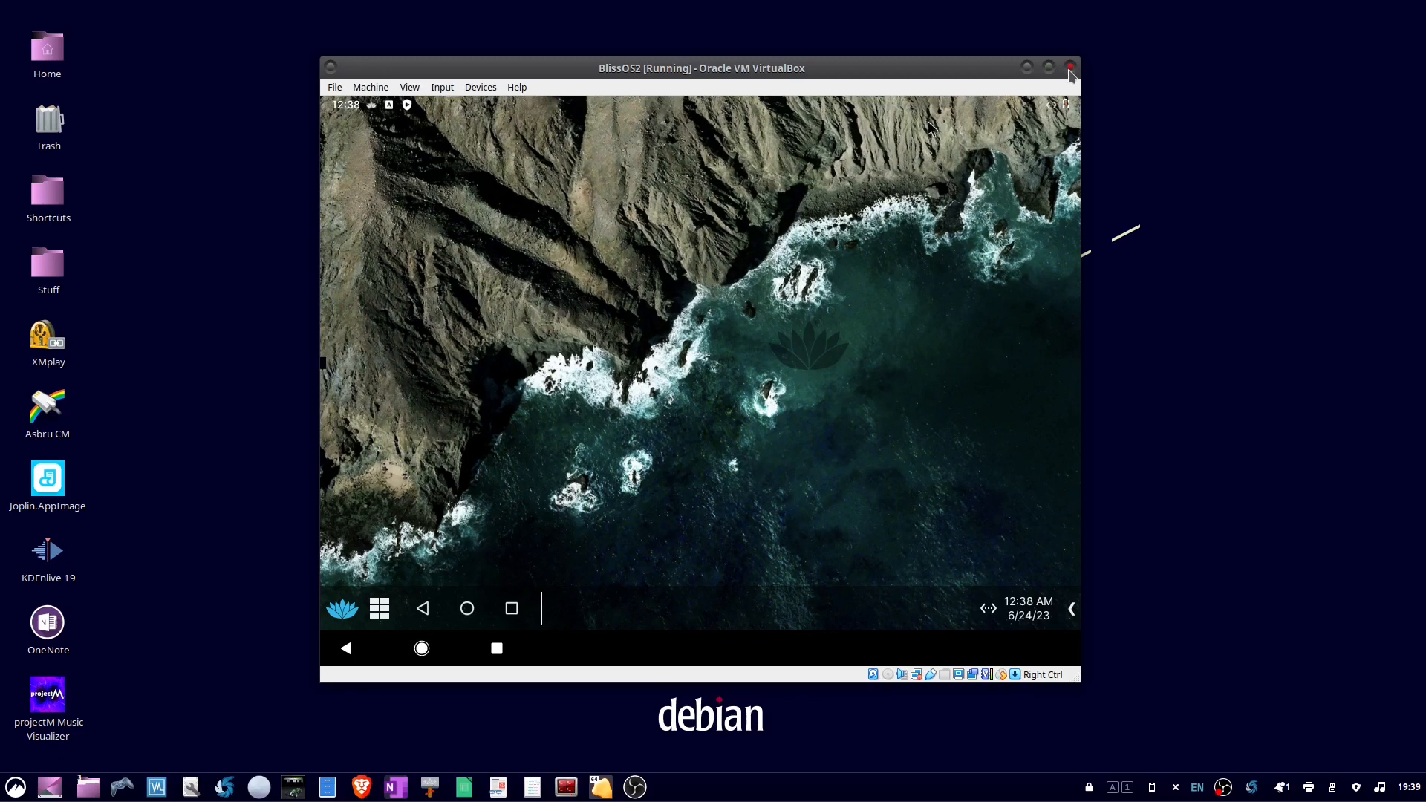
Close the VM window choosing 'Send the shutdown signal' and confirm
left_click(1070, 67)
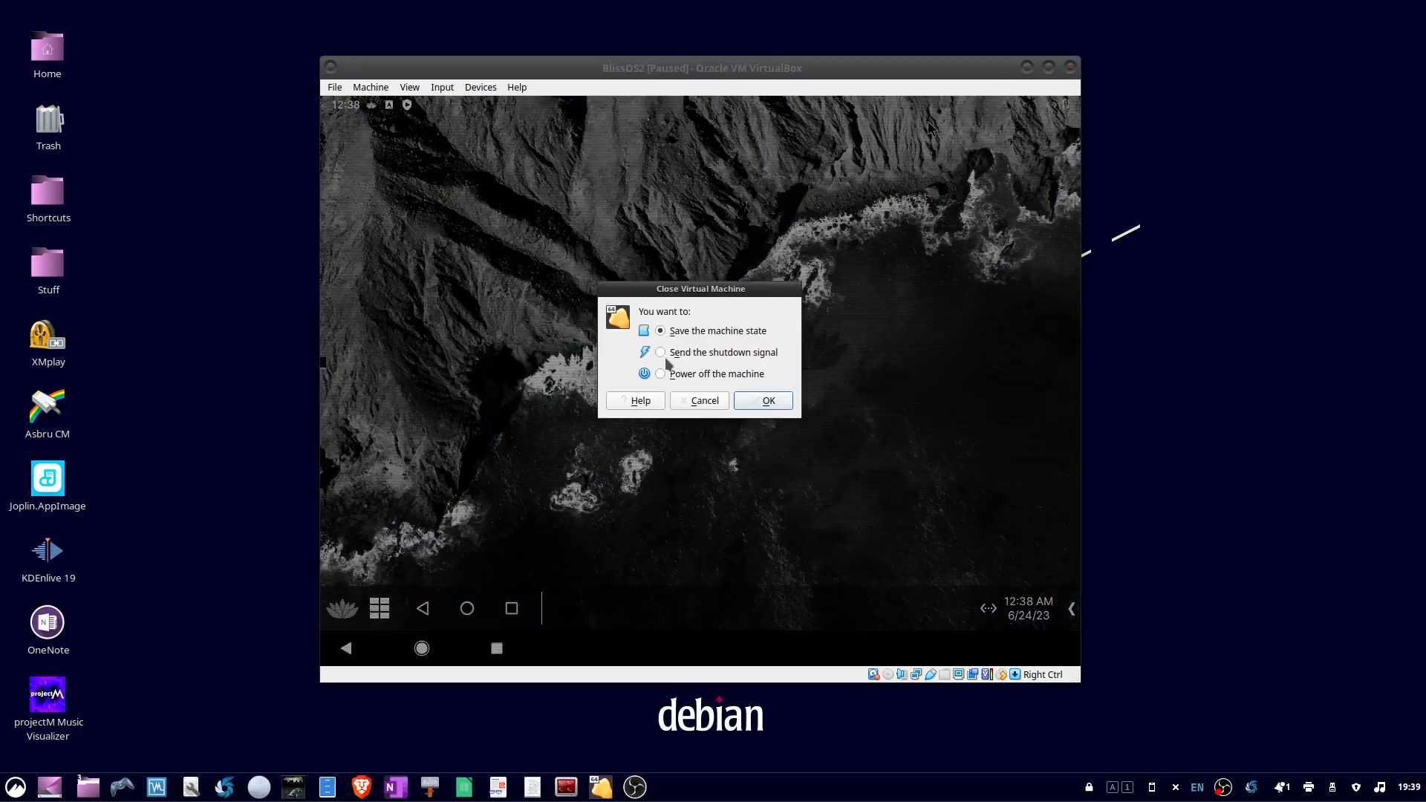
left_click(661, 352)
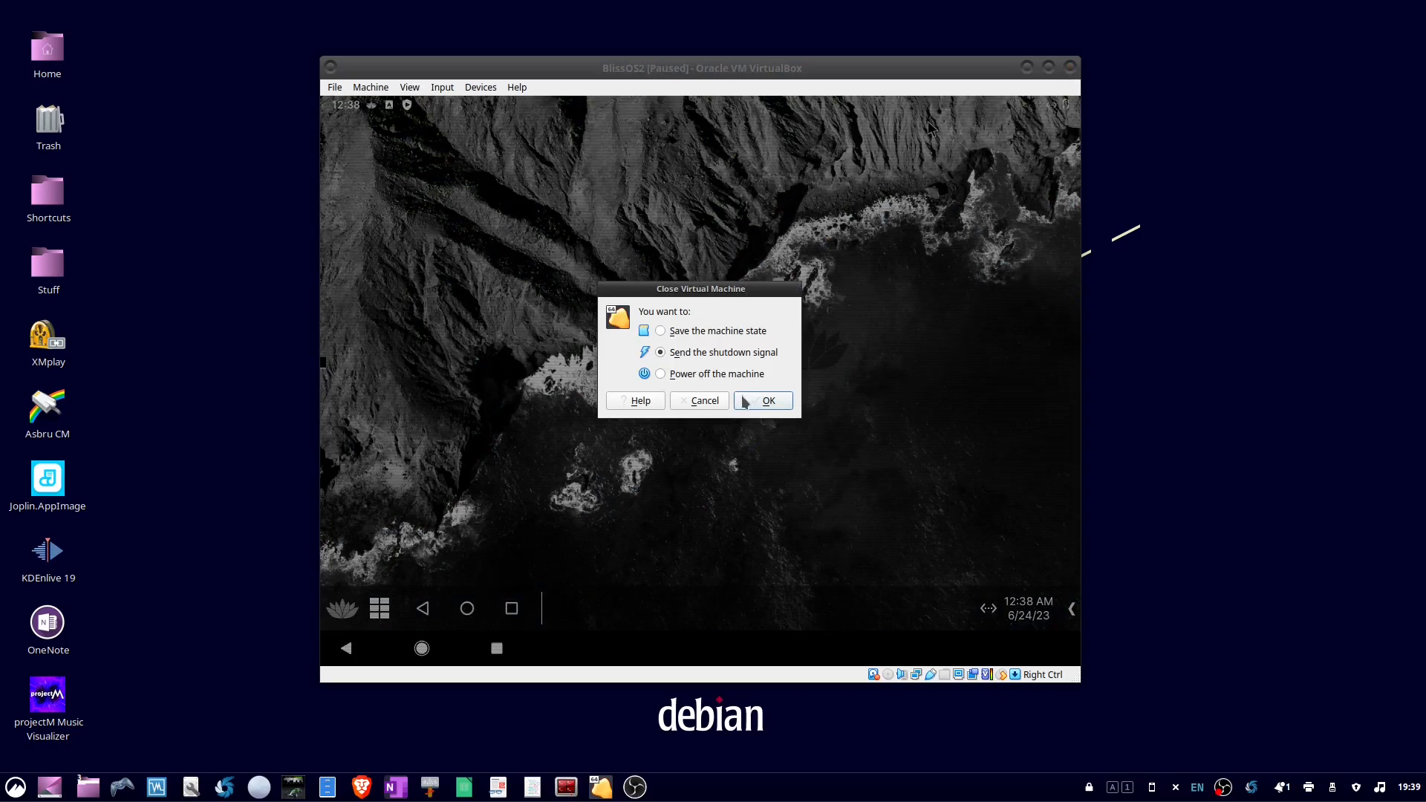
left_click(762, 400)
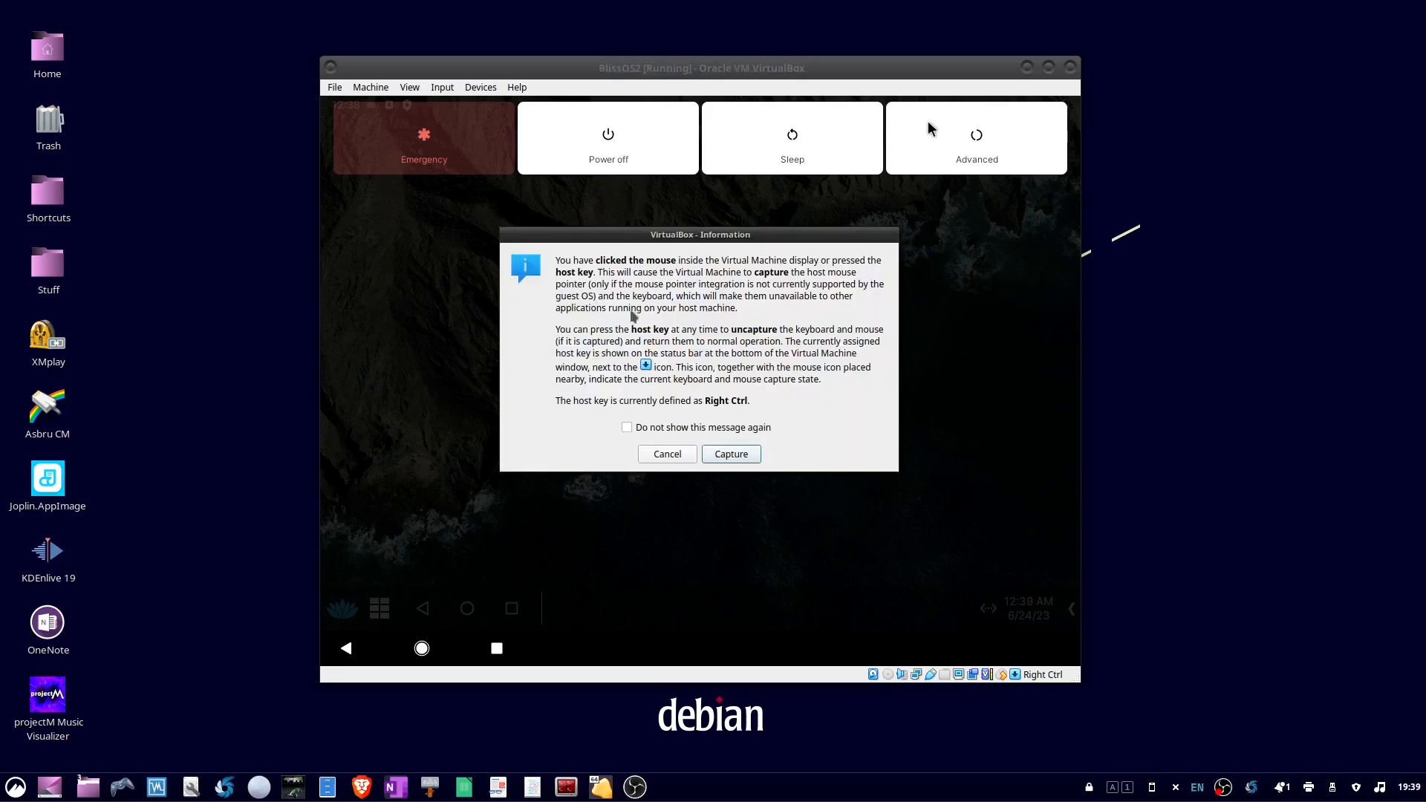
Recapture the mouse and choose Power off in Android to shut down Bliss OS
left_click(730, 454)
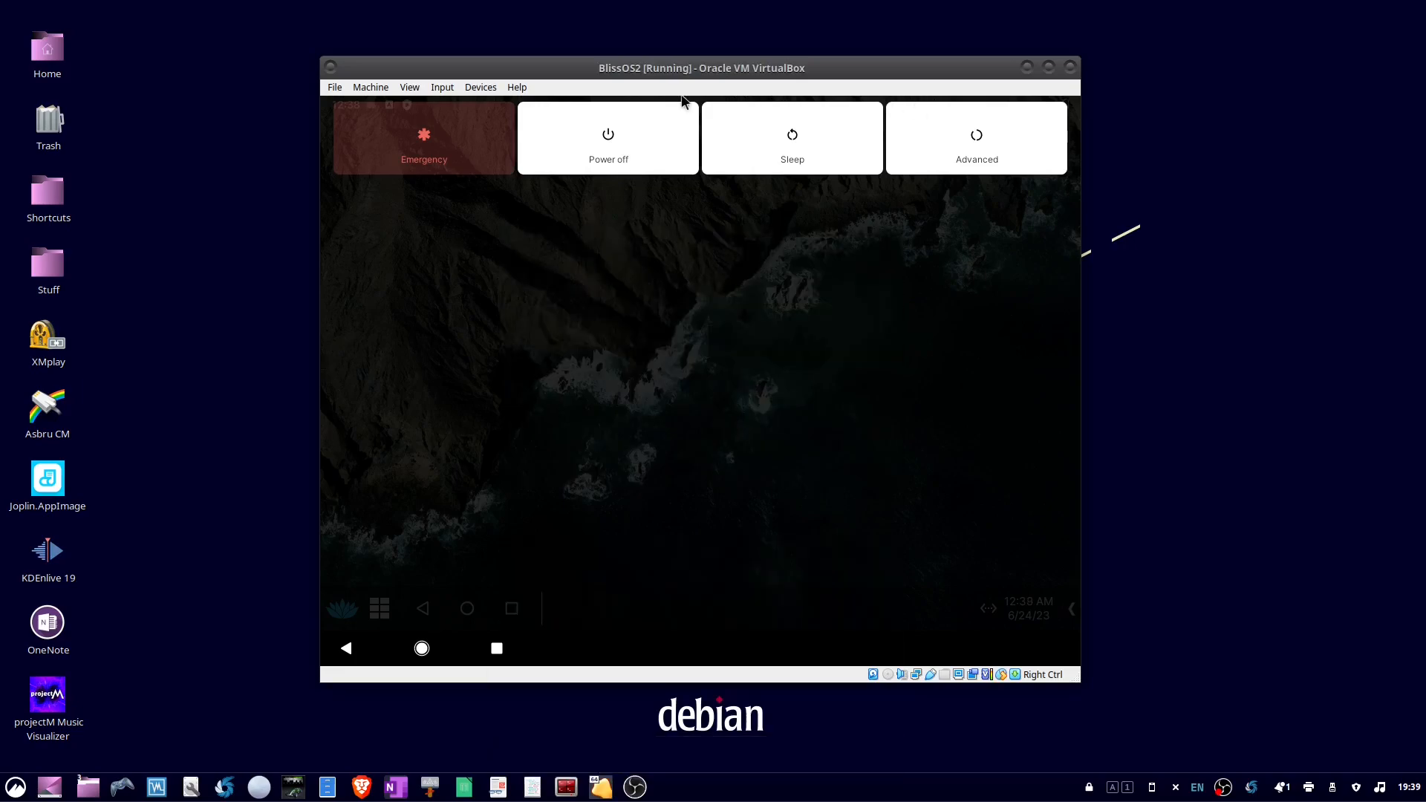
left_click(607, 138)
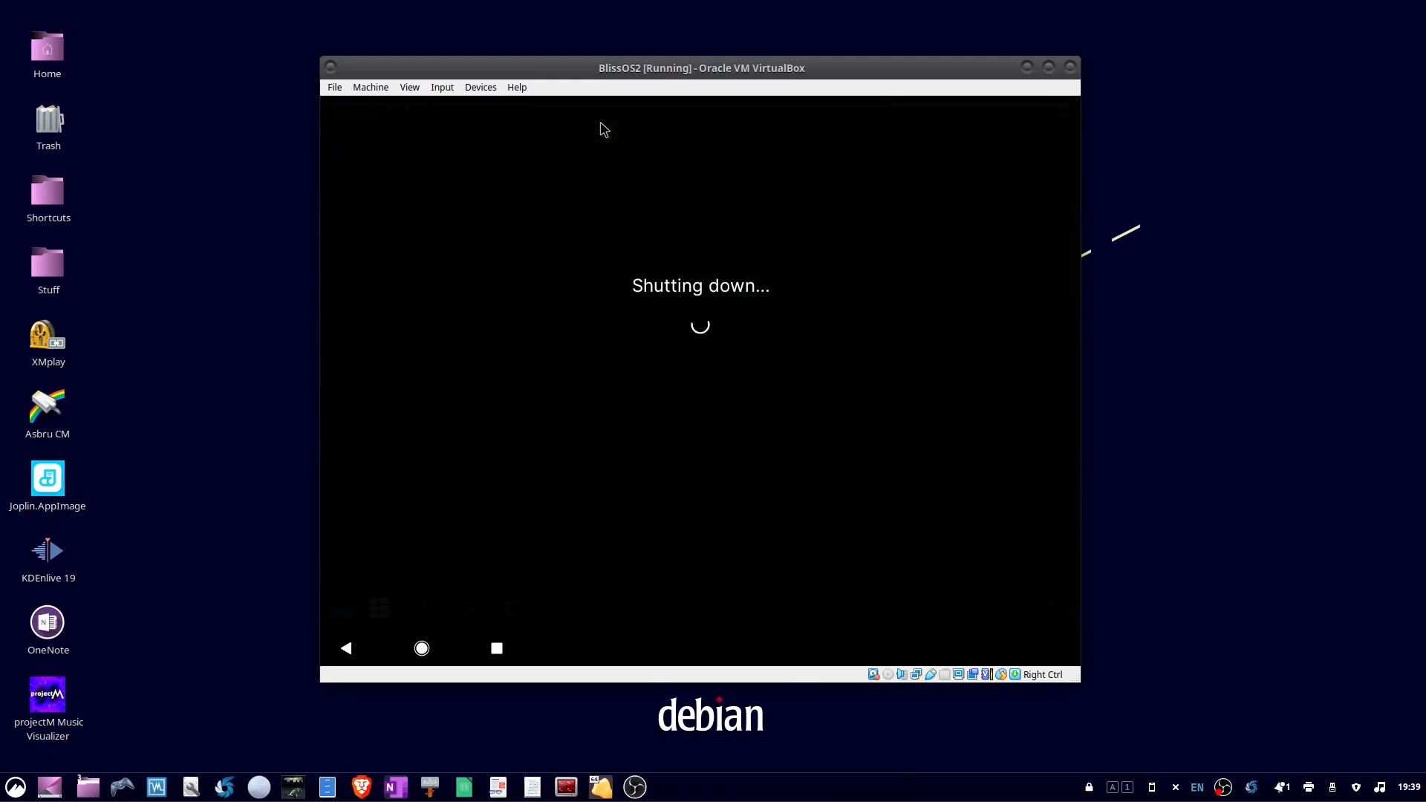